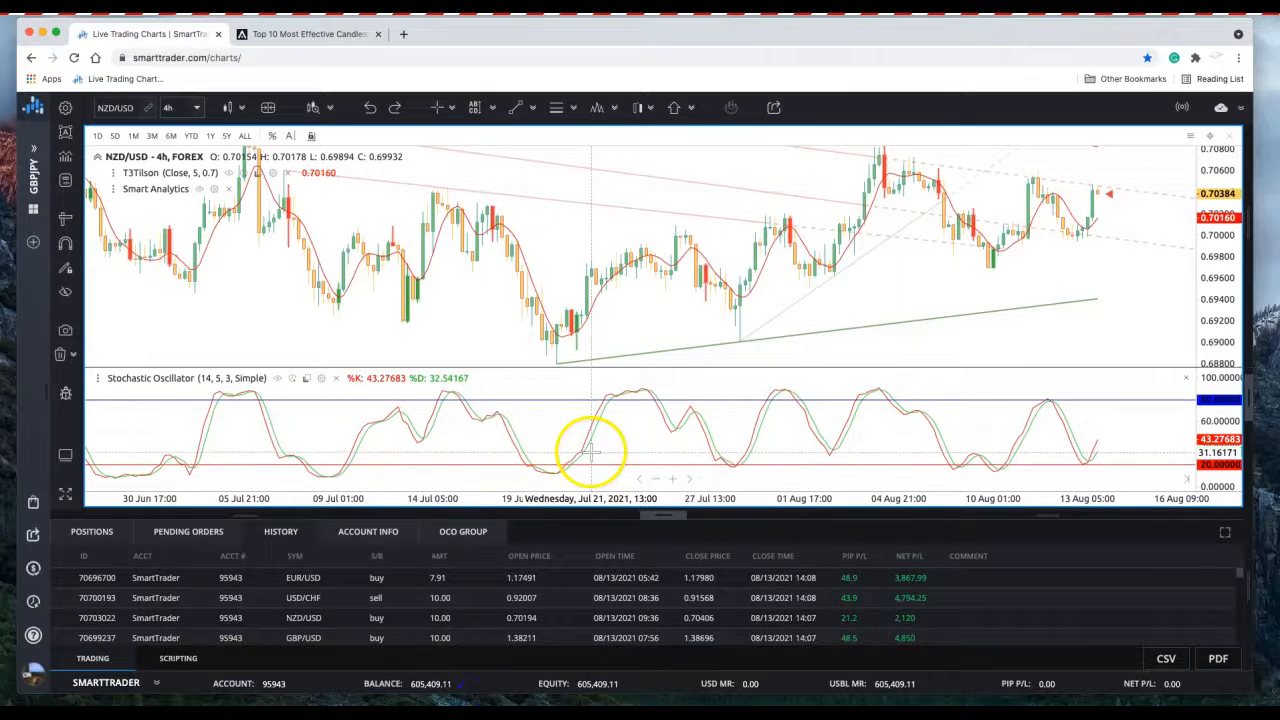
{"action": "mouse_move", "coordinate": [558, 436]}
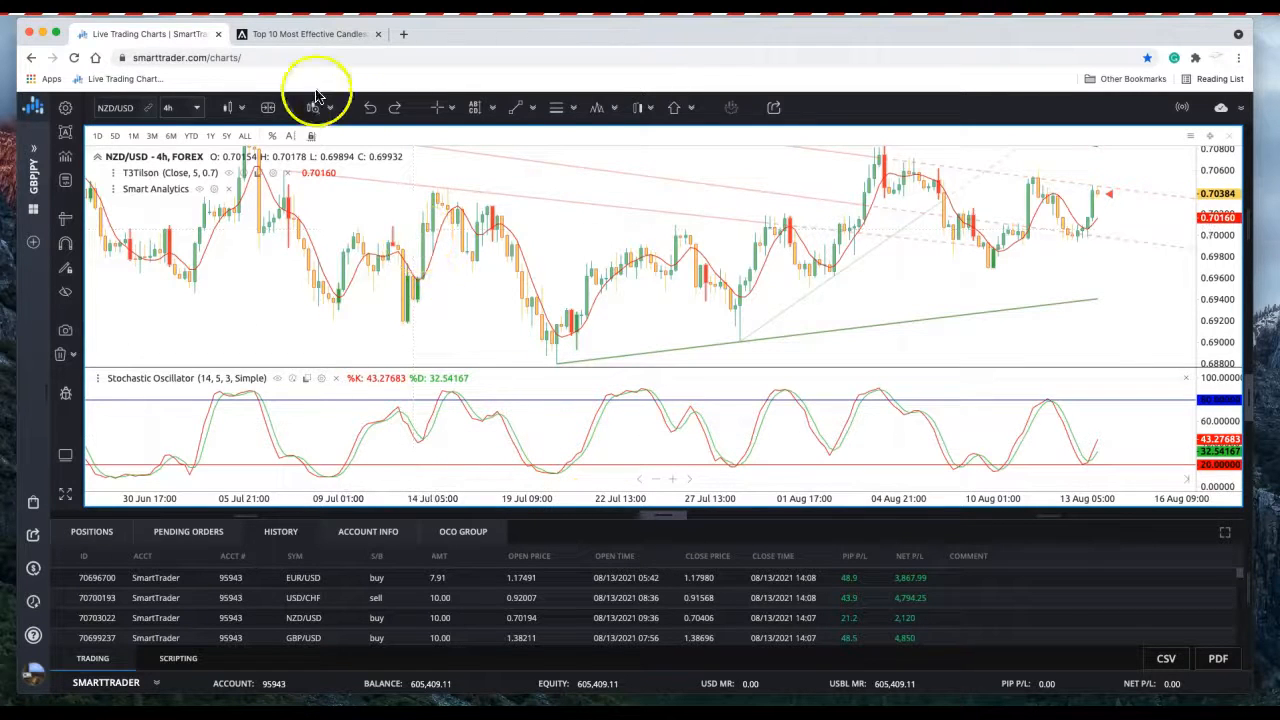
Step: Switch to the A-Z Markets candlestick guide showing the hammer pattern diagram
{"action": "left_click", "coordinate": [308, 32]}
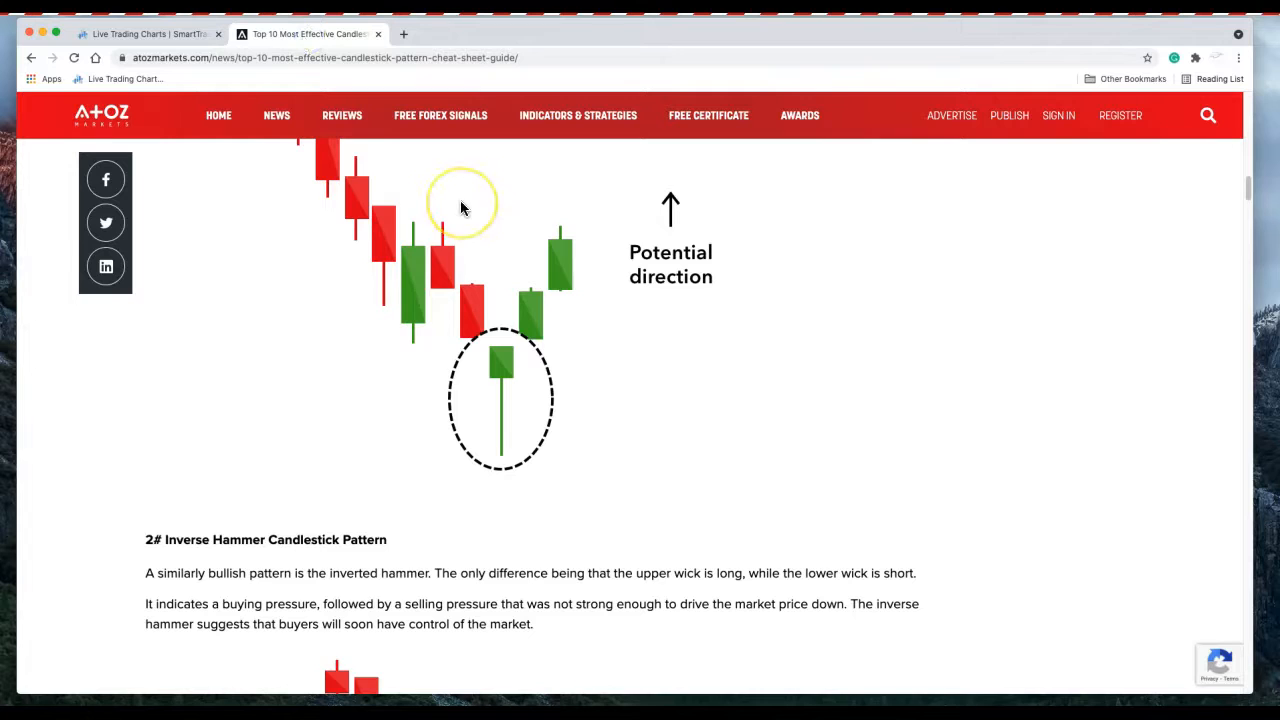
{"action": "mouse_move", "coordinate": [516, 384]}
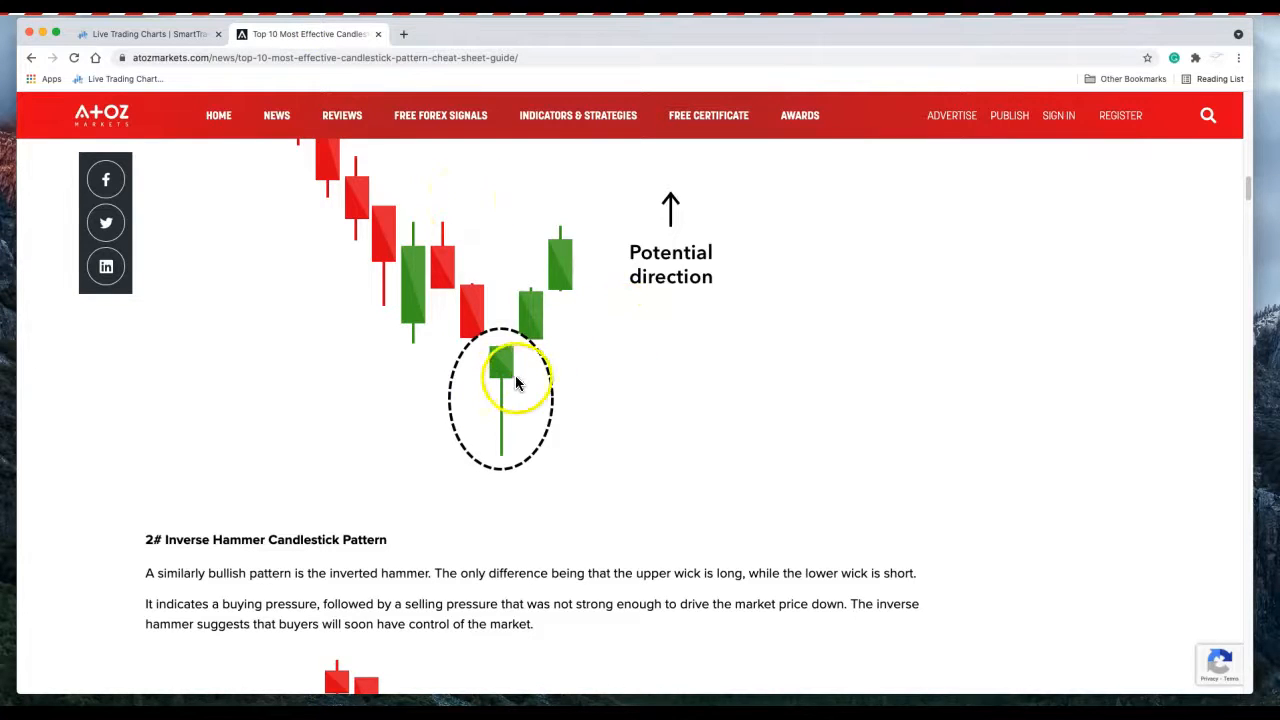
{"action": "mouse_move", "coordinate": [516, 392]}
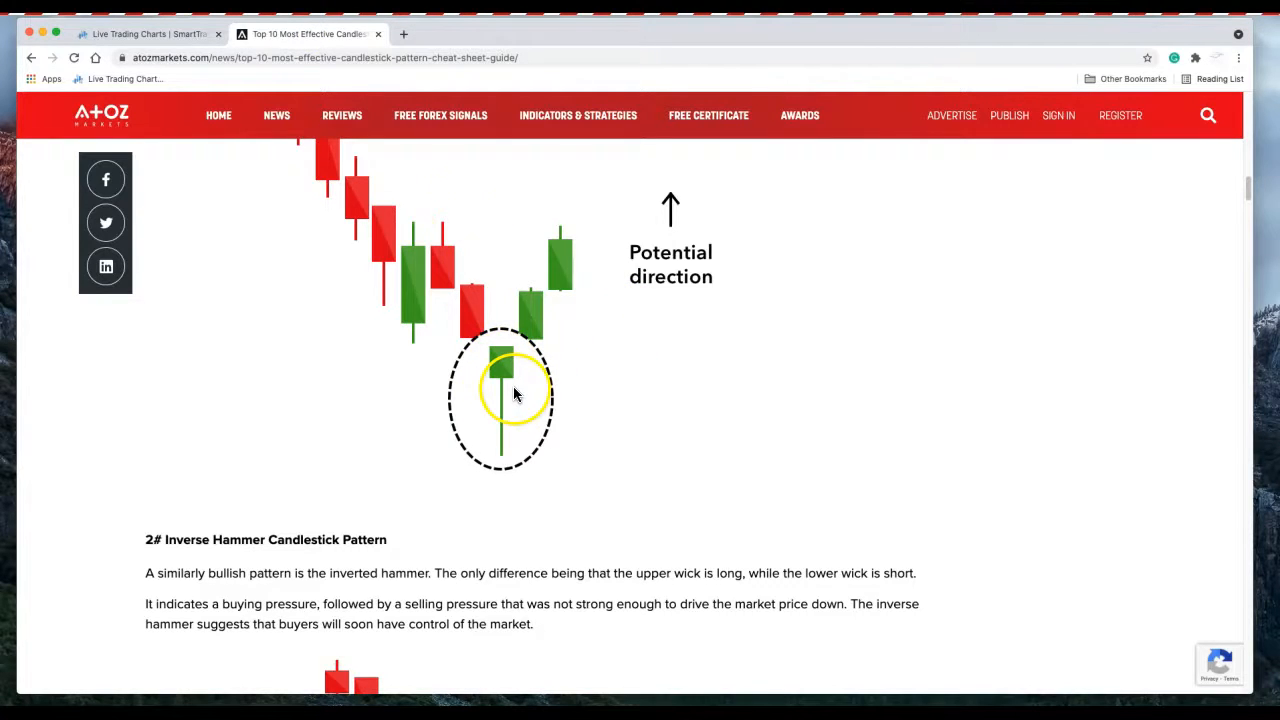
{"action": "mouse_move", "coordinate": [530, 320]}
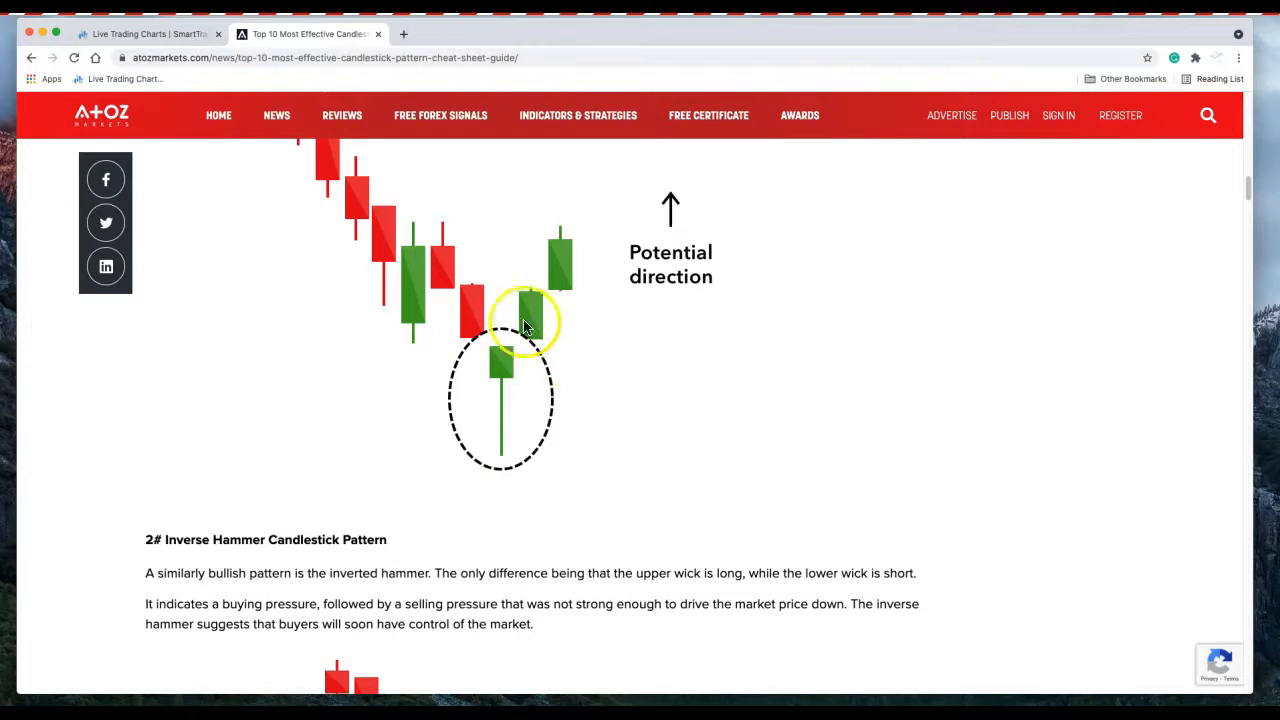
{"action": "mouse_move", "coordinate": [416, 224]}
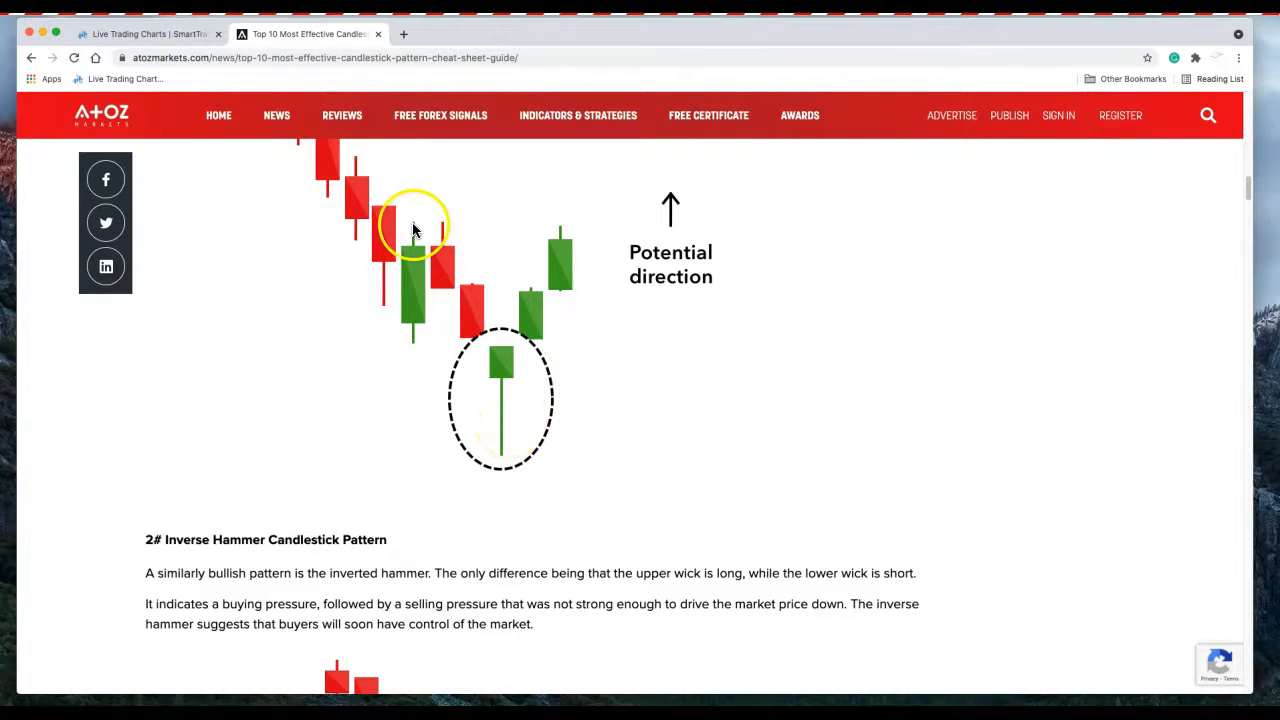
{"action": "mouse_move", "coordinate": [504, 364]}
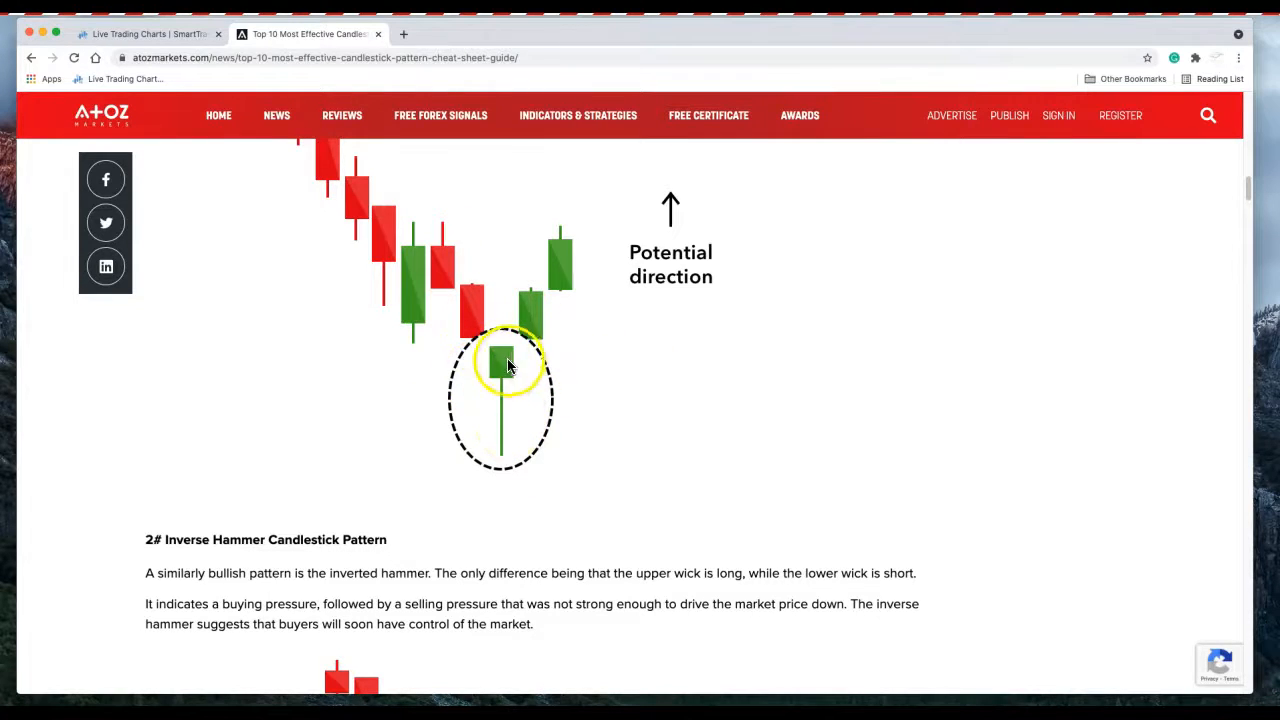
{"action": "mouse_move", "coordinate": [518, 344]}
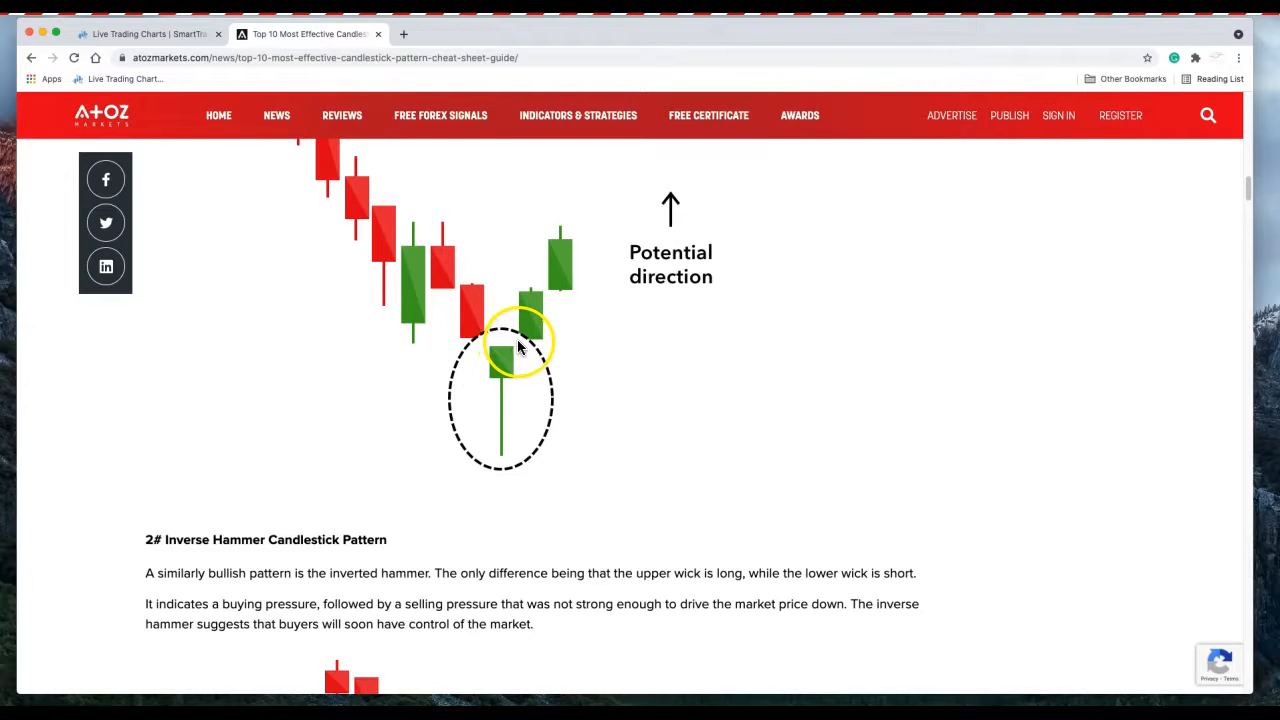
{"action": "mouse_move", "coordinate": [484, 344]}
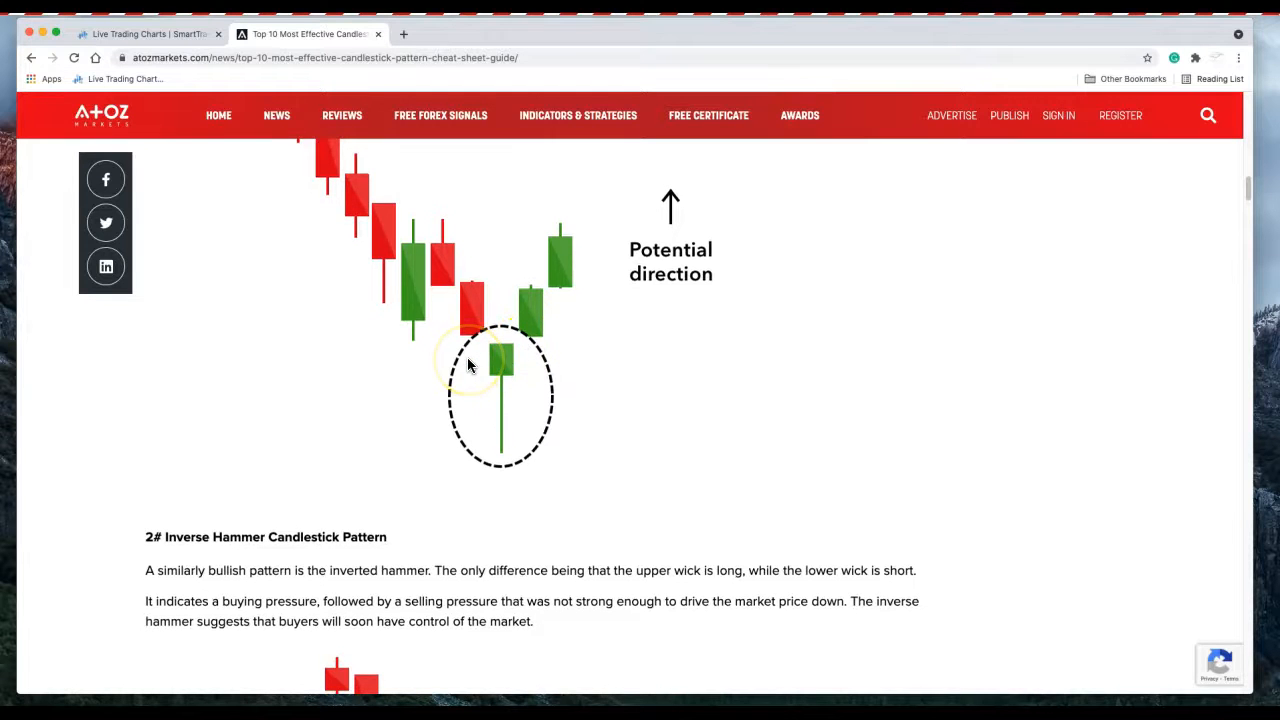
Step: Scroll the guide to the Inverse Hammer example chart with the Engulfing section below
{"action": "scroll", "scroll_direction": "up", "scroll_amount": 3}
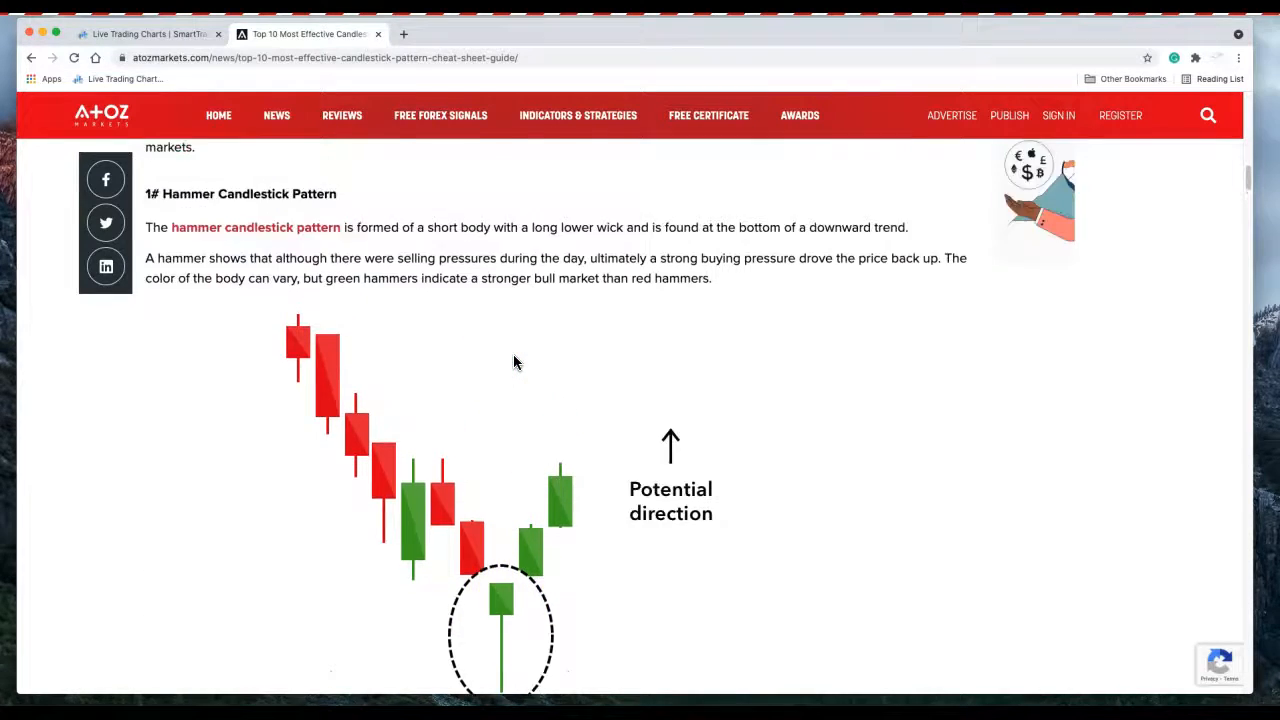
{"action": "scroll", "scroll_direction": "down", "scroll_amount": 3}
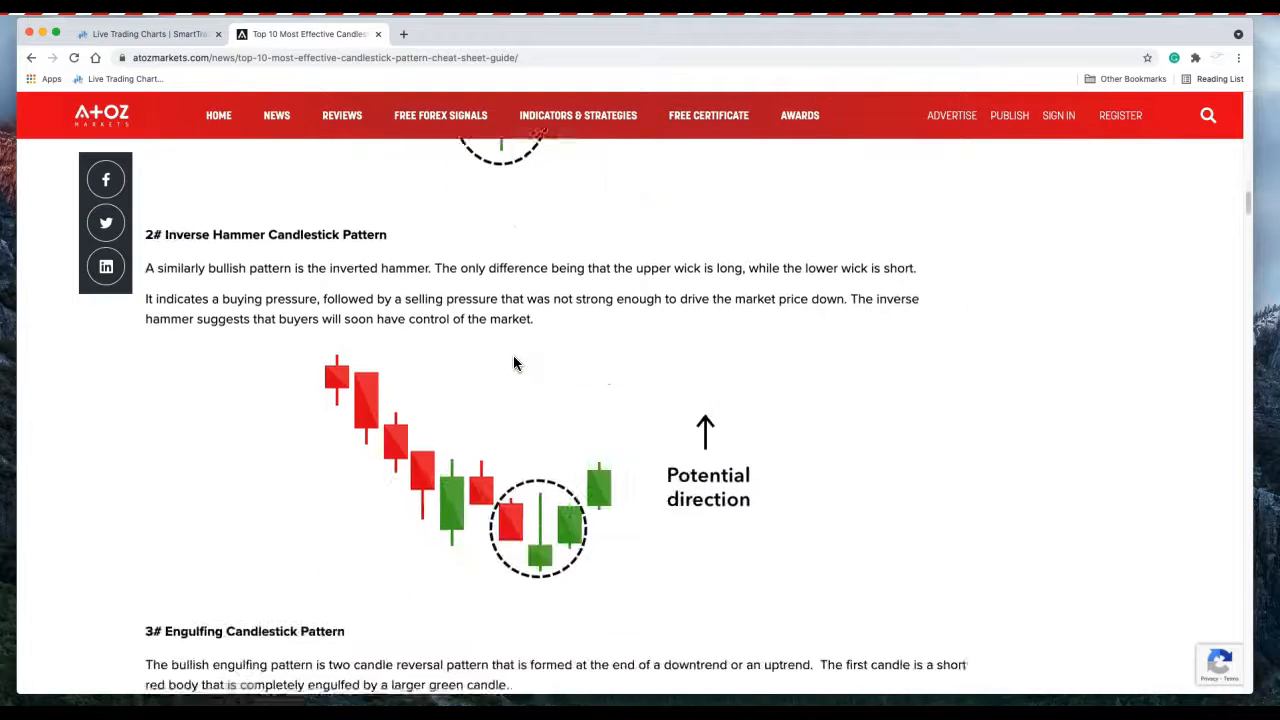
{"action": "scroll", "scroll_direction": "down", "scroll_amount": 3}
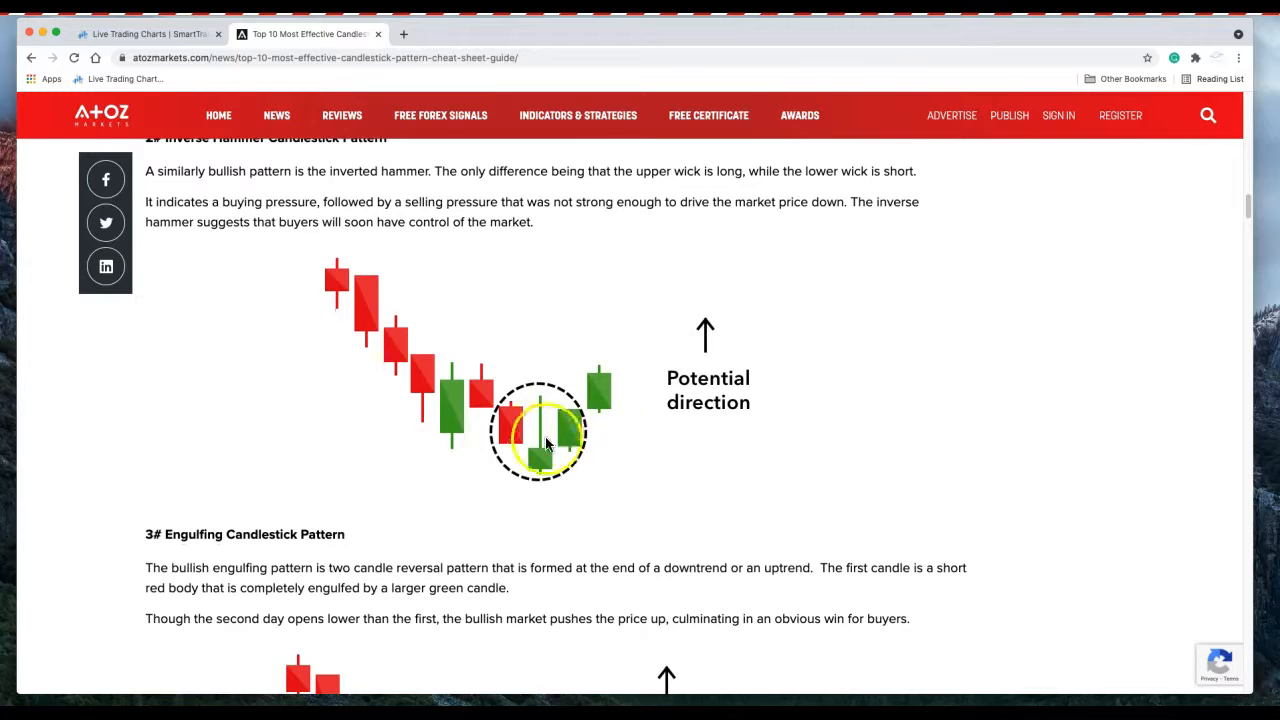
{"action": "mouse_move", "coordinate": [538, 450]}
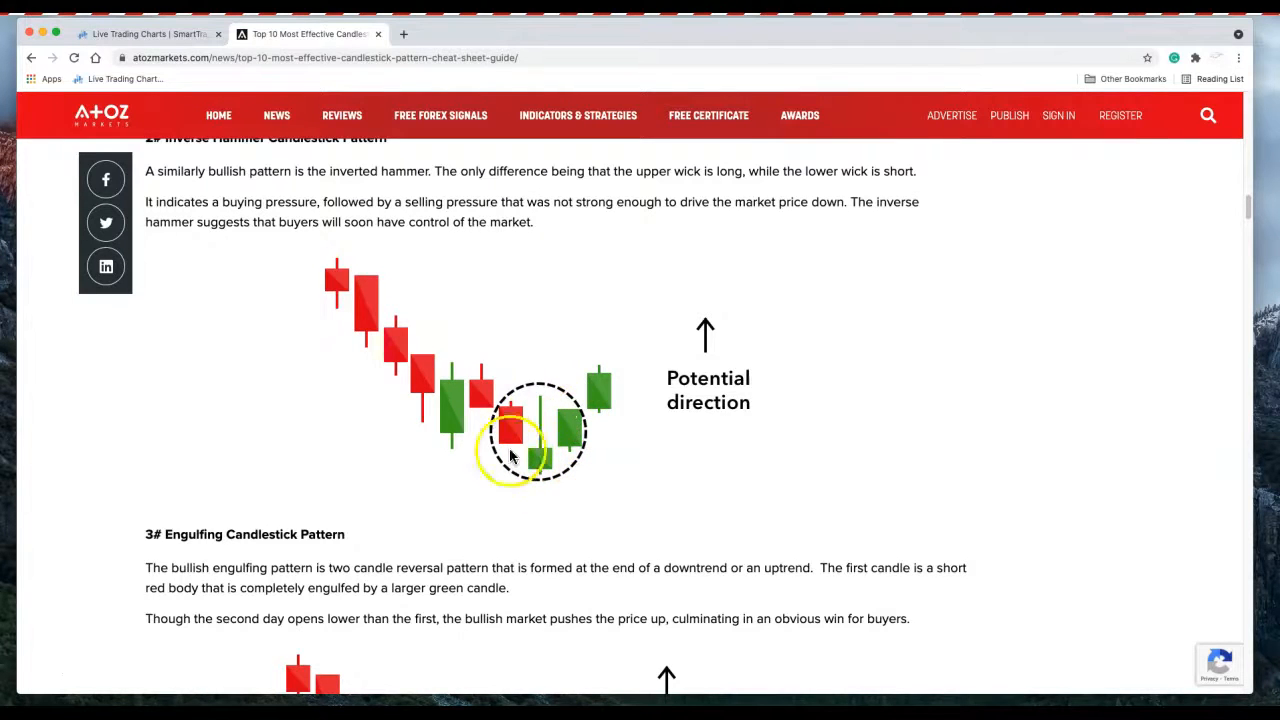
{"action": "mouse_move", "coordinate": [564, 412]}
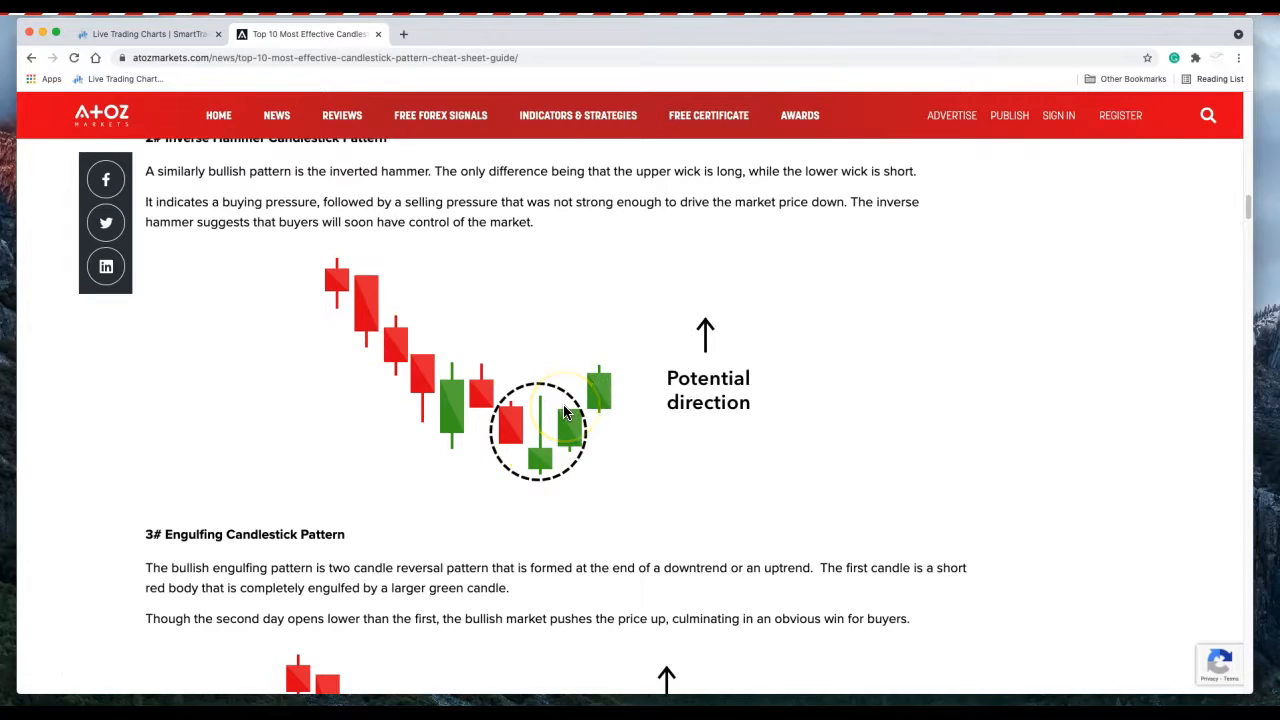
{"action": "scroll", "scroll_direction": "up", "scroll_amount": 3}
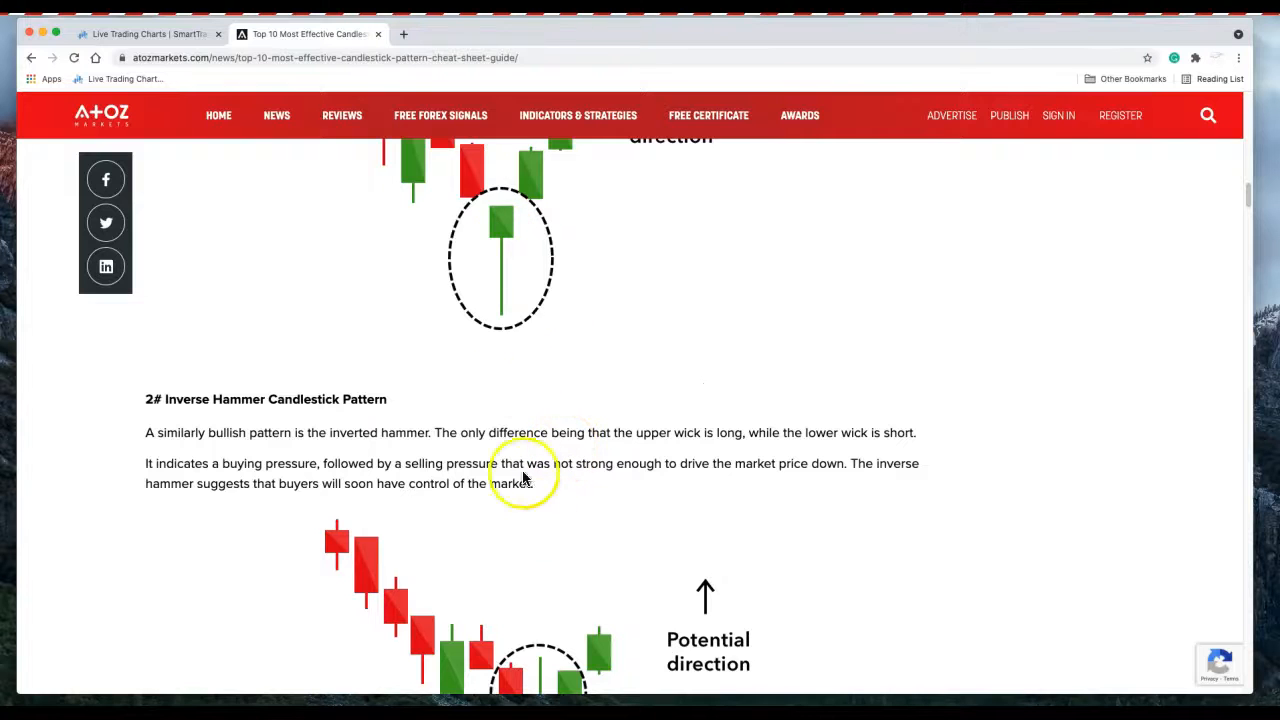
{"action": "scroll", "scroll_direction": "down", "scroll_amount": 3}
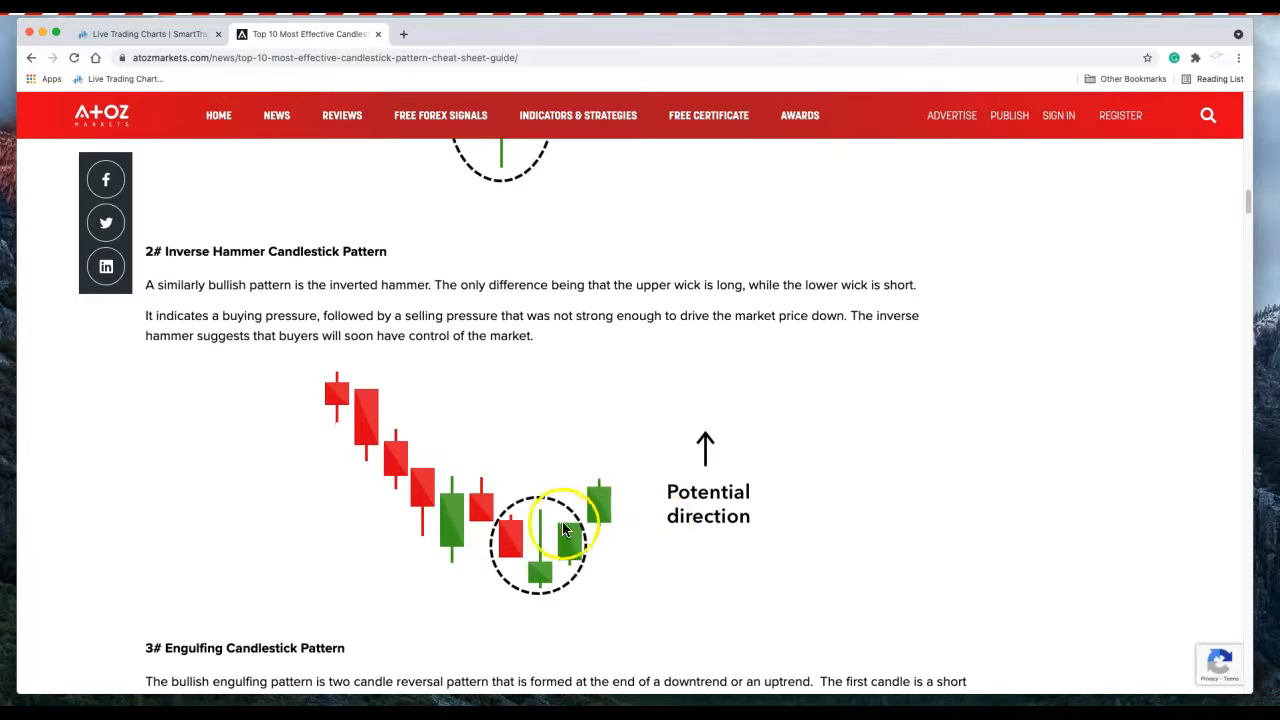
{"action": "mouse_move", "coordinate": [424, 470]}
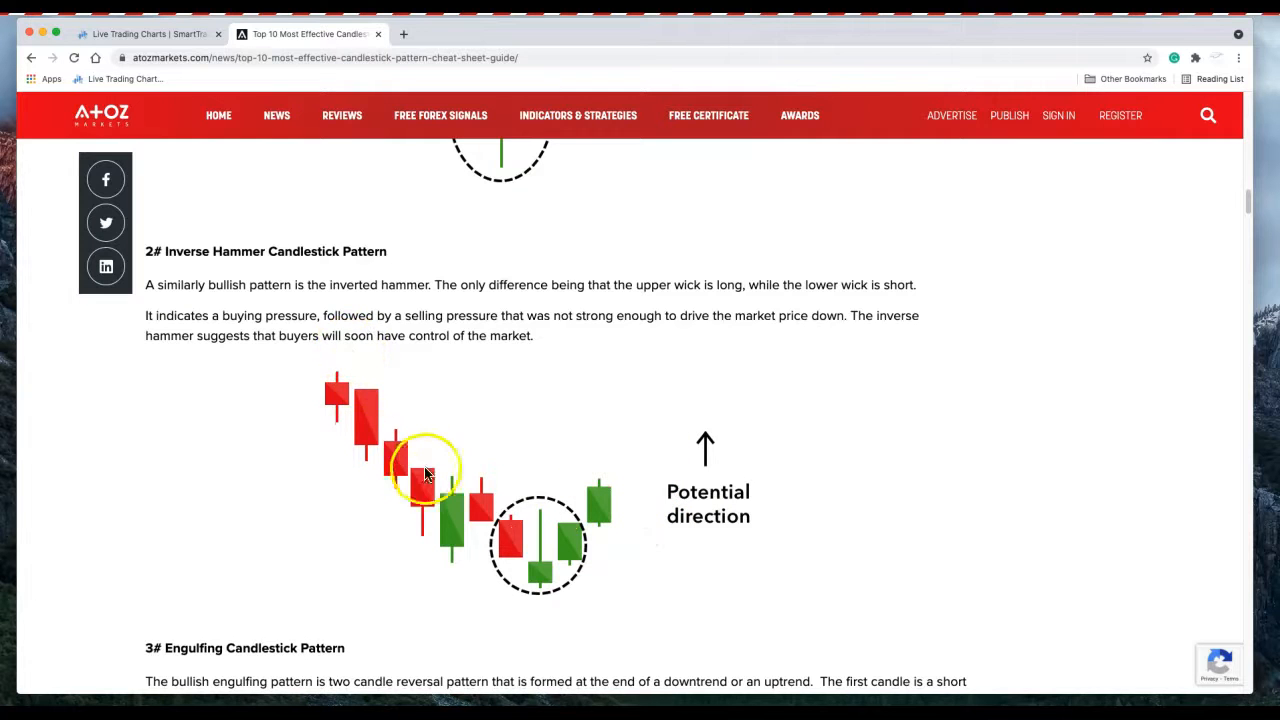
{"action": "mouse_move", "coordinate": [658, 490]}
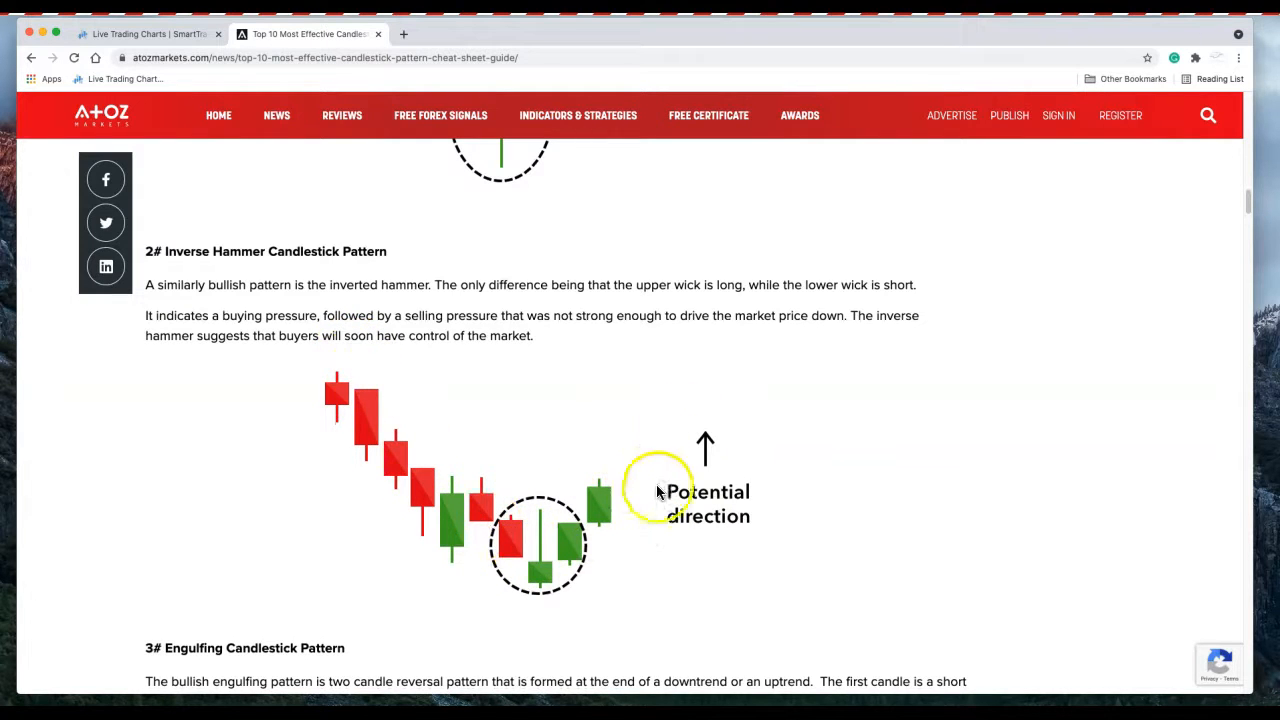
Step: Scroll past the Engulfing pattern example to the start of the Piercing pattern section
{"action": "scroll", "scroll_direction": "down", "scroll_amount": 3}
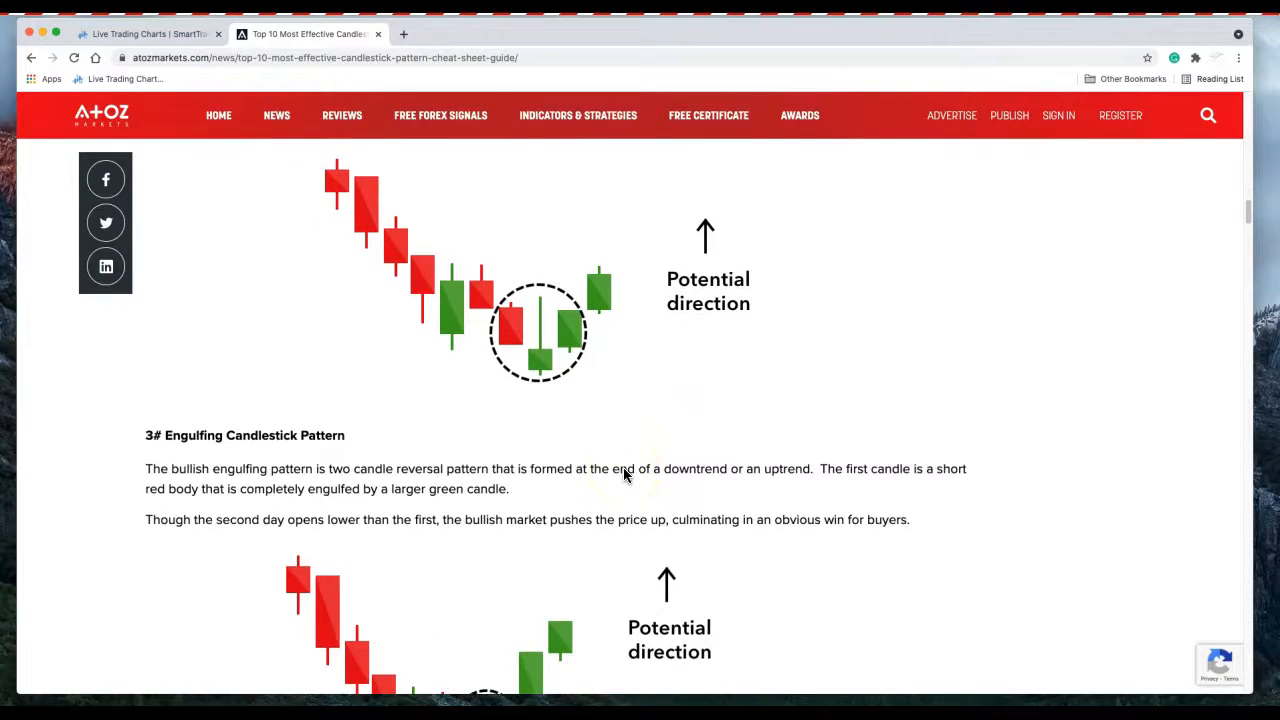
{"action": "scroll", "scroll_direction": "down", "scroll_amount": 3}
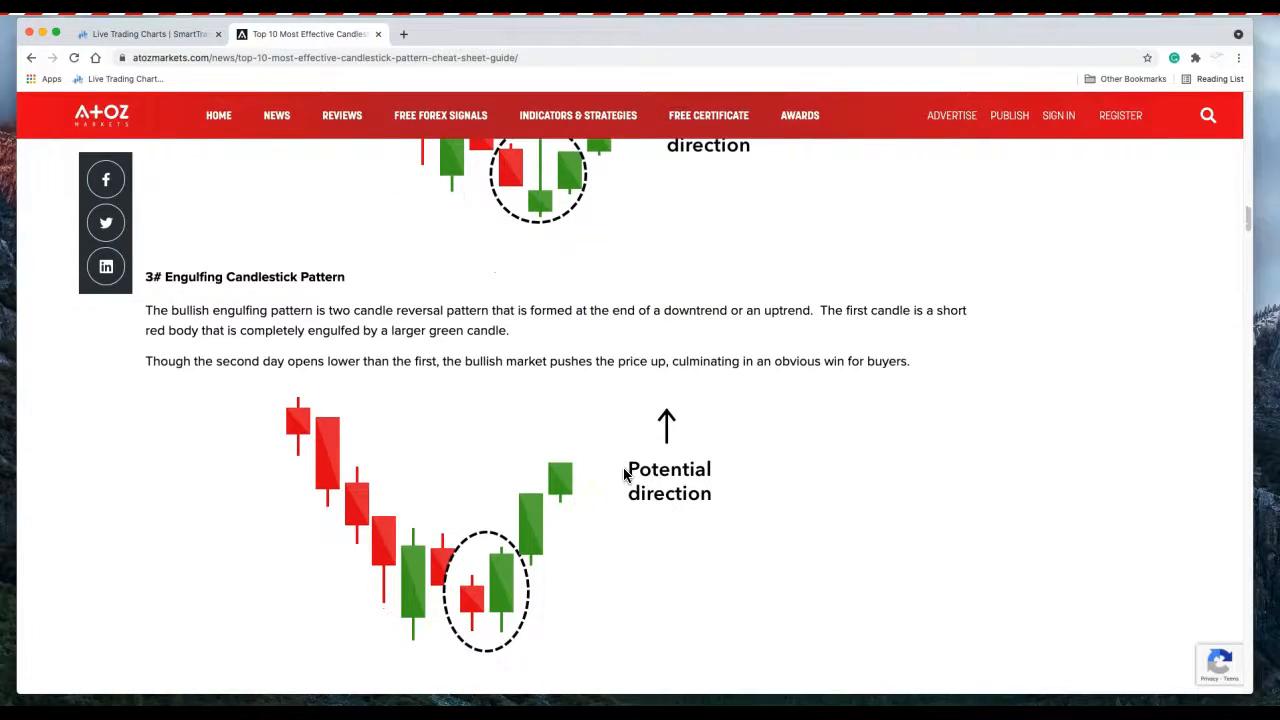
{"action": "scroll", "scroll_direction": "down", "scroll_amount": 3}
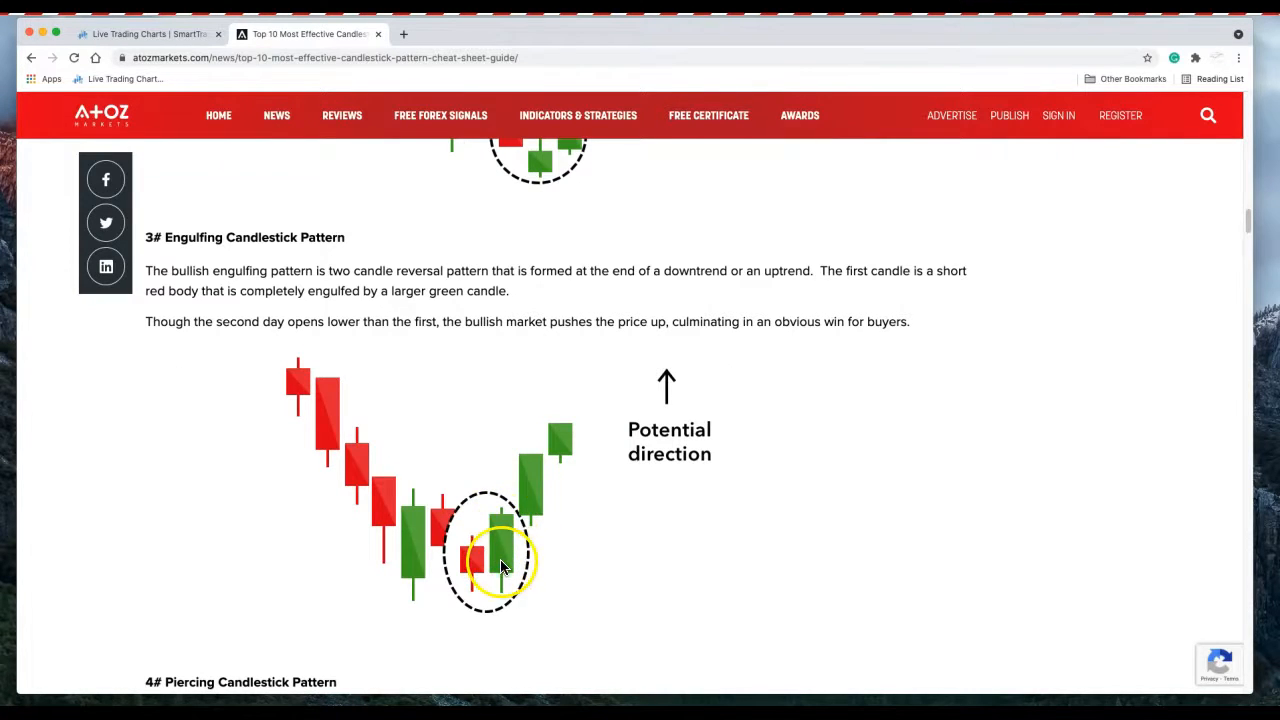
{"action": "mouse_move", "coordinate": [464, 560]}
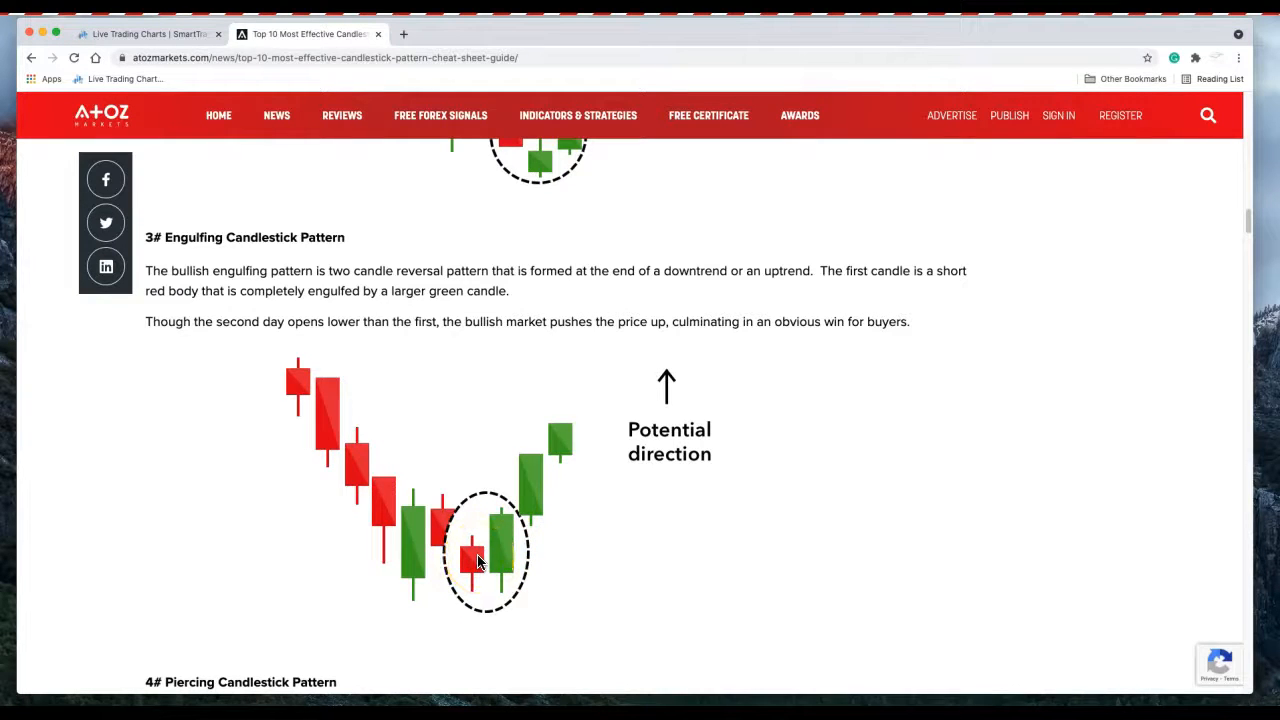
{"action": "scroll", "scroll_direction": "down", "scroll_amount": 3}
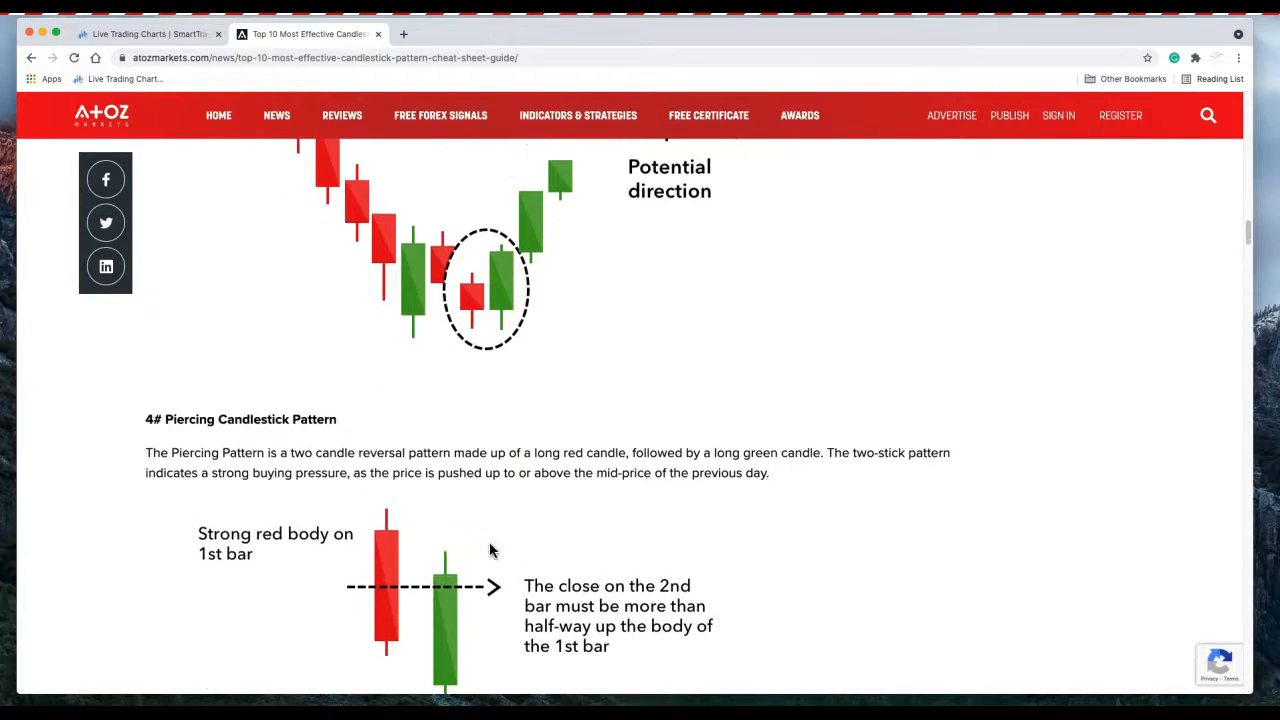
Step: Scroll past the Piercing pattern diagram to the Morning Star heading
{"action": "scroll", "scroll_direction": "down", "scroll_amount": 3}
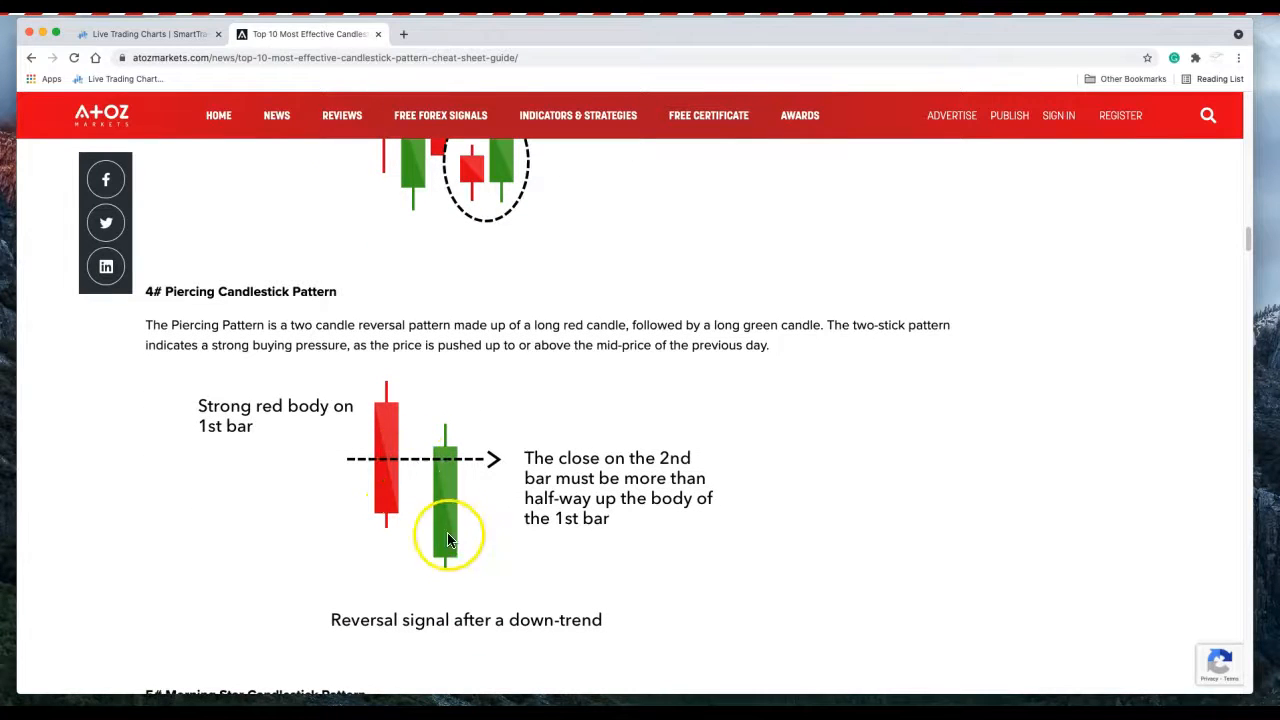
{"action": "mouse_move", "coordinate": [448, 460]}
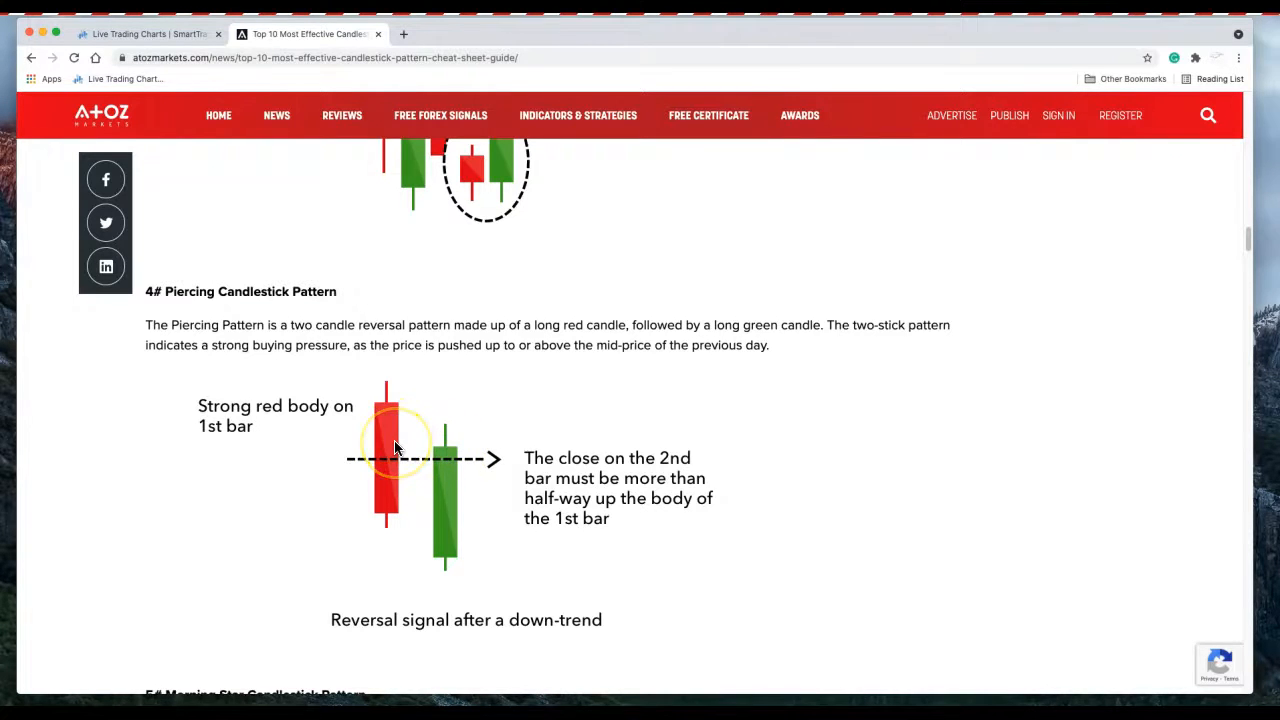
{"action": "mouse_move", "coordinate": [448, 458]}
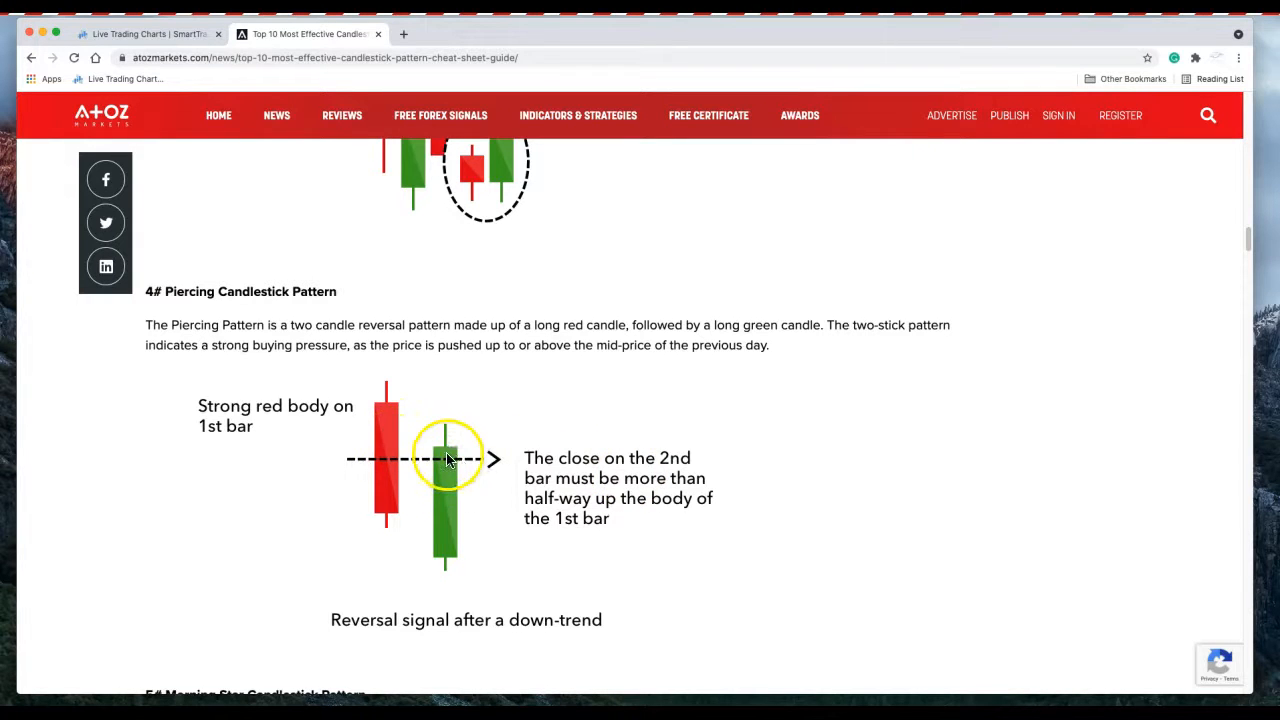
{"action": "scroll", "scroll_direction": "down", "scroll_amount": 3}
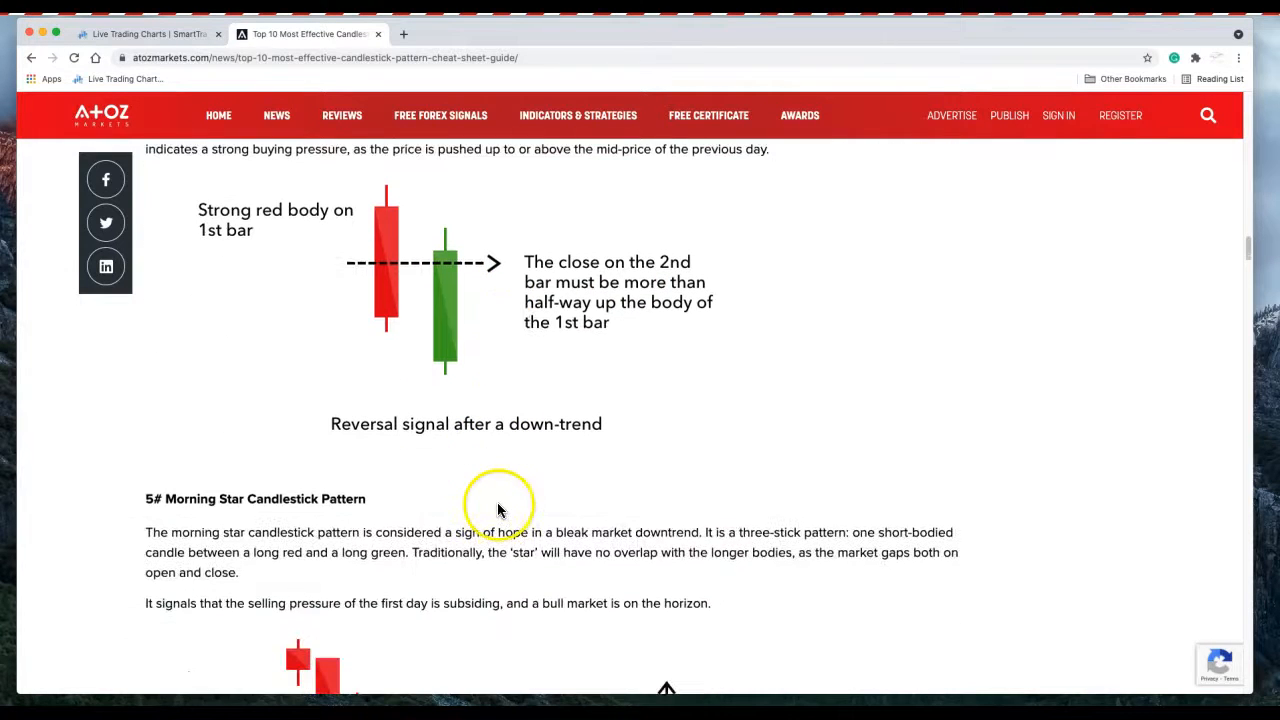
{"action": "mouse_move", "coordinate": [384, 244]}
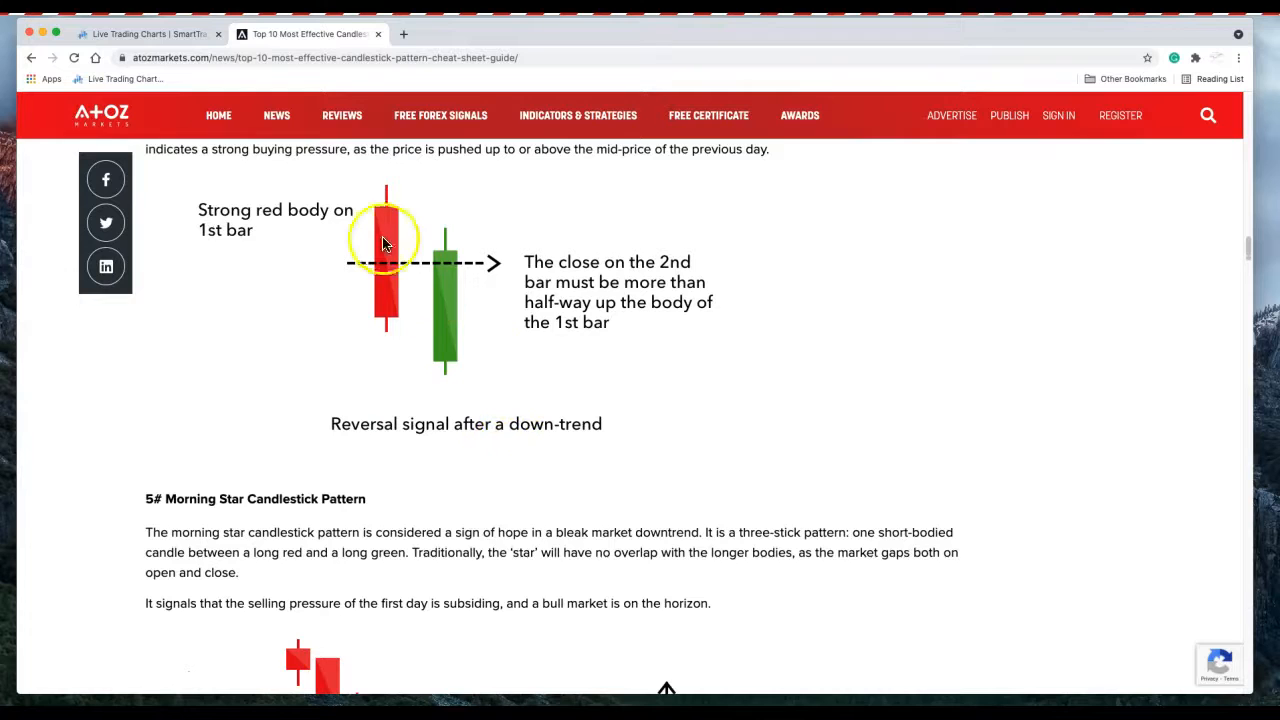
Step: Scroll through the Morning Star, Hanging Man and Shooting Star diagrams to the Bearish Engulfing pattern
{"action": "scroll", "scroll_direction": "down", "scroll_amount": 3}
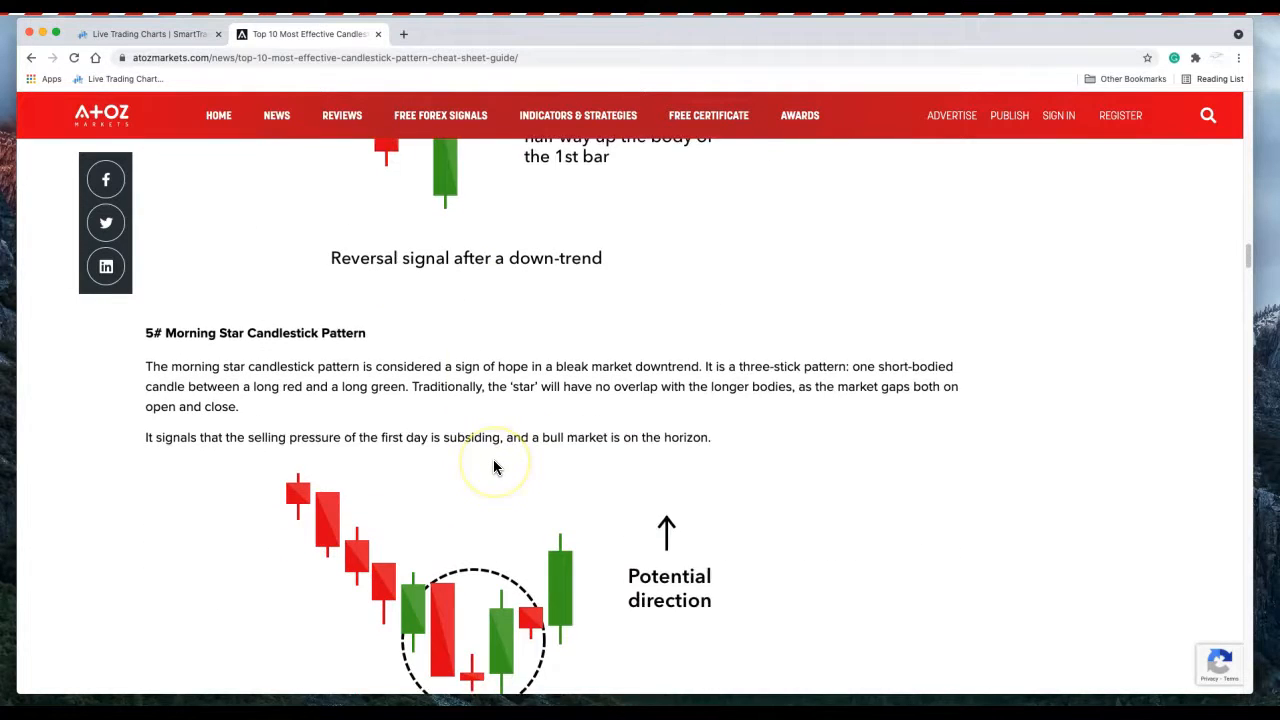
{"action": "scroll", "scroll_direction": "down", "scroll_amount": 3}
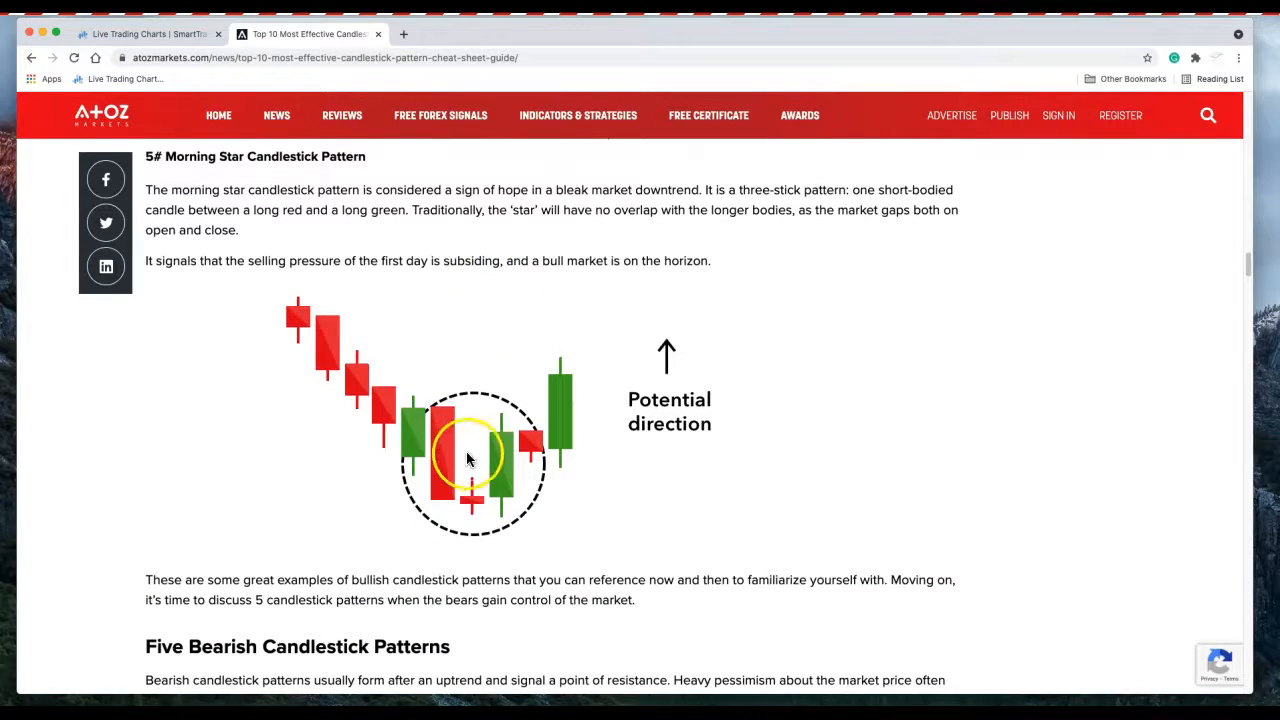
{"action": "mouse_move", "coordinate": [420, 460]}
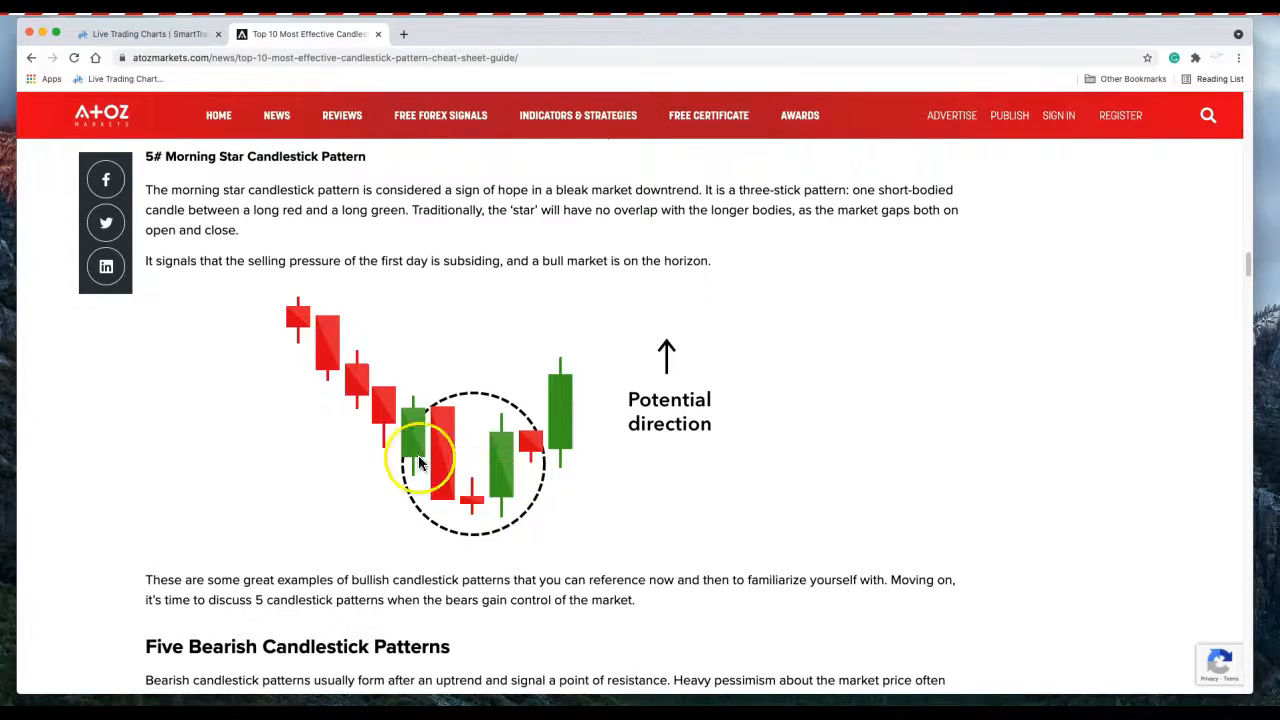
{"action": "mouse_move", "coordinate": [500, 428]}
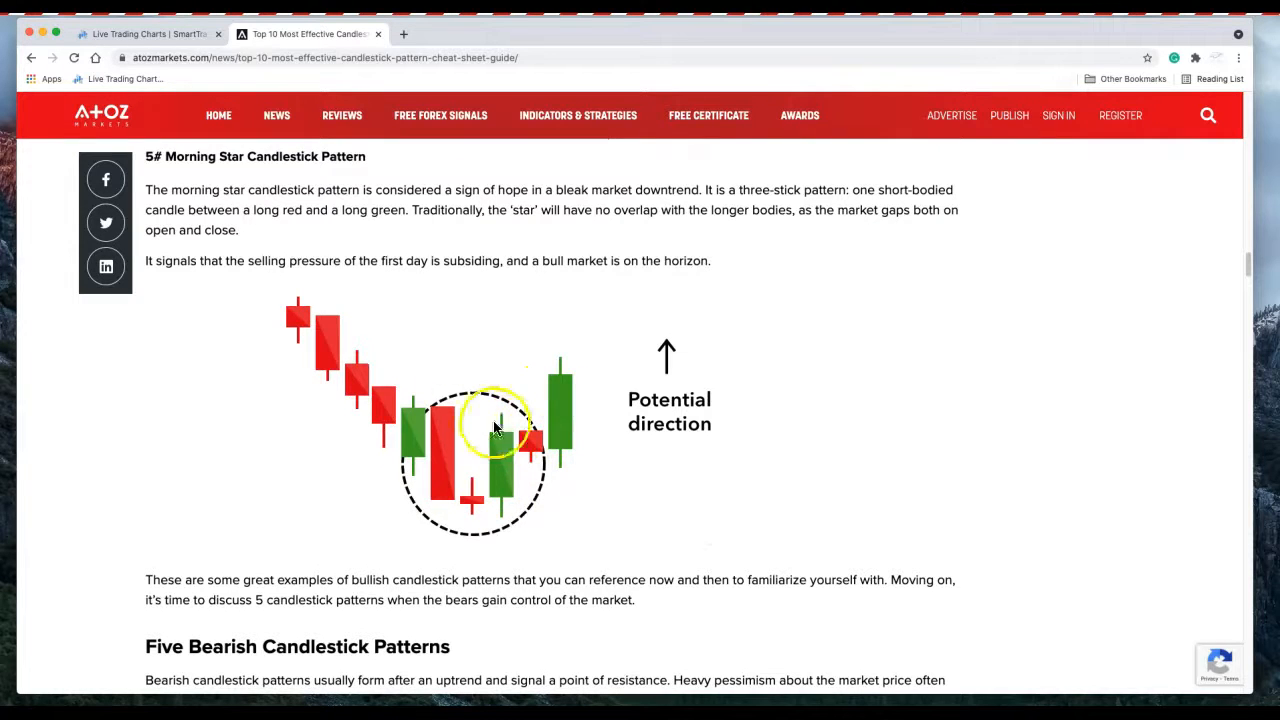
{"action": "mouse_move", "coordinate": [558, 418]}
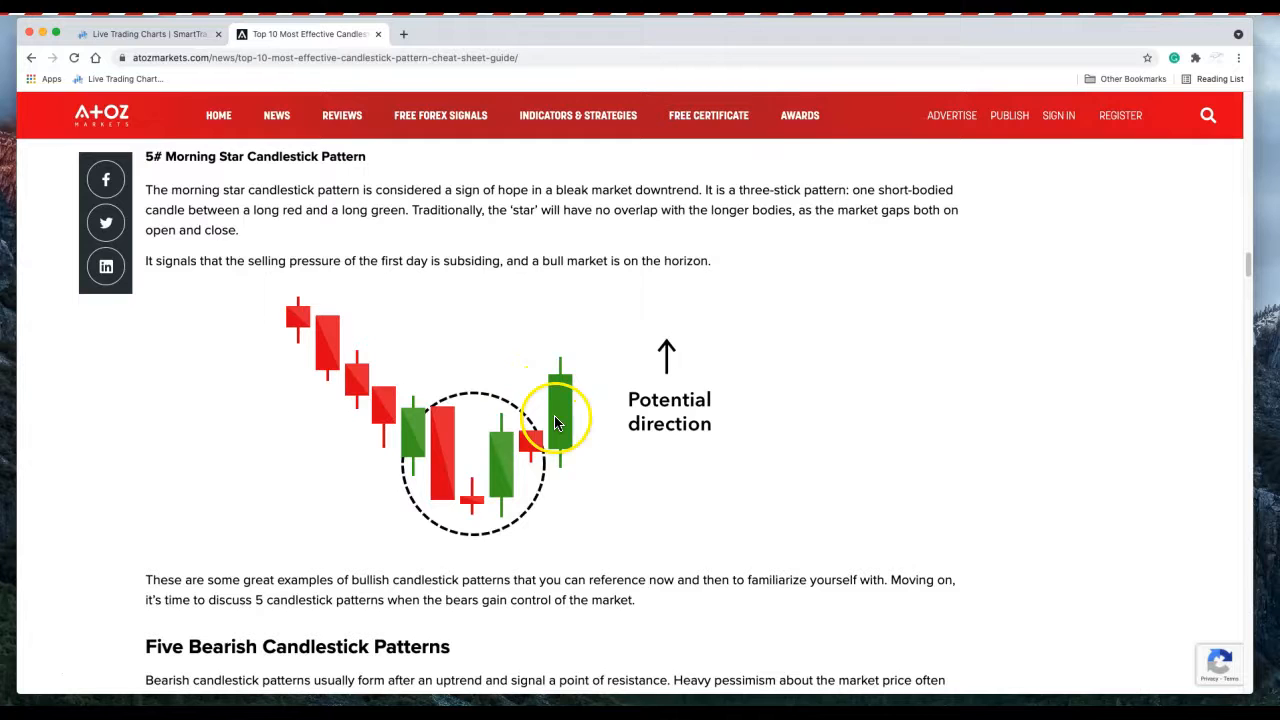
{"action": "scroll", "scroll_direction": "down", "scroll_amount": 3}
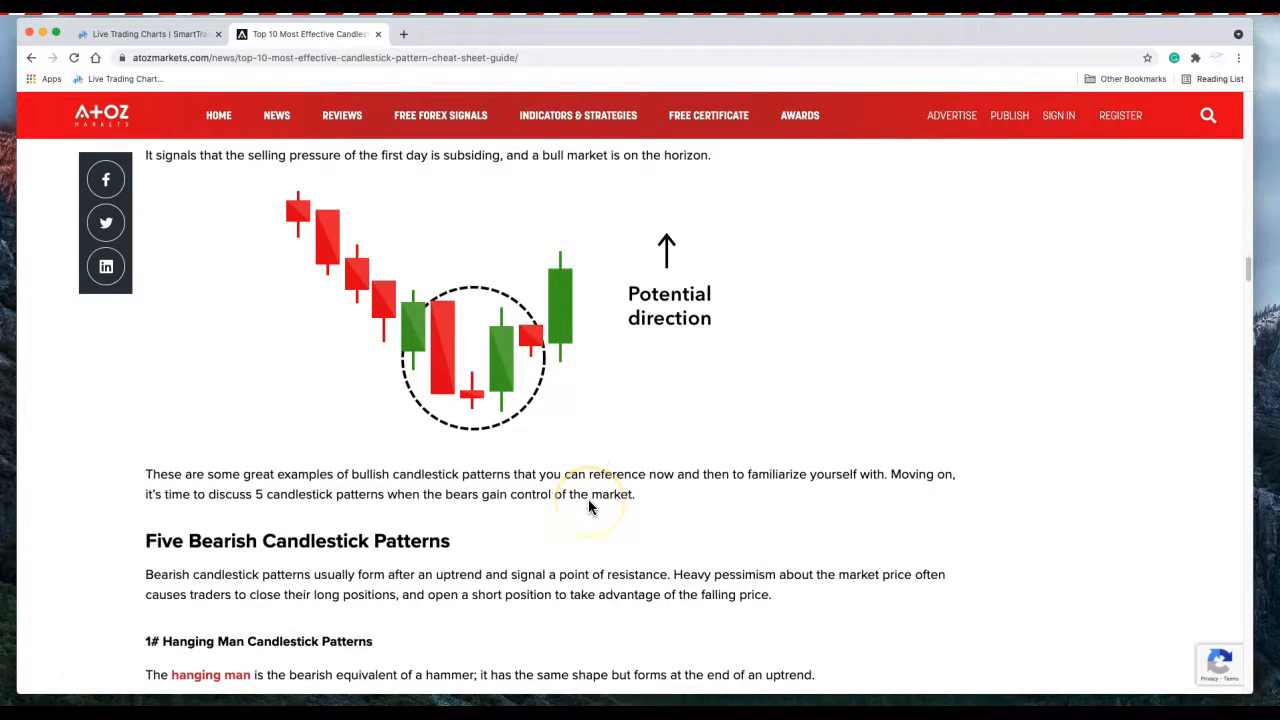
{"action": "scroll", "scroll_direction": "down", "scroll_amount": 3}
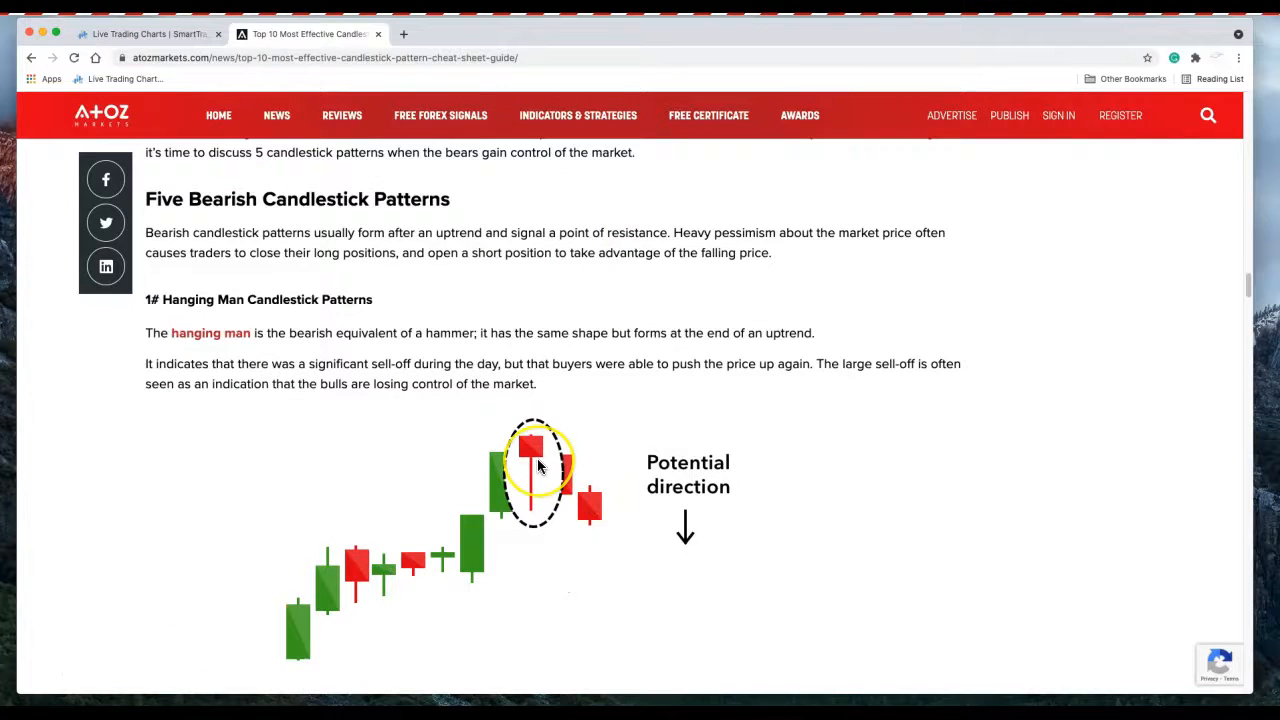
{"action": "mouse_move", "coordinate": [550, 470]}
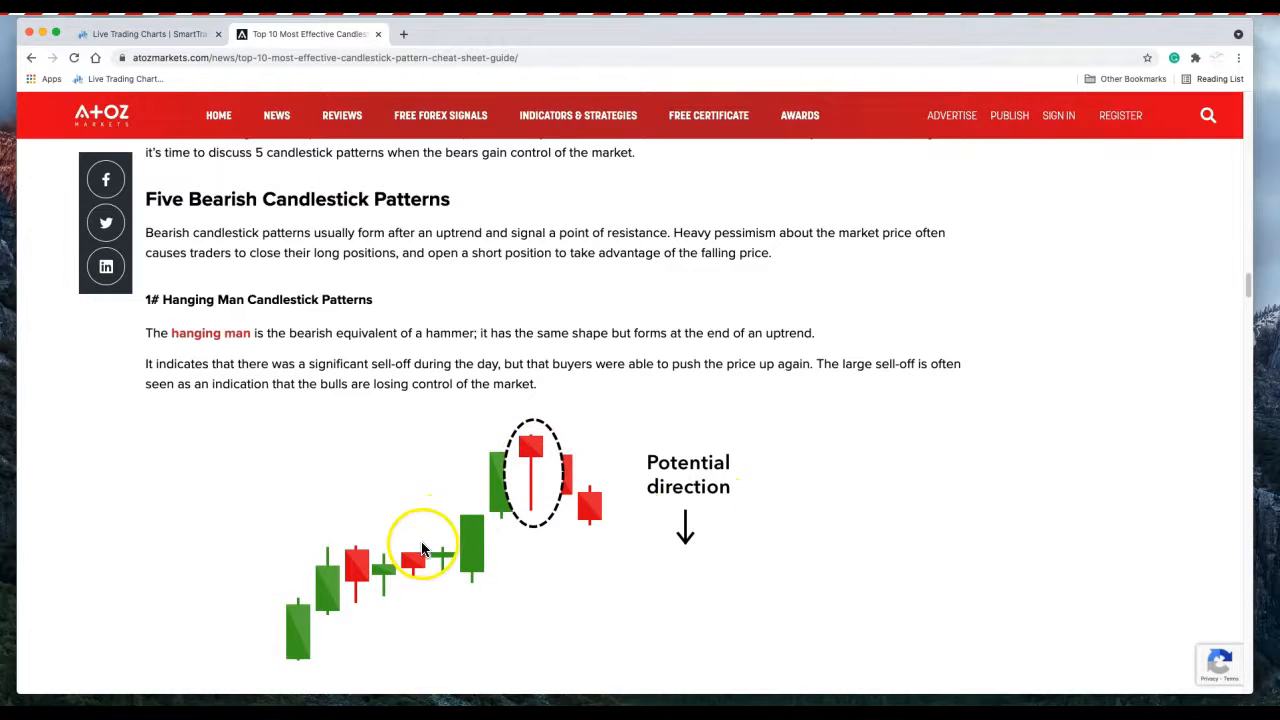
{"action": "mouse_move", "coordinate": [524, 444]}
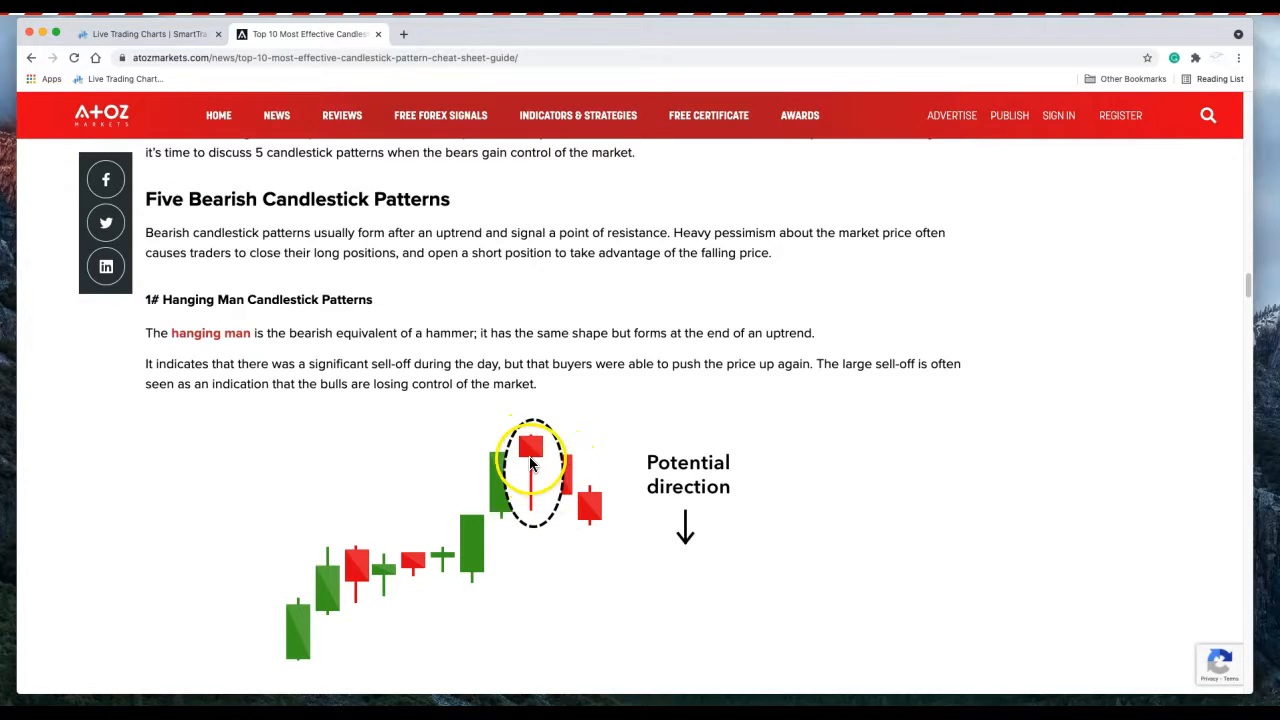
{"action": "mouse_move", "coordinate": [588, 522]}
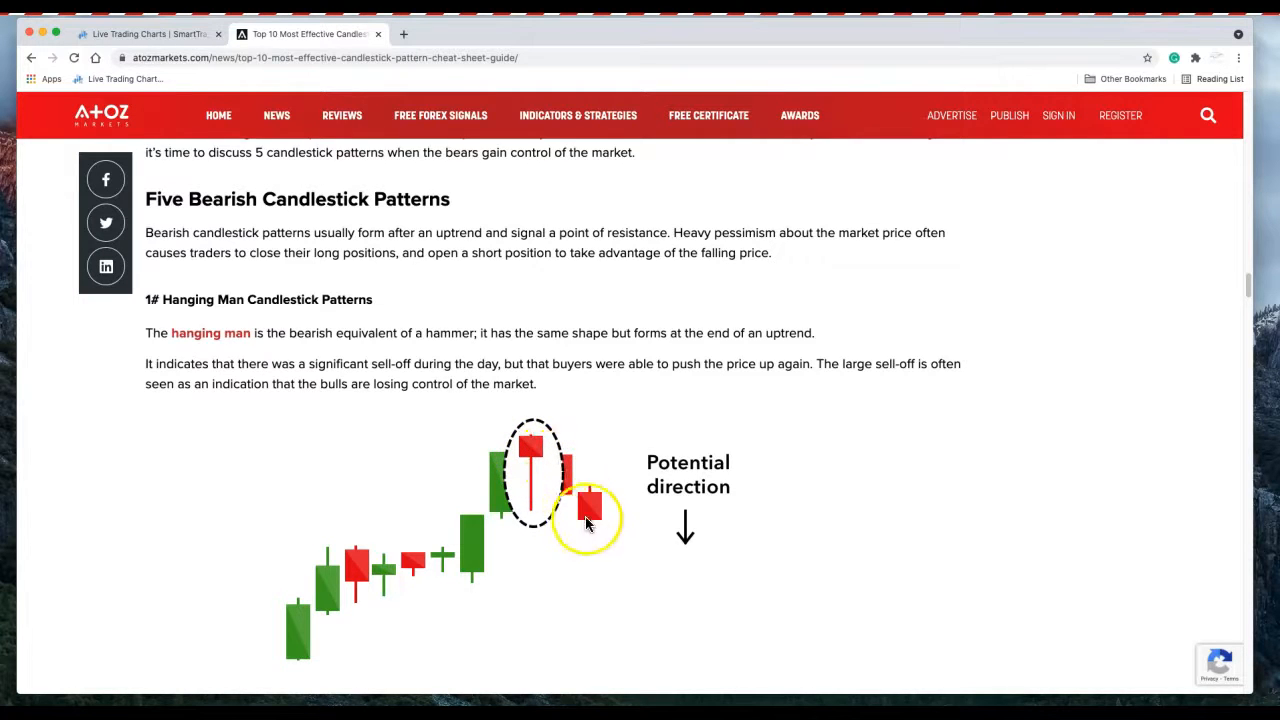
{"action": "scroll", "scroll_direction": "down", "scroll_amount": 3}
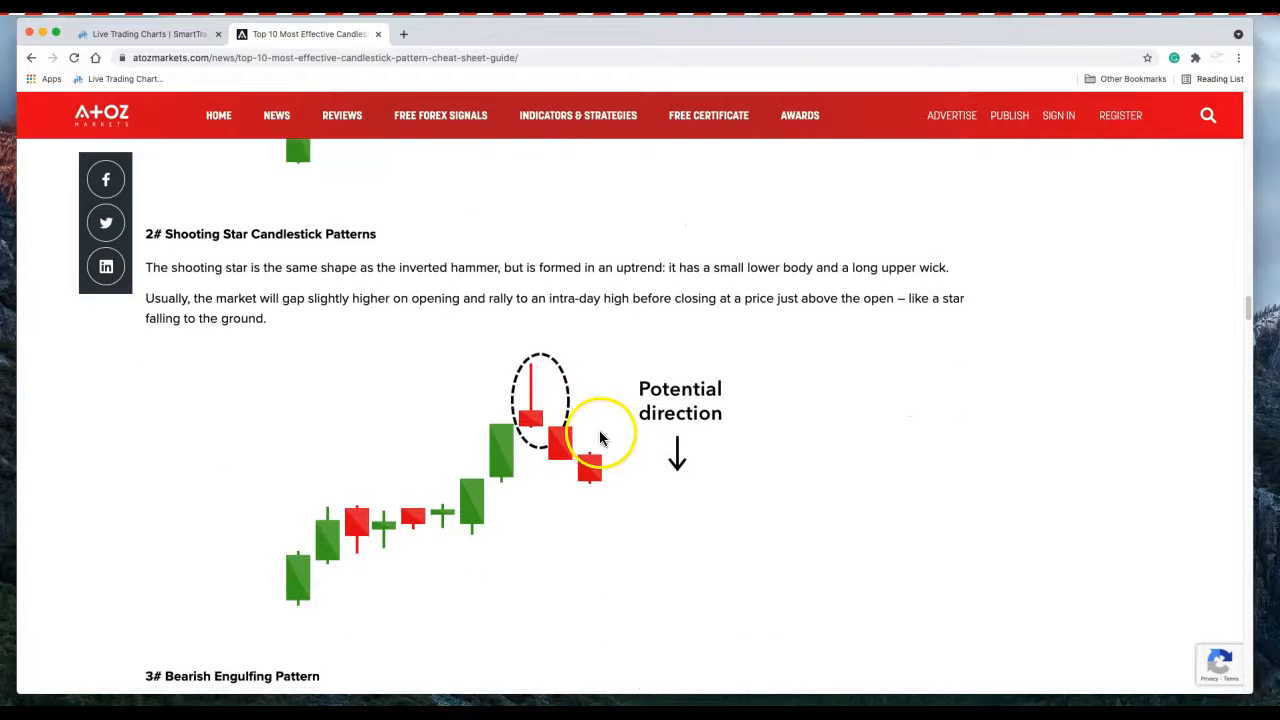
{"action": "mouse_move", "coordinate": [490, 430]}
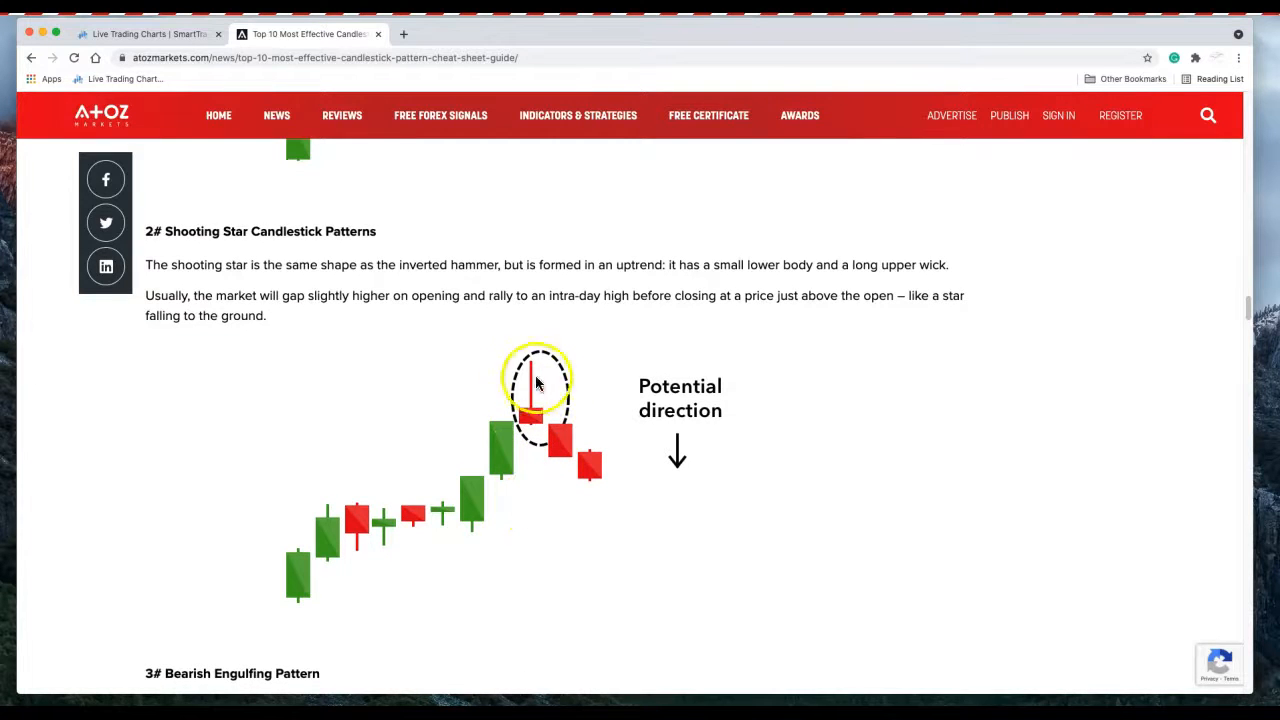
{"action": "mouse_move", "coordinate": [528, 516]}
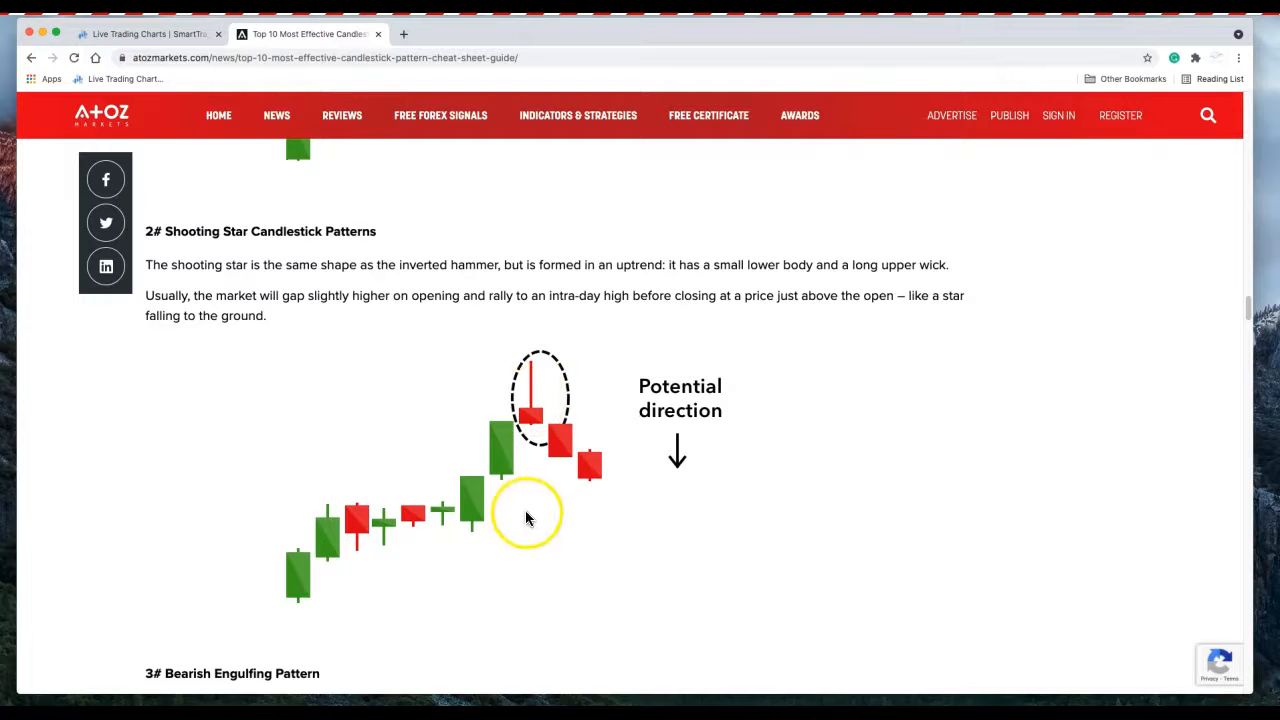
{"action": "scroll", "scroll_direction": "down", "scroll_amount": 3}
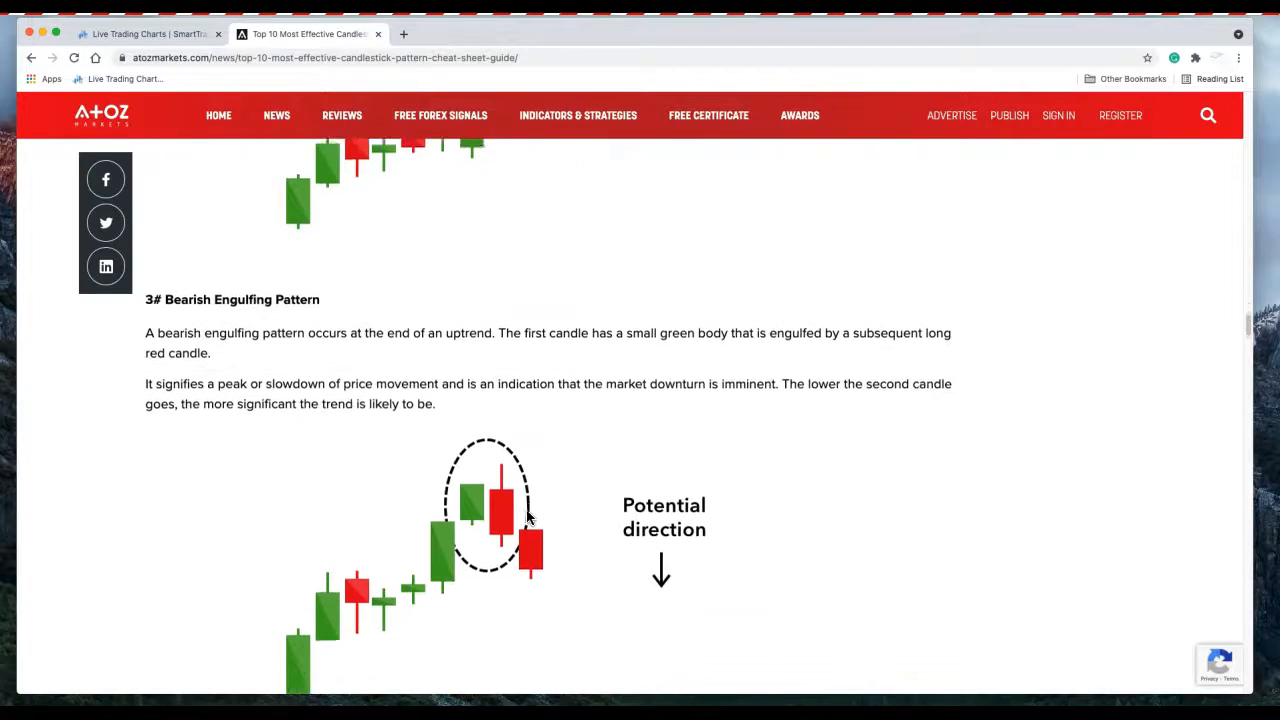
Step: Scroll through Three Black Crows and the bonus continuation patterns, then back up toward Bearish Engulfing
{"action": "scroll", "scroll_direction": "down", "scroll_amount": 3}
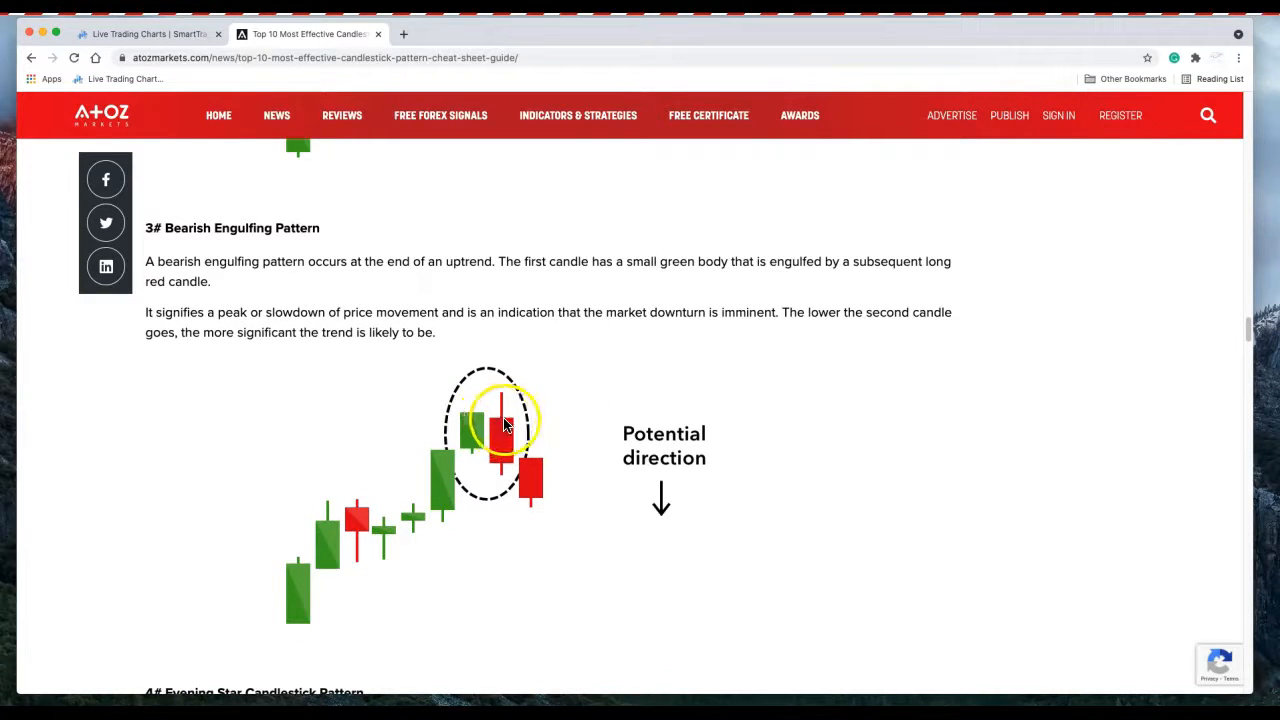
{"action": "mouse_move", "coordinate": [464, 414]}
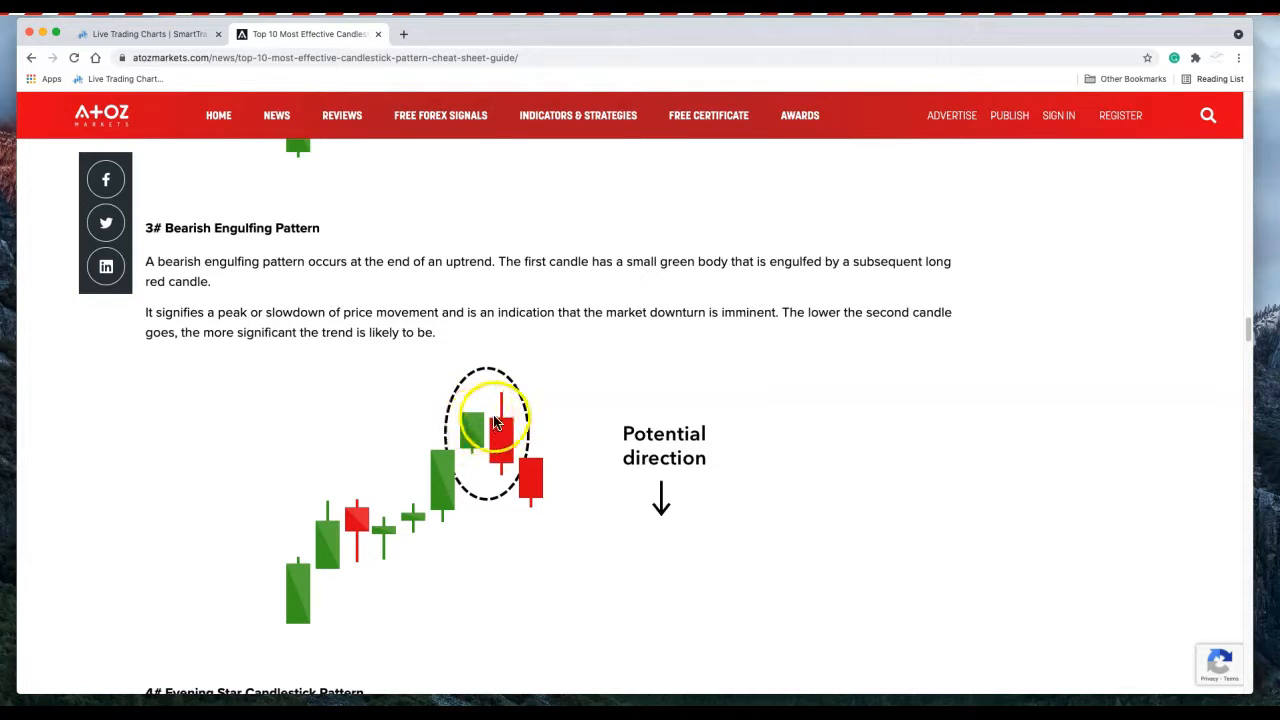
{"action": "scroll", "scroll_direction": "down", "scroll_amount": 3}
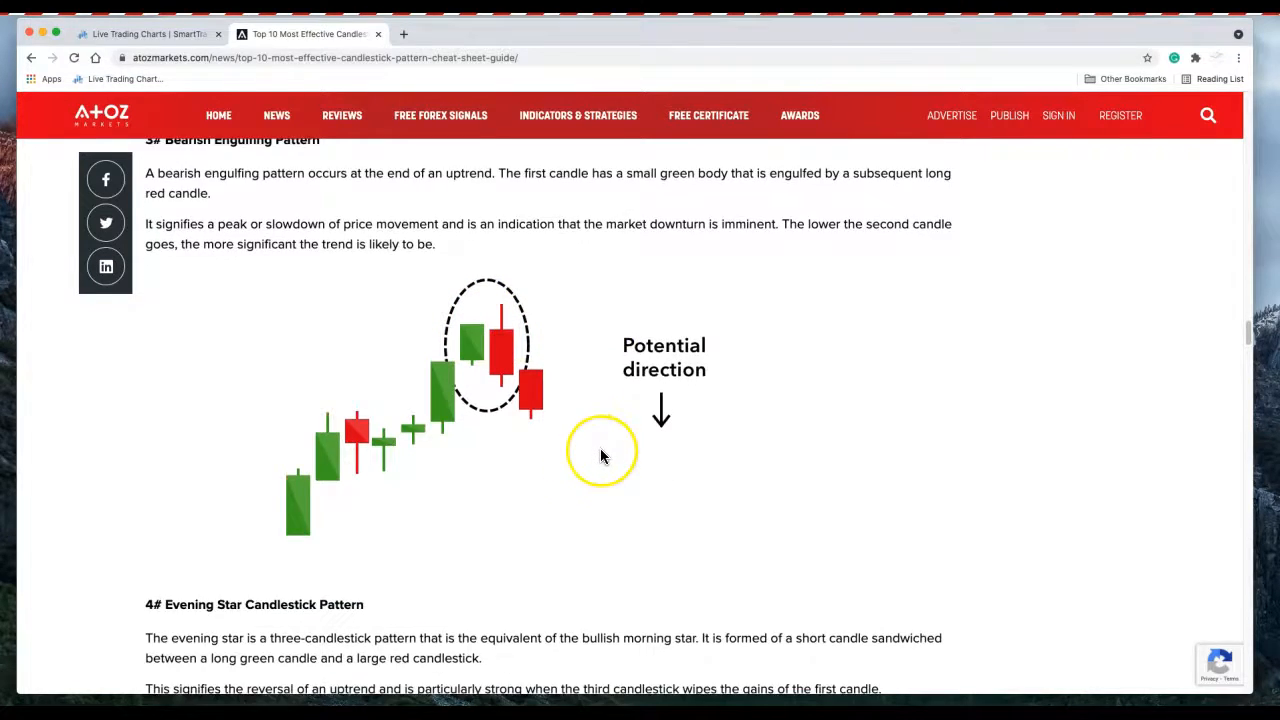
{"action": "scroll", "scroll_direction": "down", "scroll_amount": 3}
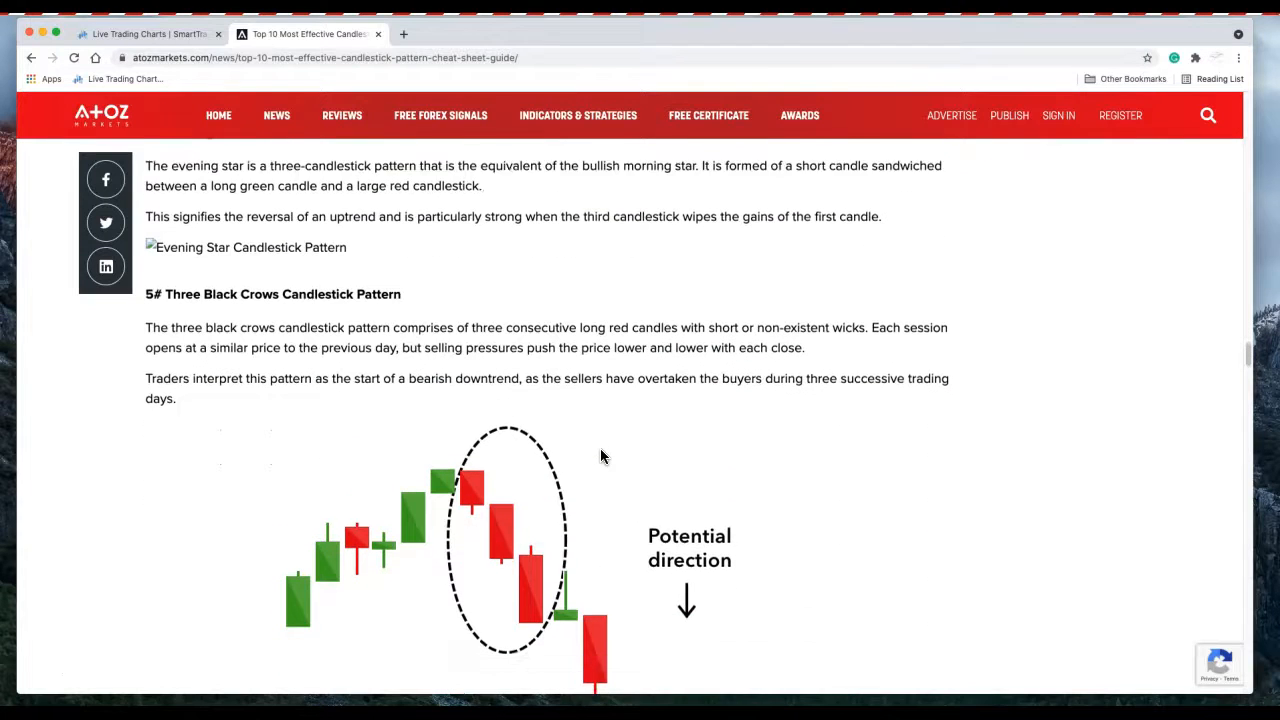
{"action": "scroll", "scroll_direction": "down", "scroll_amount": 3}
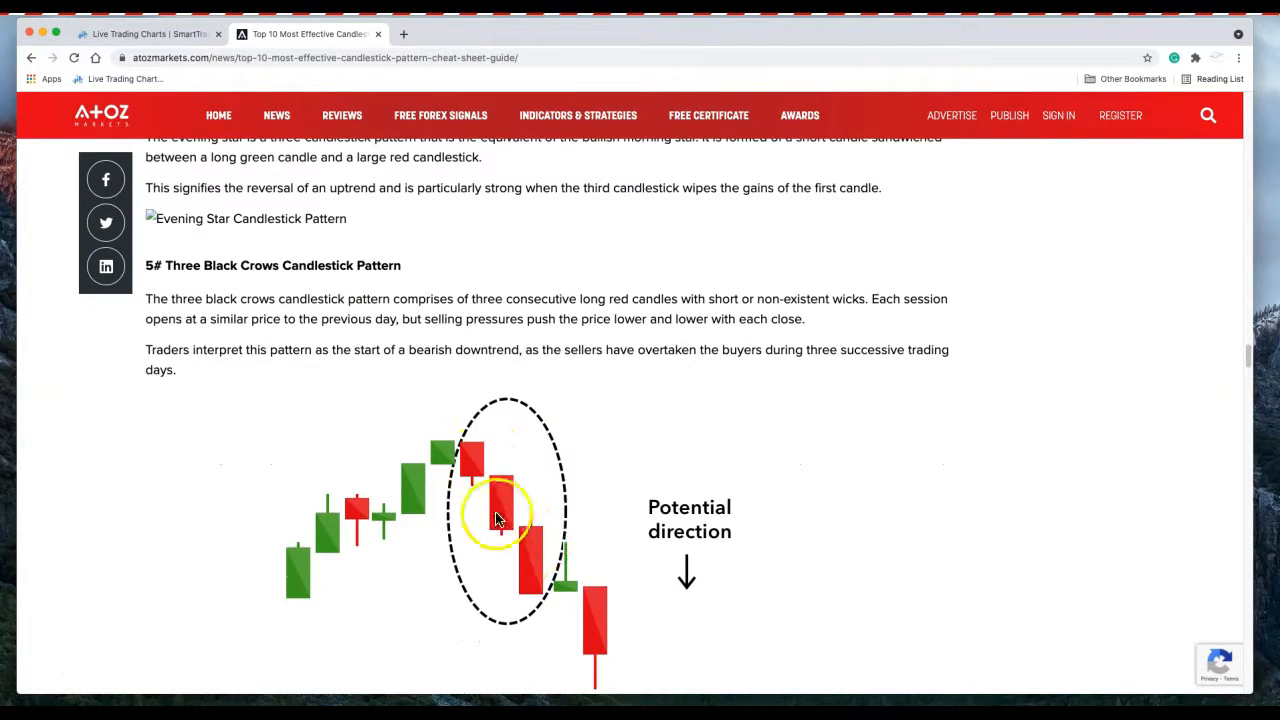
{"action": "mouse_move", "coordinate": [616, 536]}
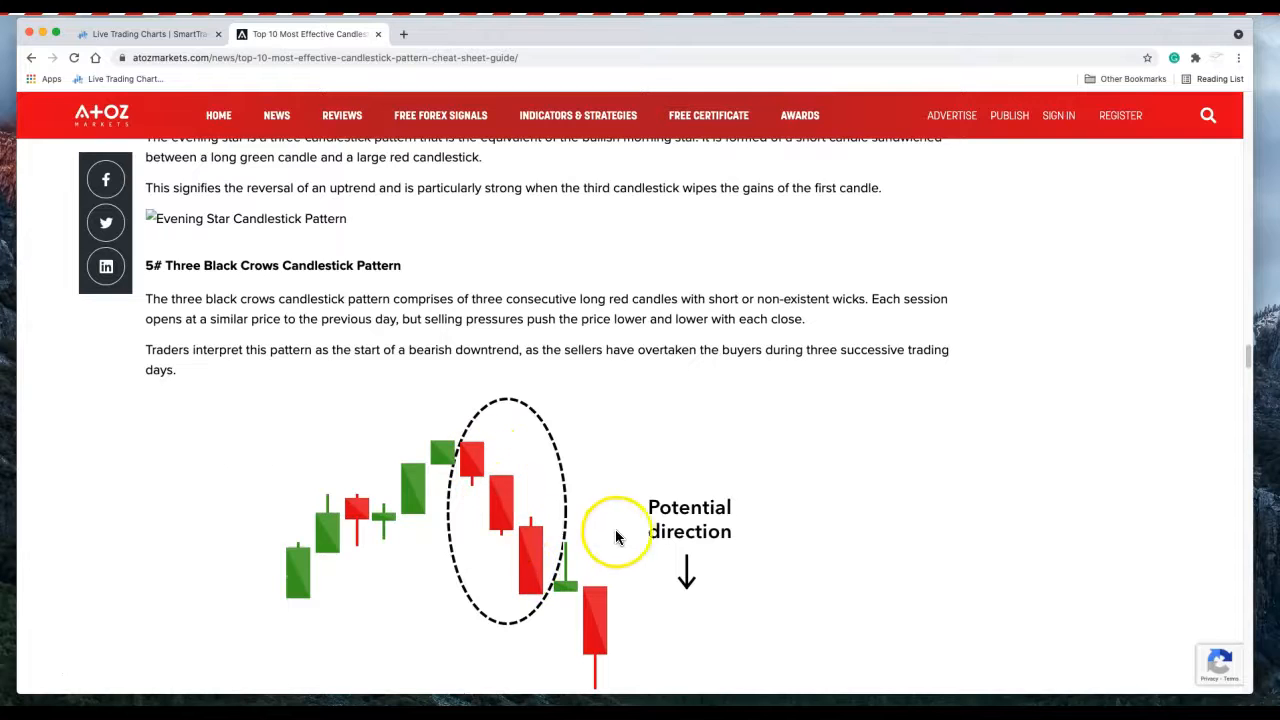
{"action": "scroll", "scroll_direction": "down", "scroll_amount": 3}
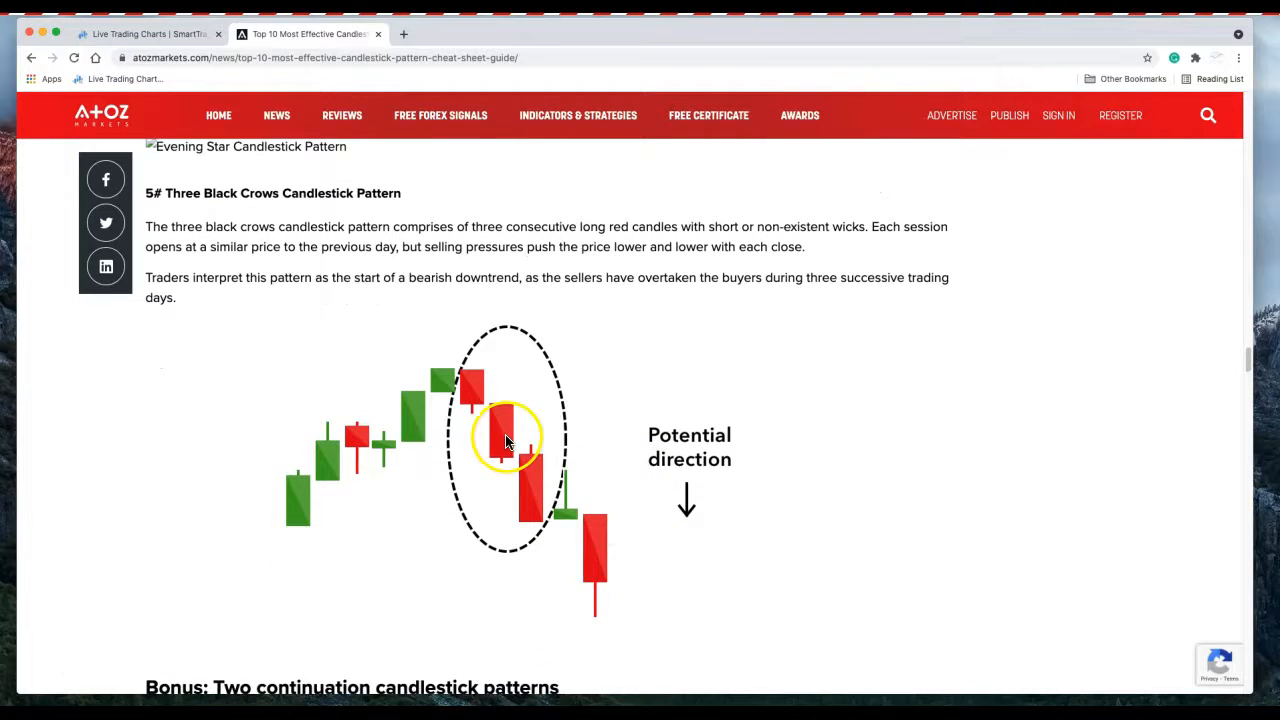
{"action": "scroll", "scroll_direction": "down", "scroll_amount": 3}
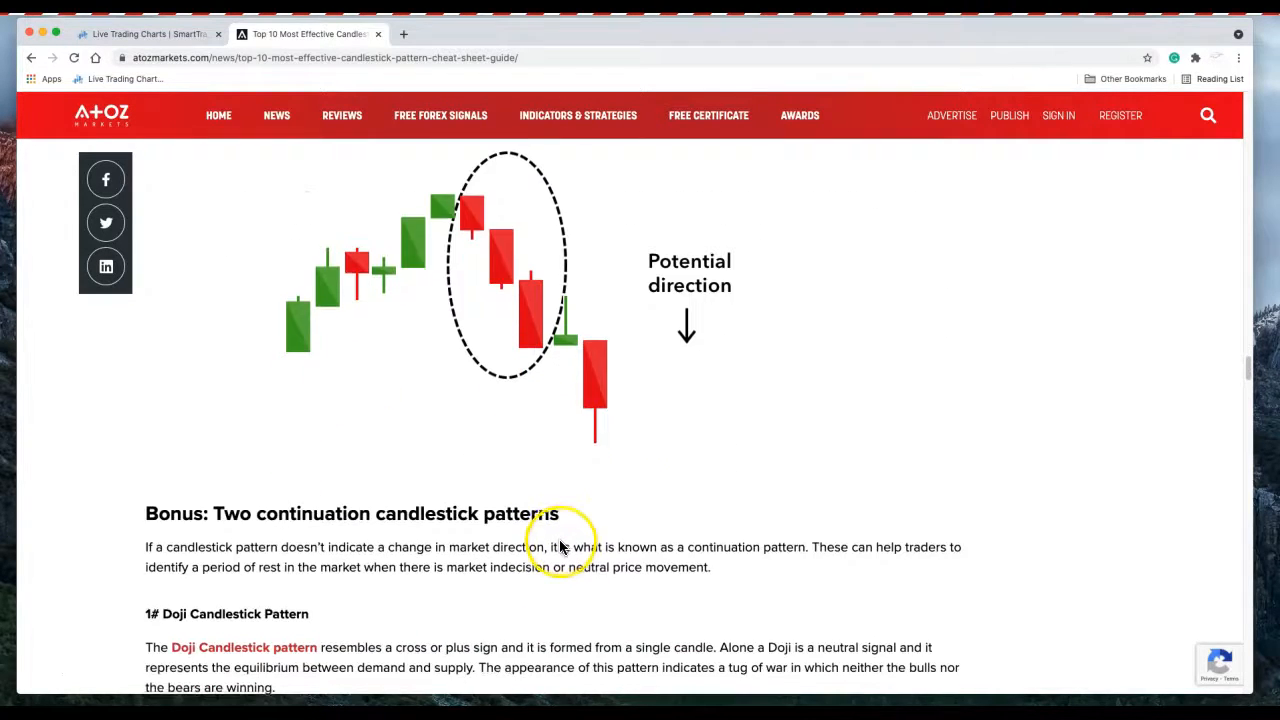
{"action": "scroll", "scroll_direction": "up", "scroll_amount": 3}
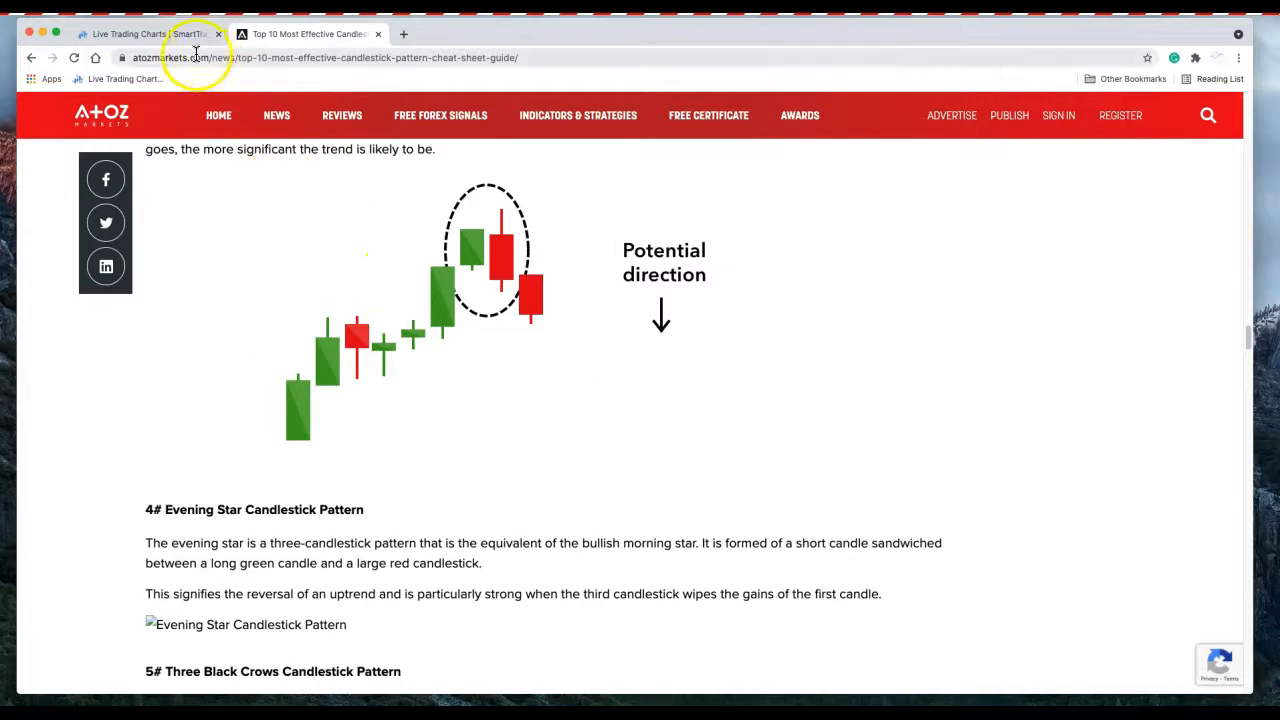
Step: Return to the SmartTrader NZD/USD 4h chart with the Stochastic Oscillator and open positions
{"action": "left_click", "coordinate": [140, 32]}
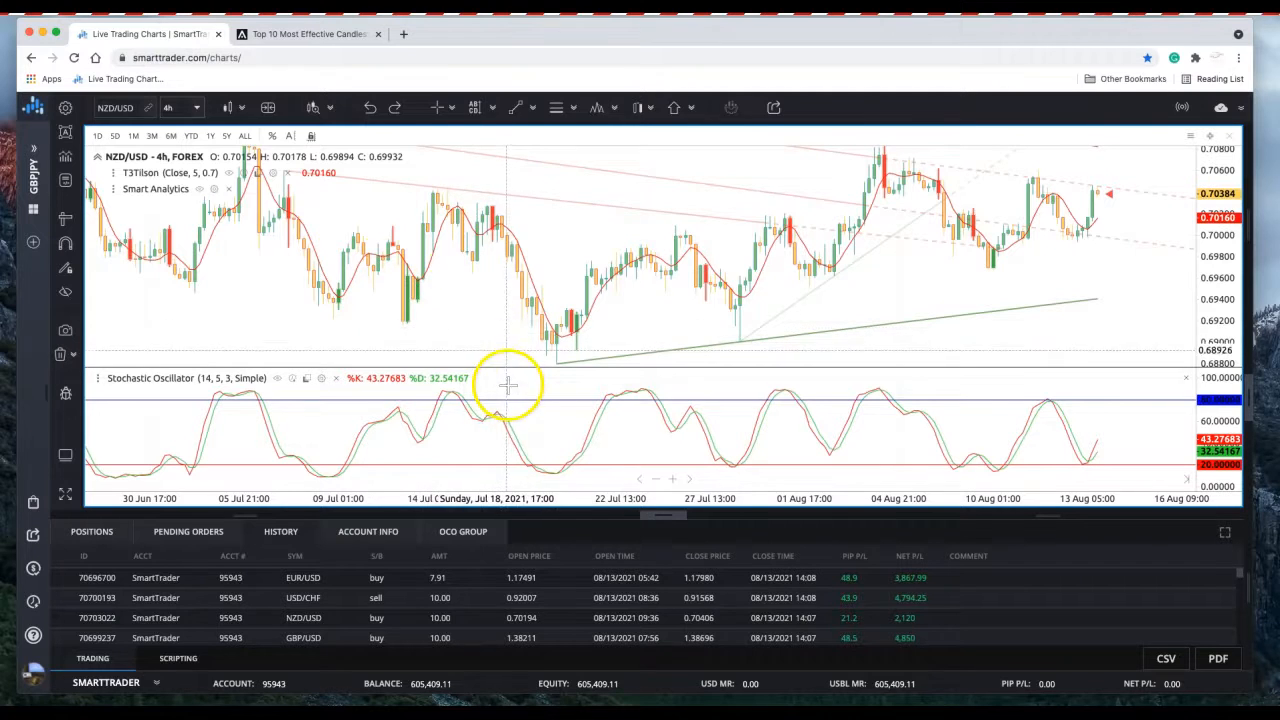
{"action": "mouse_move", "coordinate": [648, 404]}
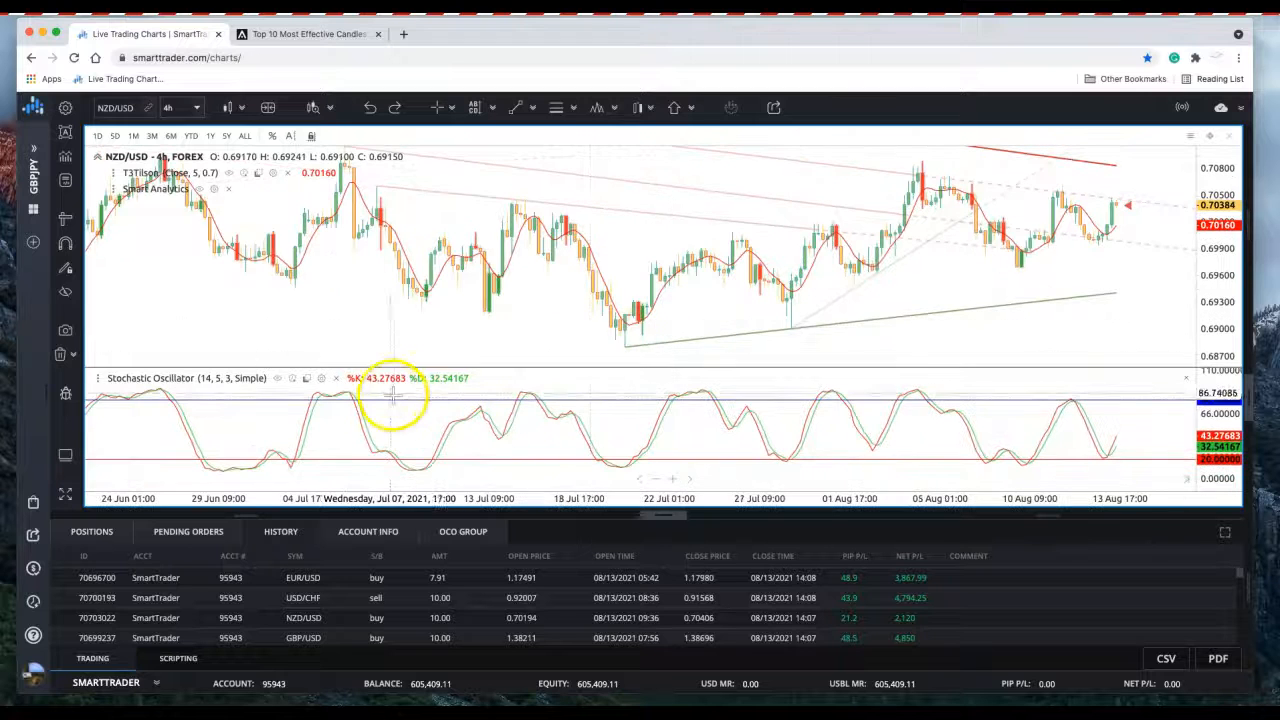
{"action": "mouse_move", "coordinate": [510, 348]}
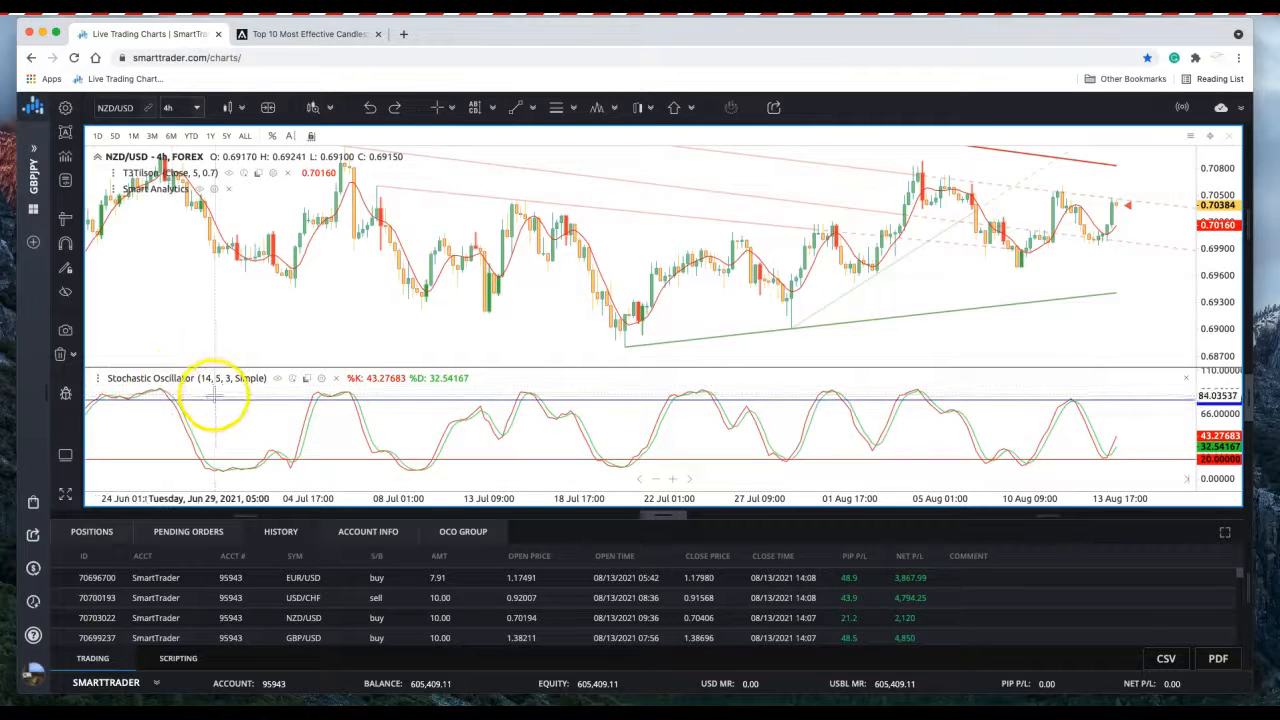
{"action": "mouse_move", "coordinate": [304, 232]}
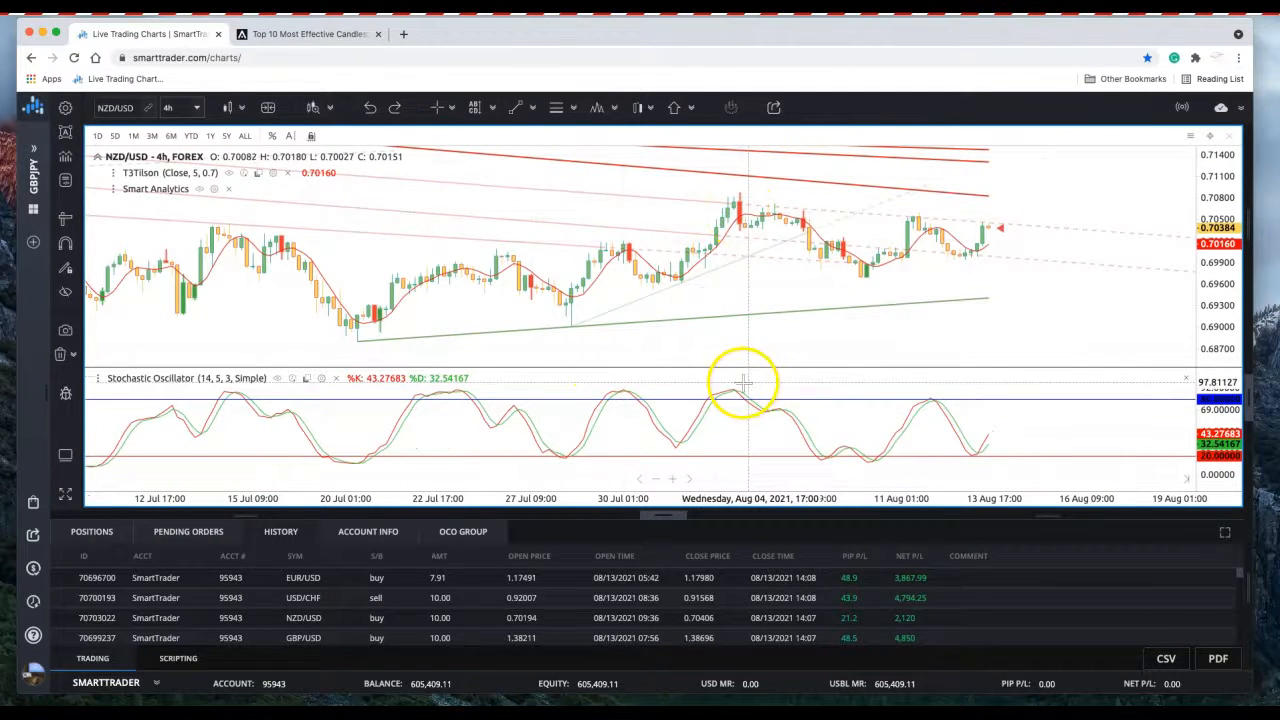
{"action": "mouse_move", "coordinate": [800, 320]}
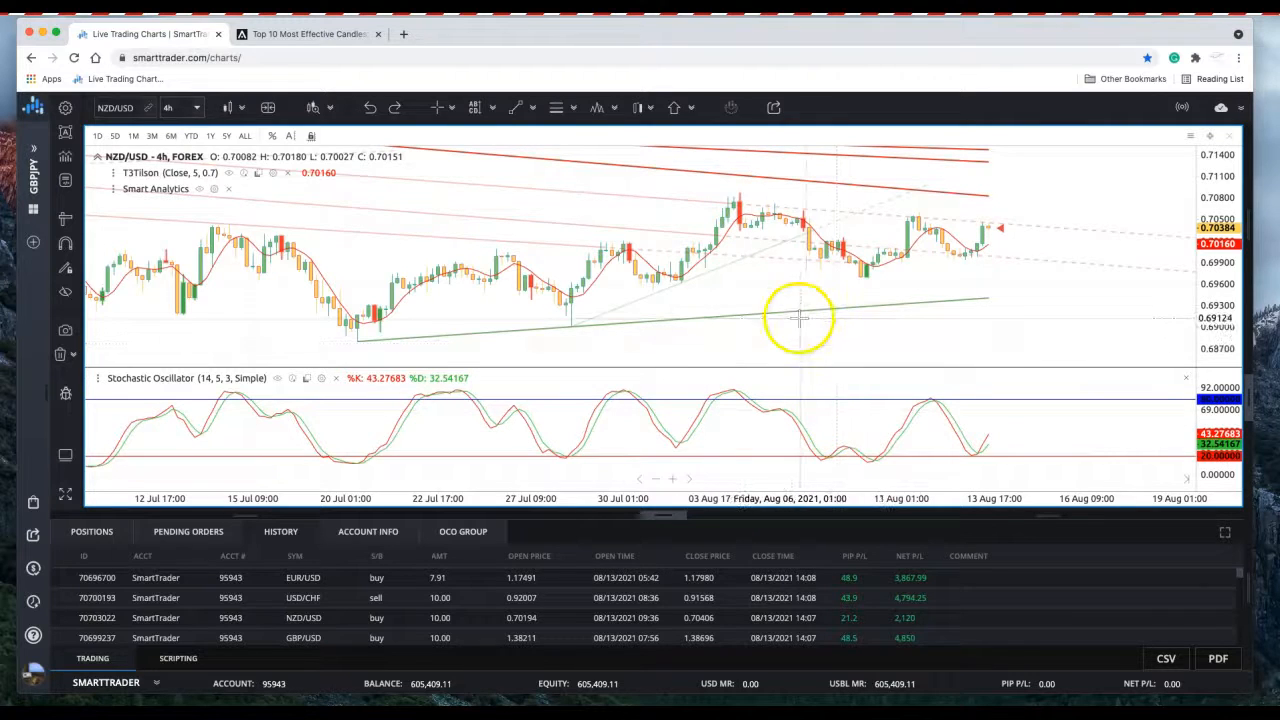
{"action": "mouse_move", "coordinate": [680, 464]}
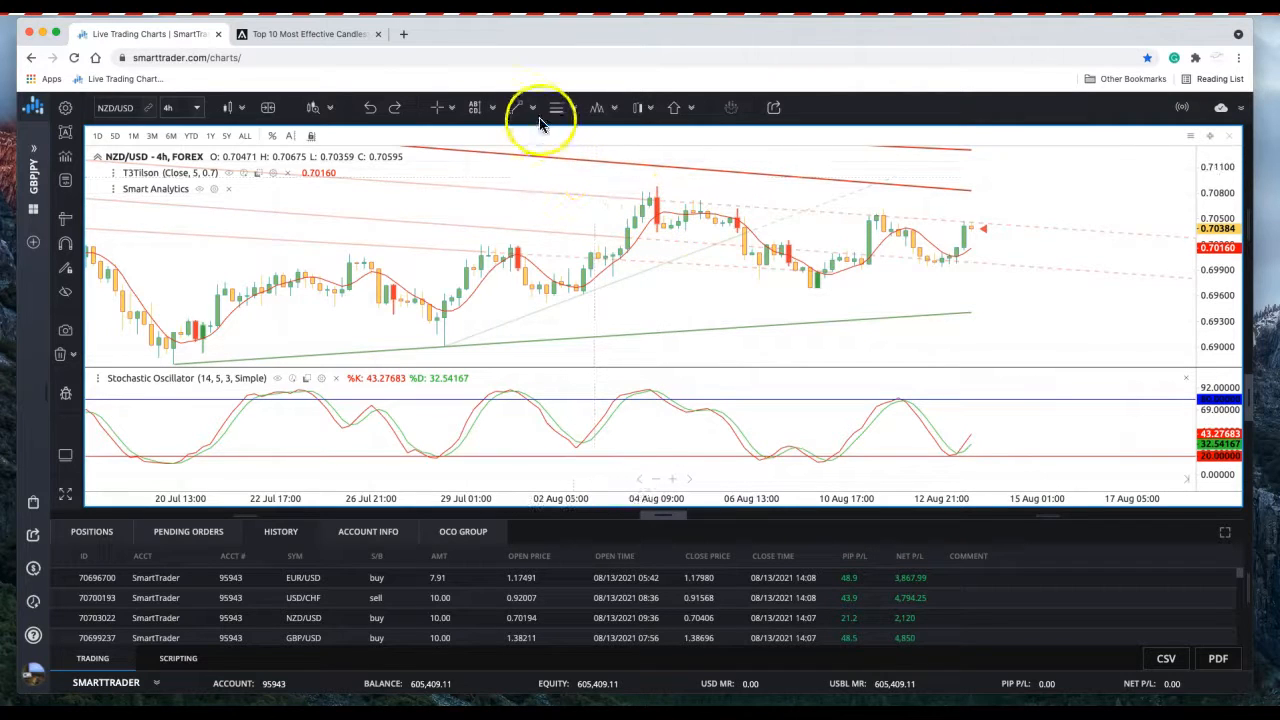
Step: Start a green box on the stochastic peak near 4 Aug
{"action": "left_click", "coordinate": [516, 108]}
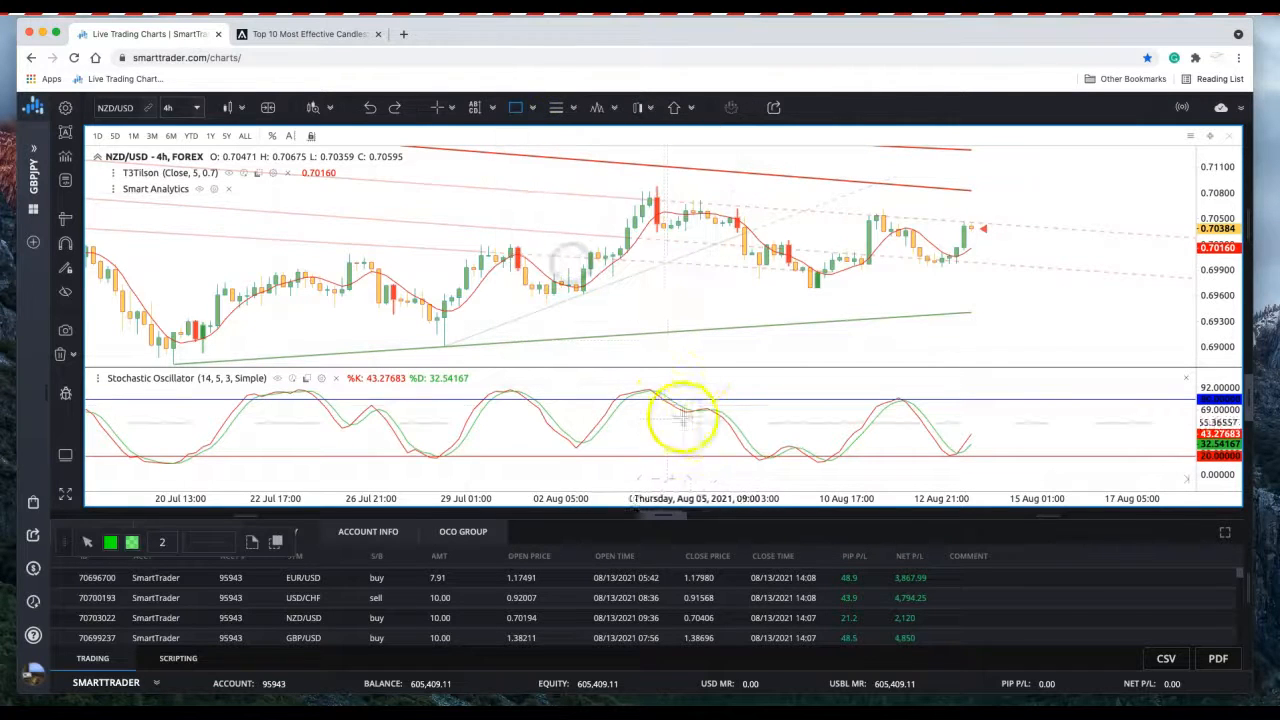
{"action": "mouse_move", "coordinate": [656, 396]}
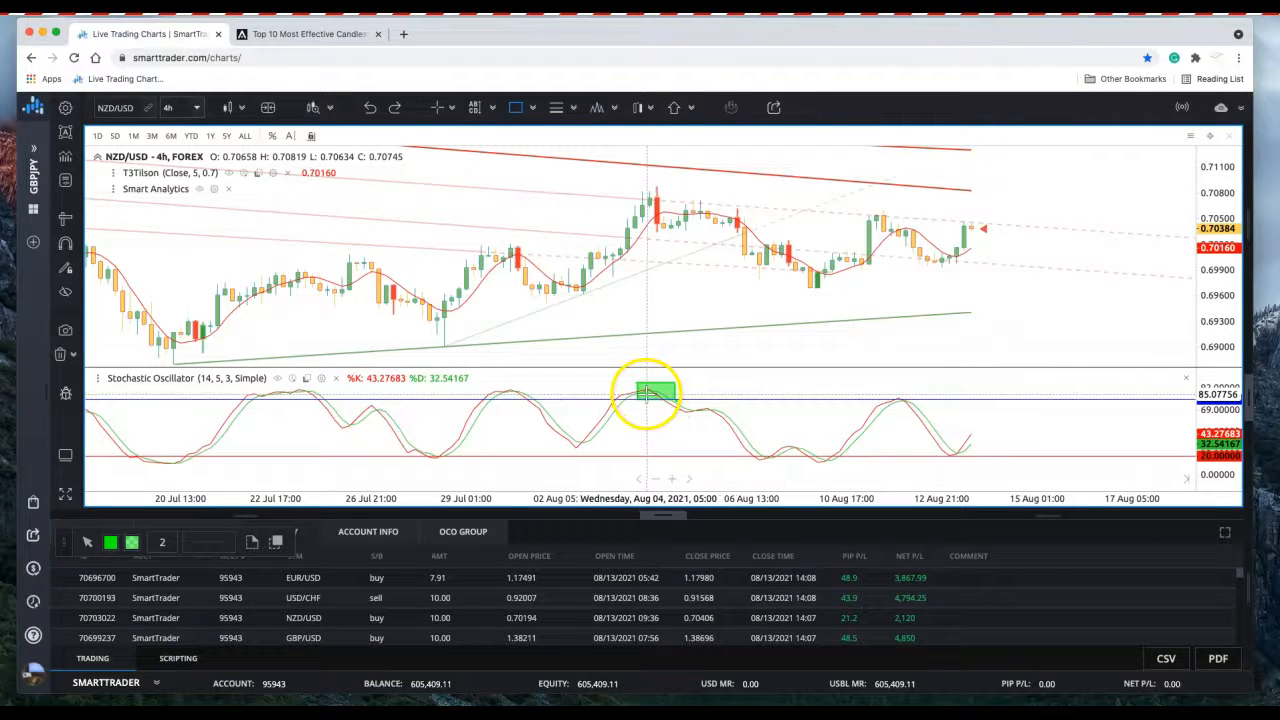
{"action": "mouse_move", "coordinate": [1064, 332]}
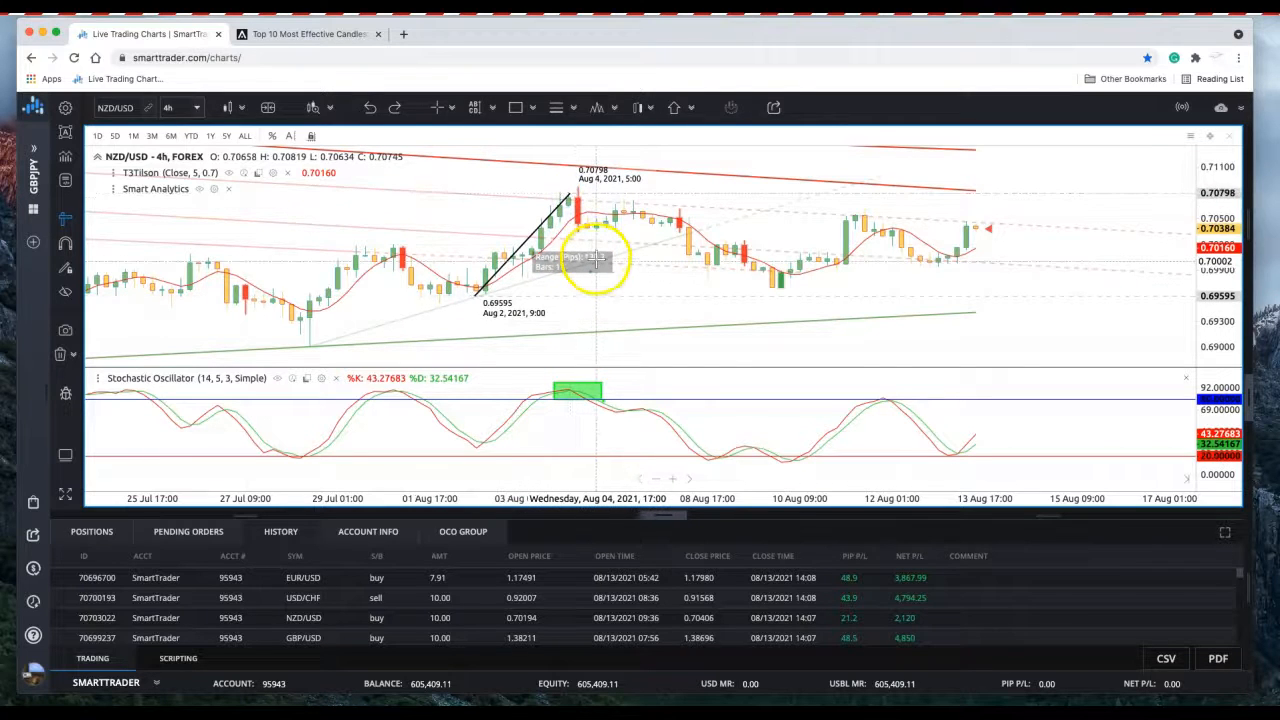
{"action": "mouse_move", "coordinate": [596, 262]}
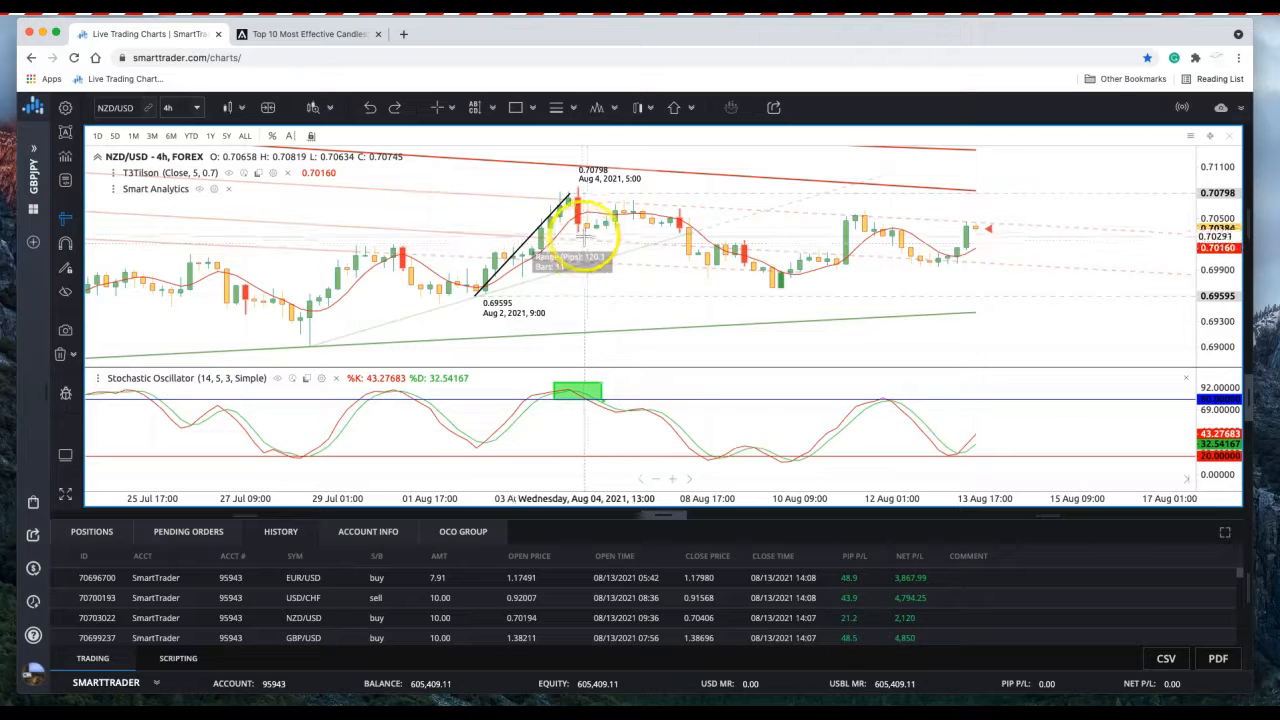
{"action": "mouse_move", "coordinate": [596, 260]}
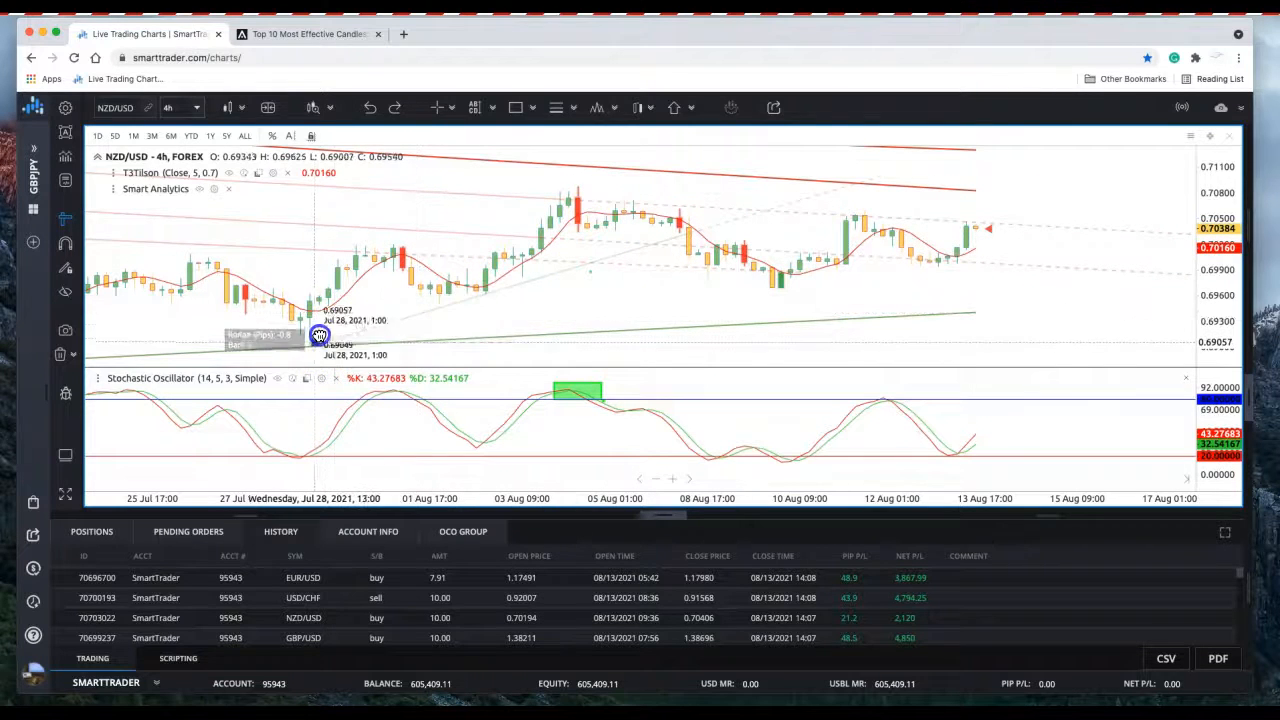
Step: Measure the 4 Aug candle's pips and mark its high with a short green line
{"action": "left_click_drag", "start_coordinate": [320, 340], "coordinate": [568, 198]}
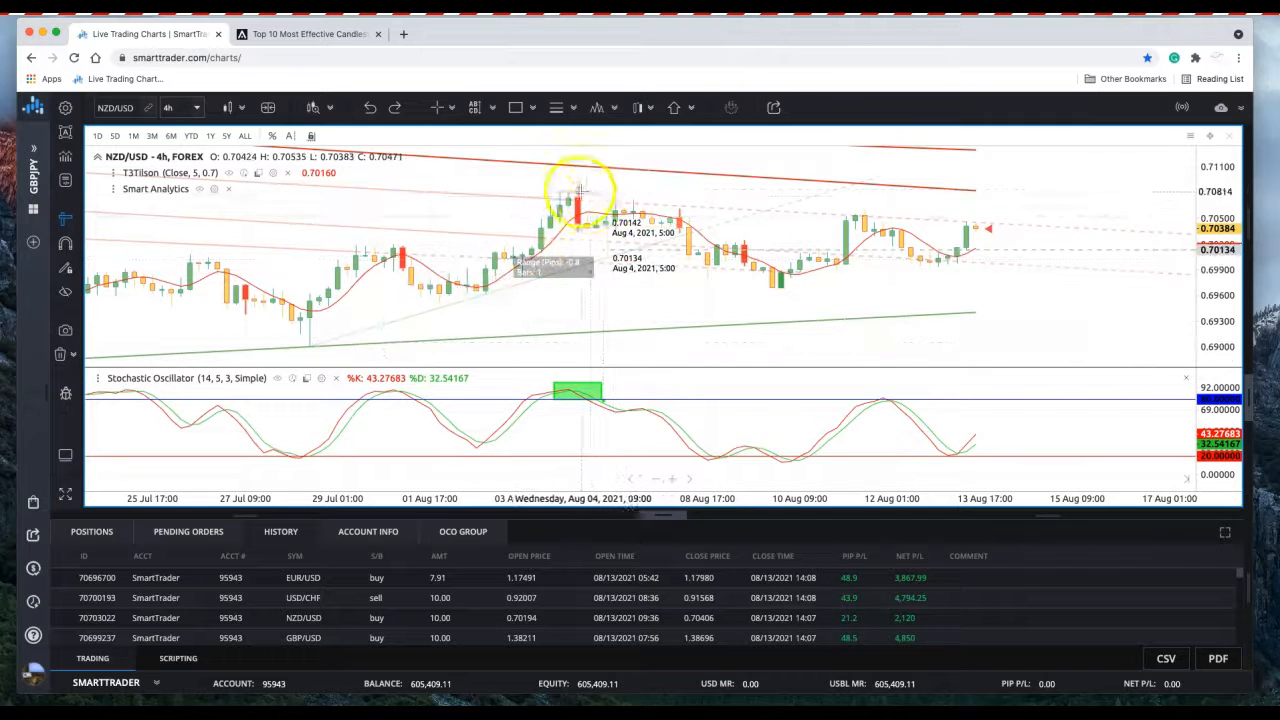
{"action": "left_click", "coordinate": [556, 108]}
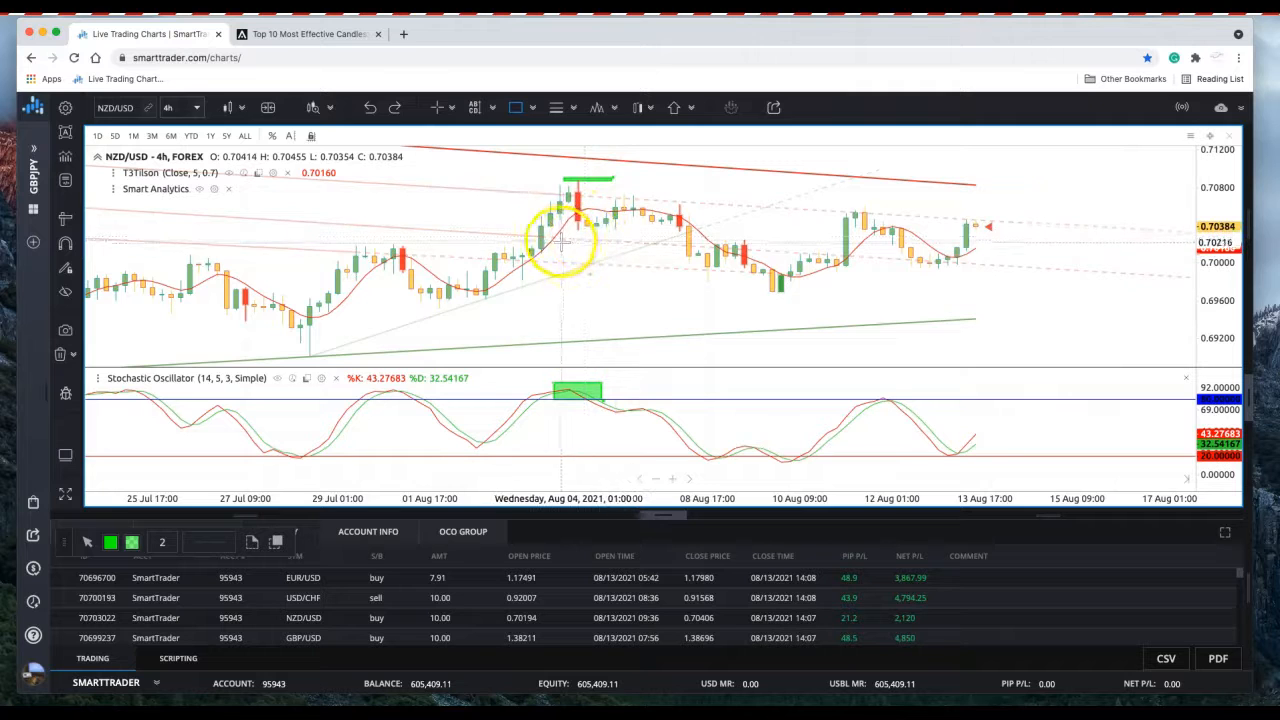
Step: Mark a green price band and pick the Rectangle shape to box the 9 Aug low area
{"action": "left_click", "coordinate": [516, 108]}
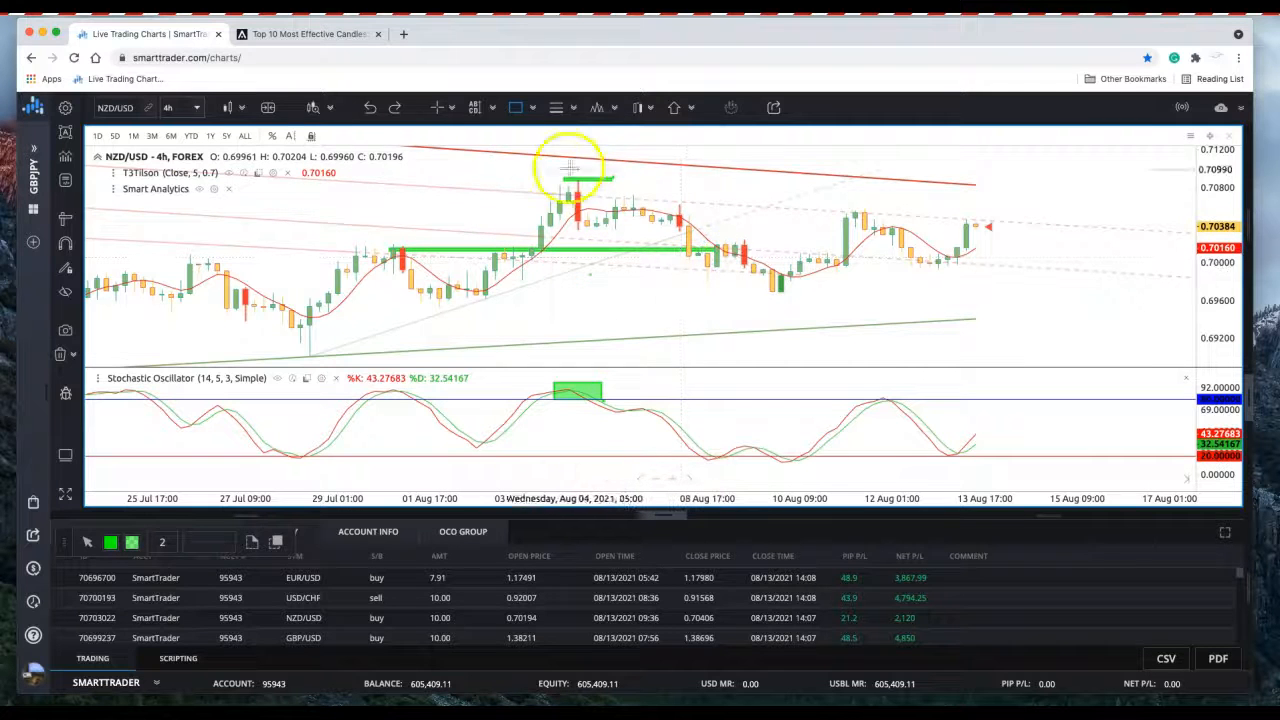
{"action": "left_click", "coordinate": [516, 108]}
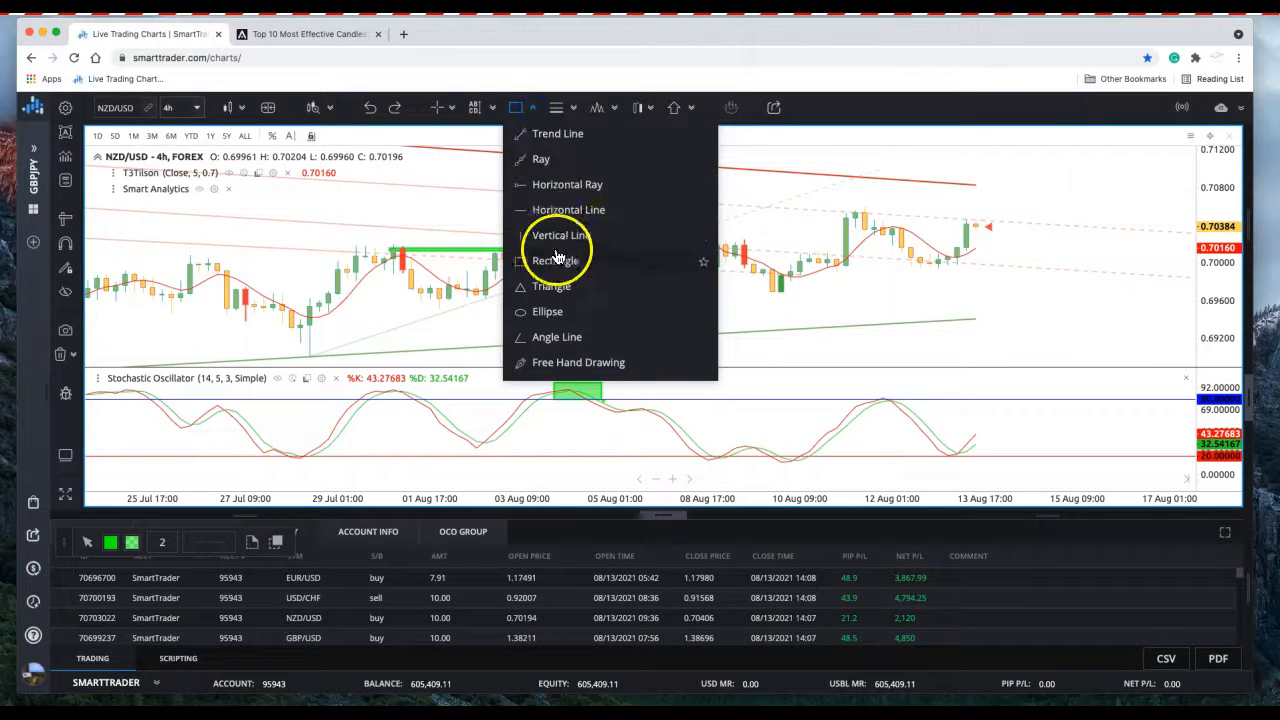
{"action": "left_click", "coordinate": [556, 260]}
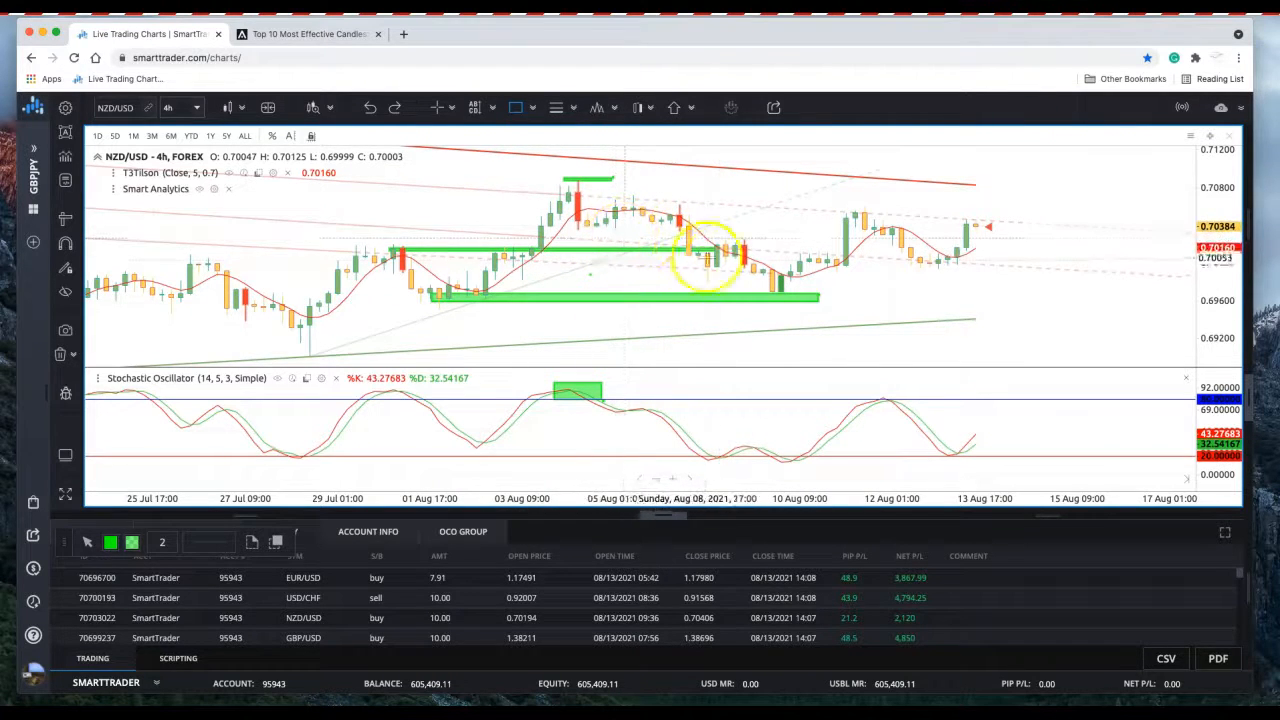
{"action": "mouse_move", "coordinate": [704, 250]}
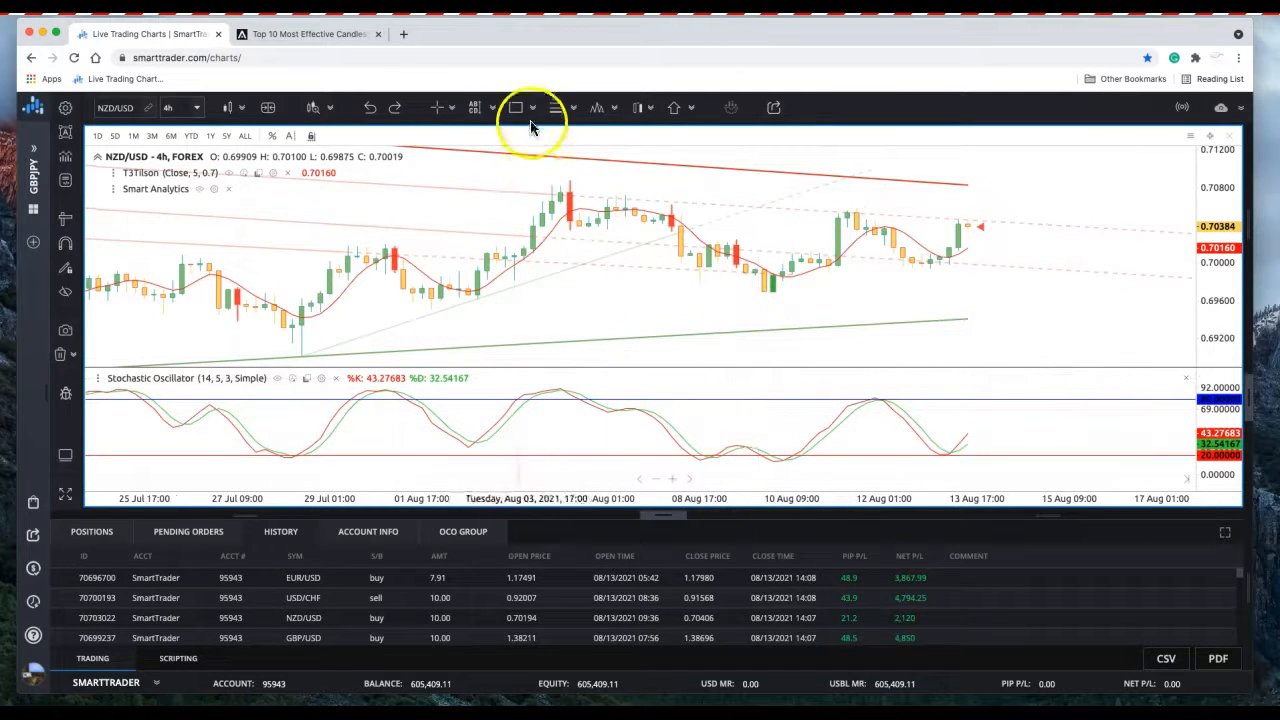
Step: Start a rectangle to box the 10 Aug stochastic low on NZD/USD
{"action": "left_click", "coordinate": [516, 108]}
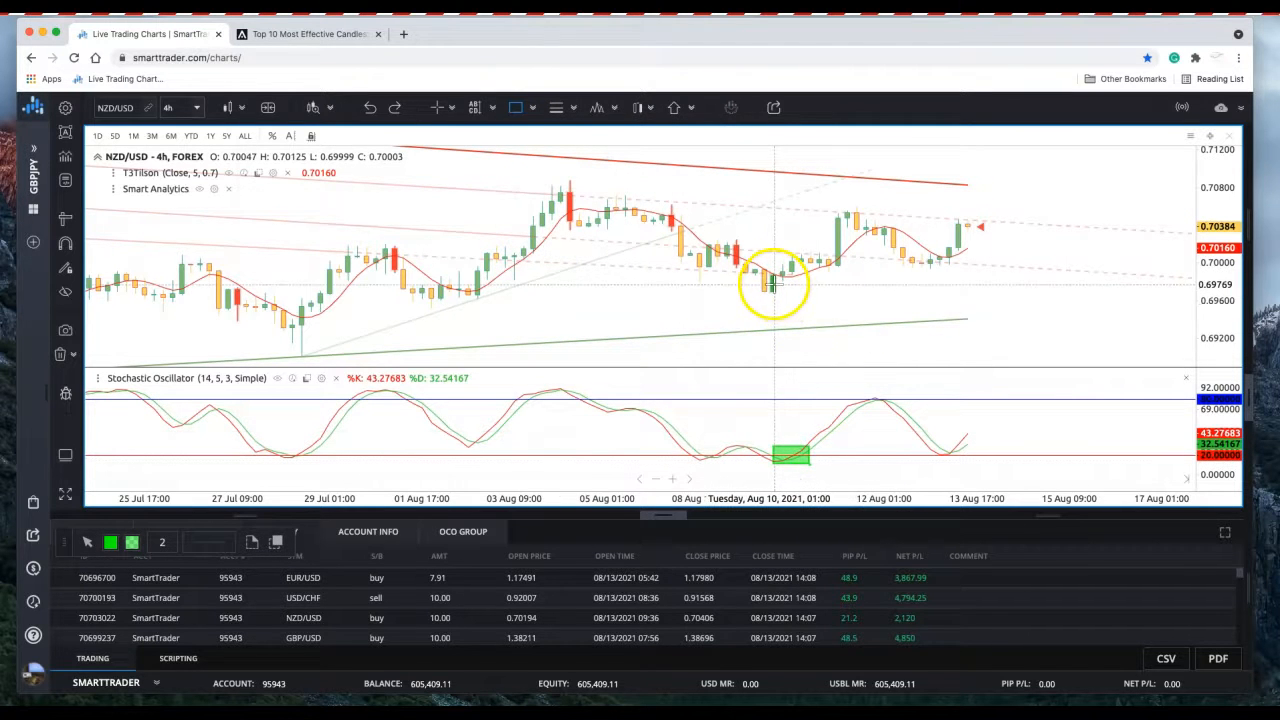
{"action": "mouse_move", "coordinate": [476, 176]}
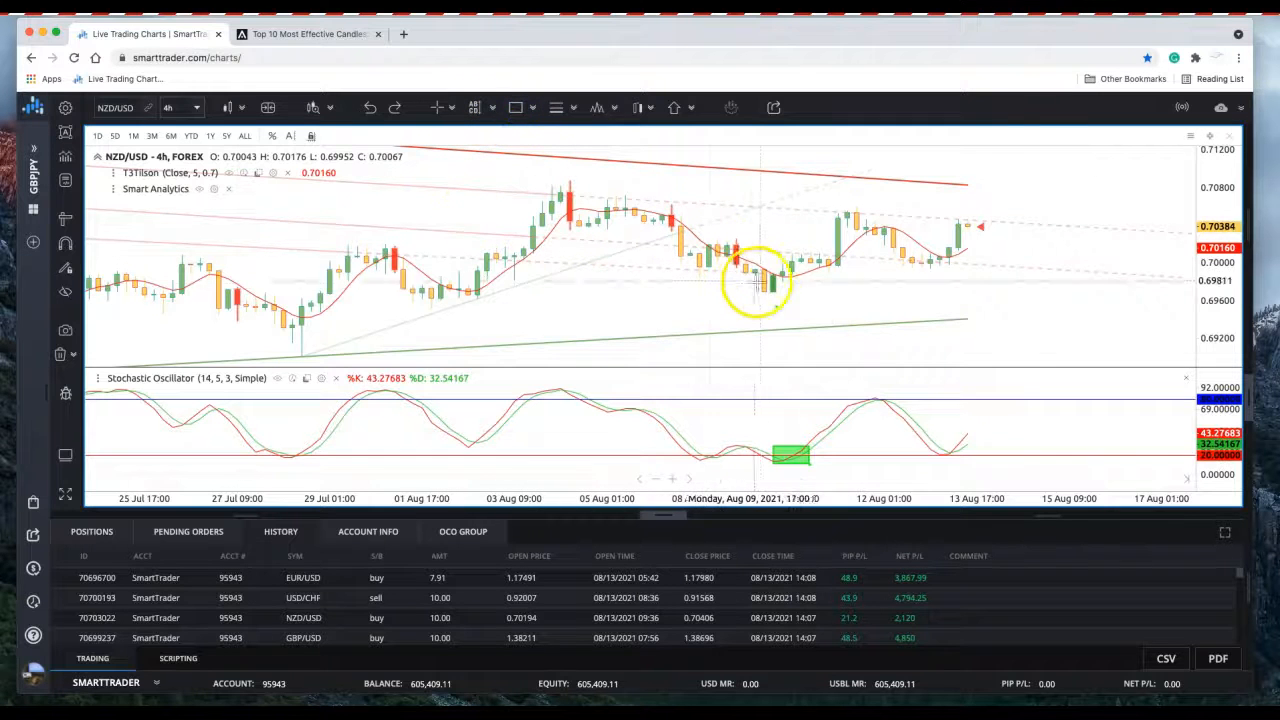
{"action": "mouse_move", "coordinate": [776, 290]}
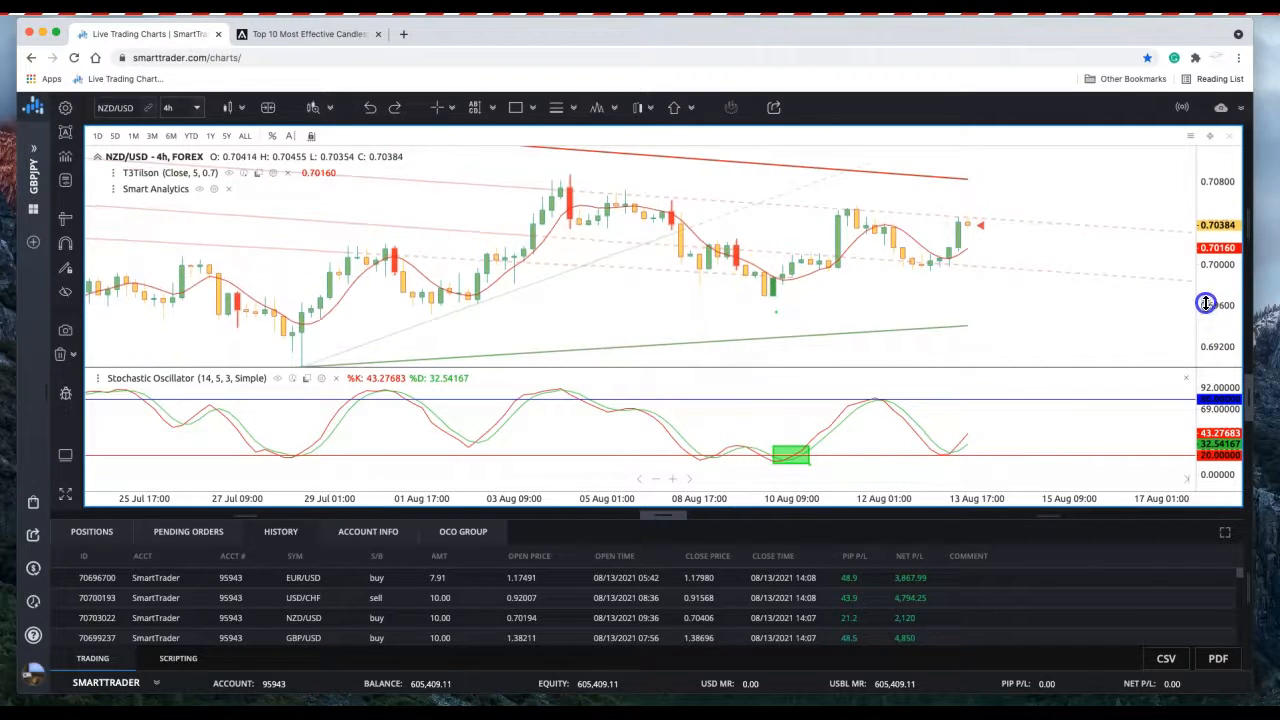
{"action": "mouse_move", "coordinate": [776, 300]}
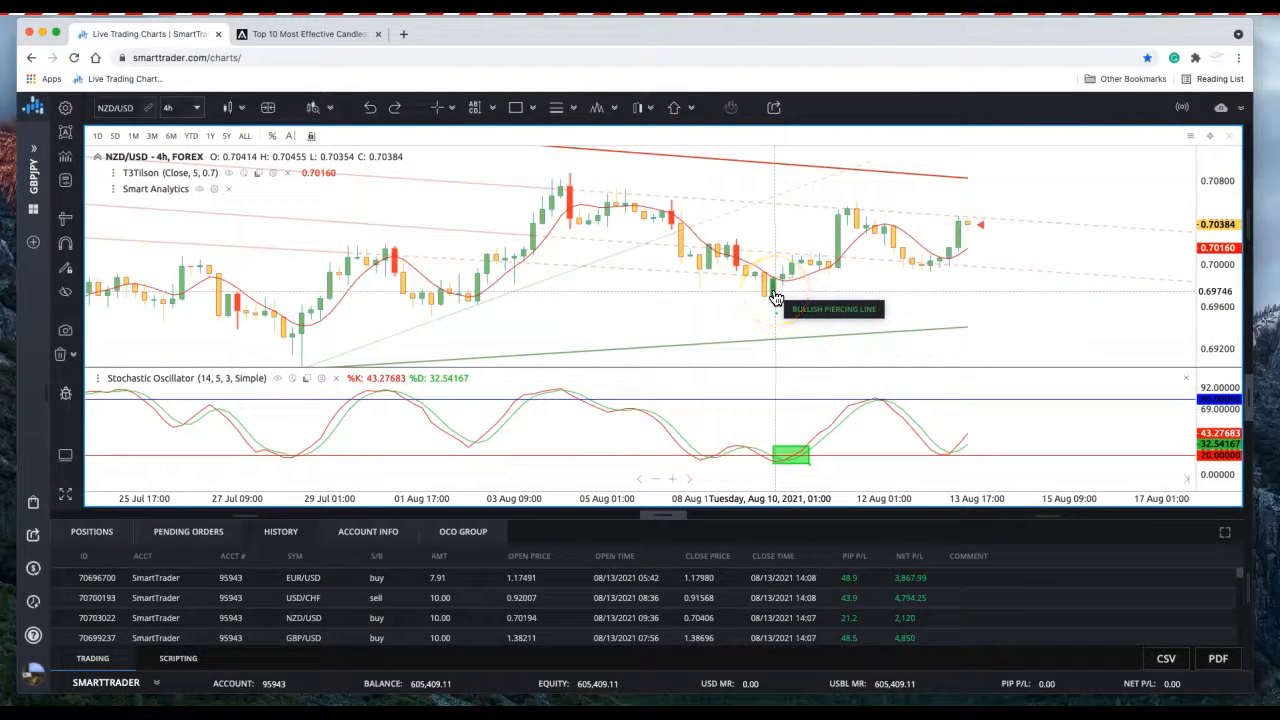
{"action": "mouse_move", "coordinate": [1196, 318]}
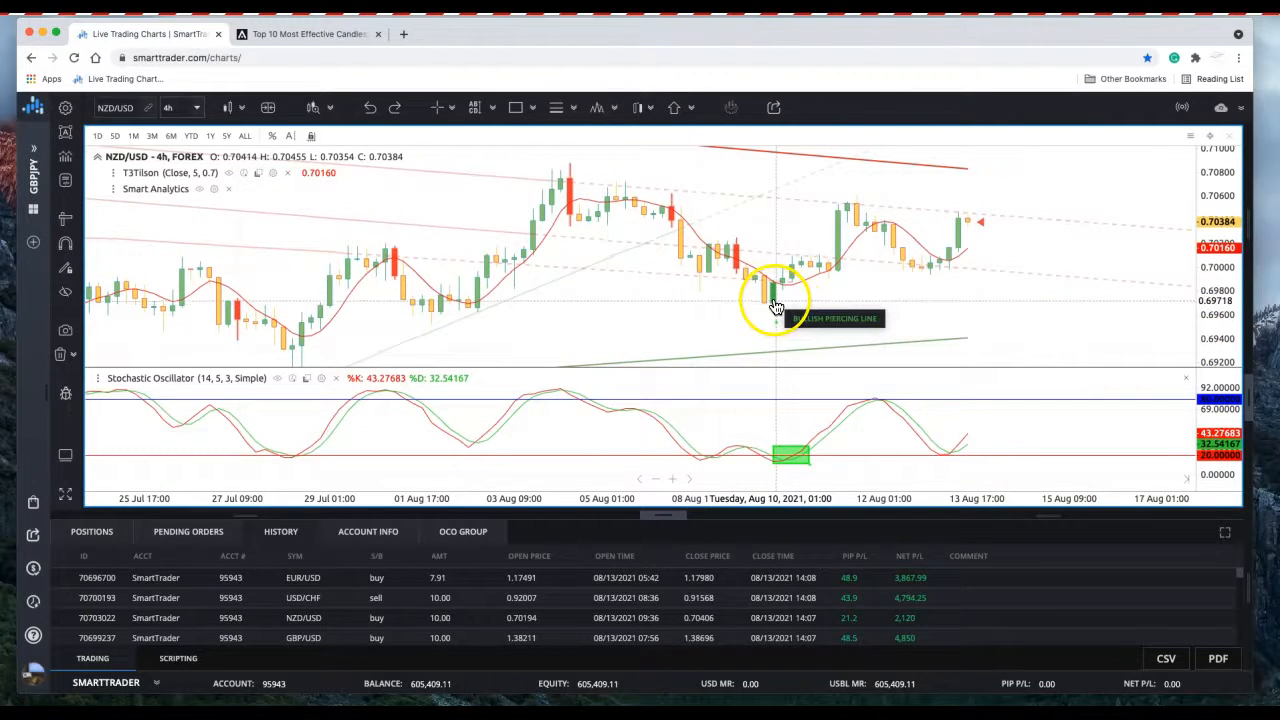
{"action": "mouse_move", "coordinate": [628, 160]}
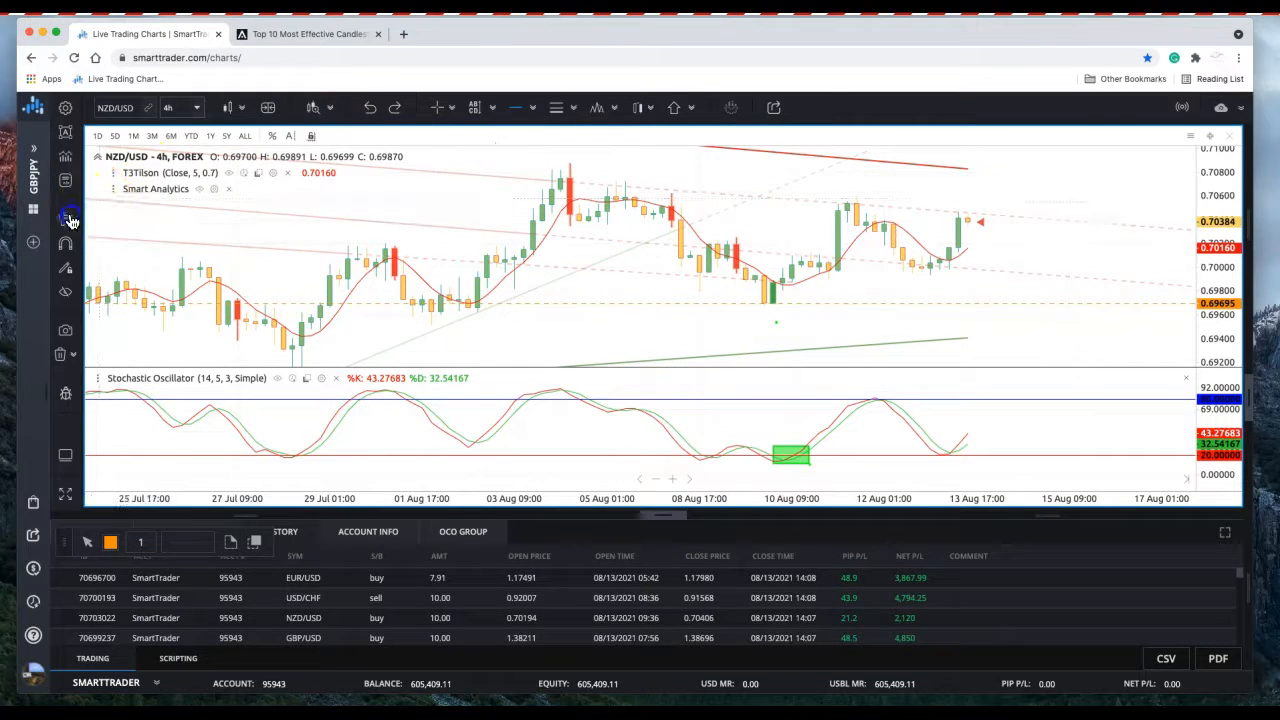
Step: Measure the 10–11 Aug rally, then Reset Tools to clear every drawing from the chart
{"action": "left_click_drag", "start_coordinate": [572, 164], "coordinate": [756, 300]}
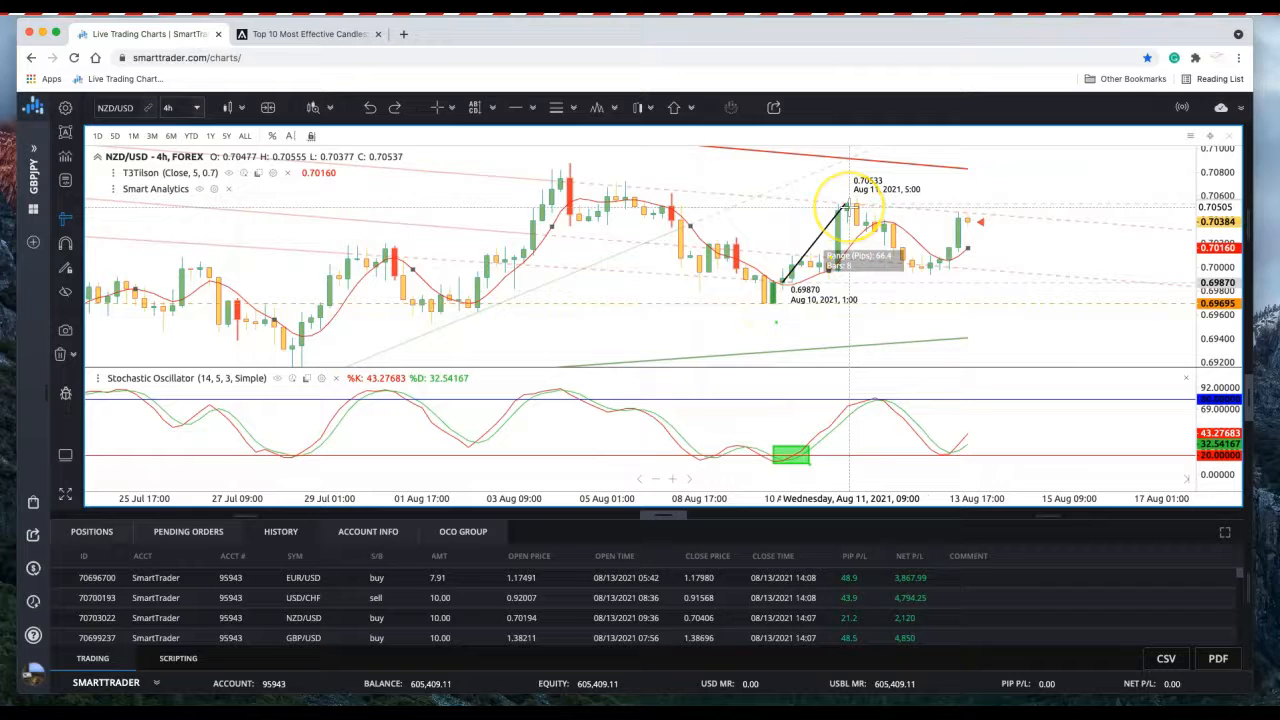
{"action": "right_click", "coordinate": [484, 256]}
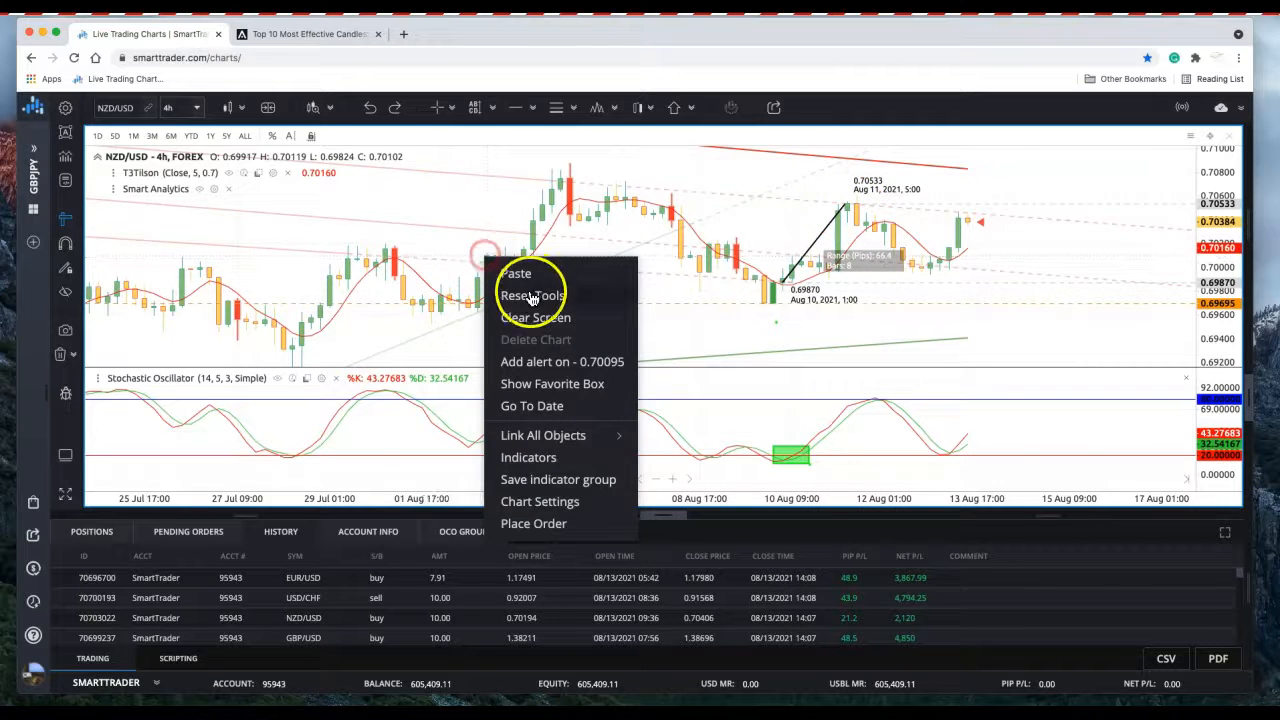
{"action": "left_click", "coordinate": [532, 292]}
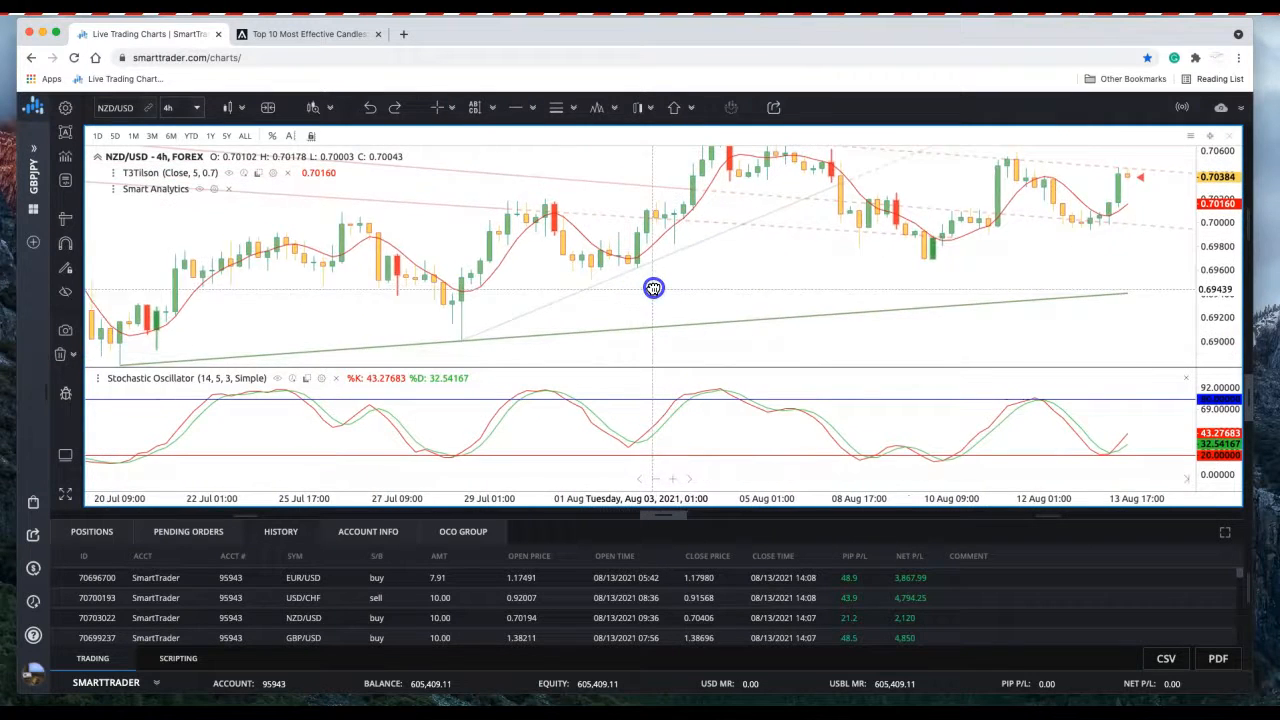
Step: Scroll NZD/USD back to the July candles and pick a drawing shape for the 13 Jul candle
{"action": "left_click_drag", "start_coordinate": [654, 288], "coordinate": [438, 290]}
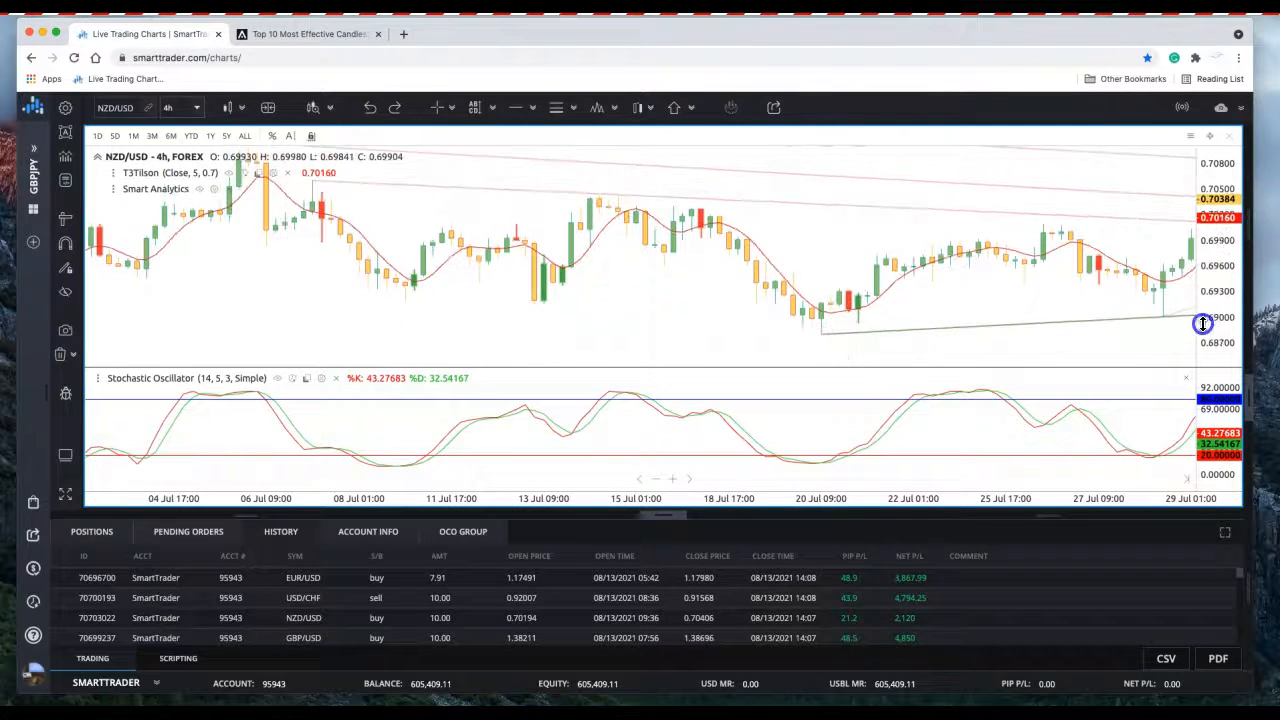
{"action": "mouse_move", "coordinate": [540, 310]}
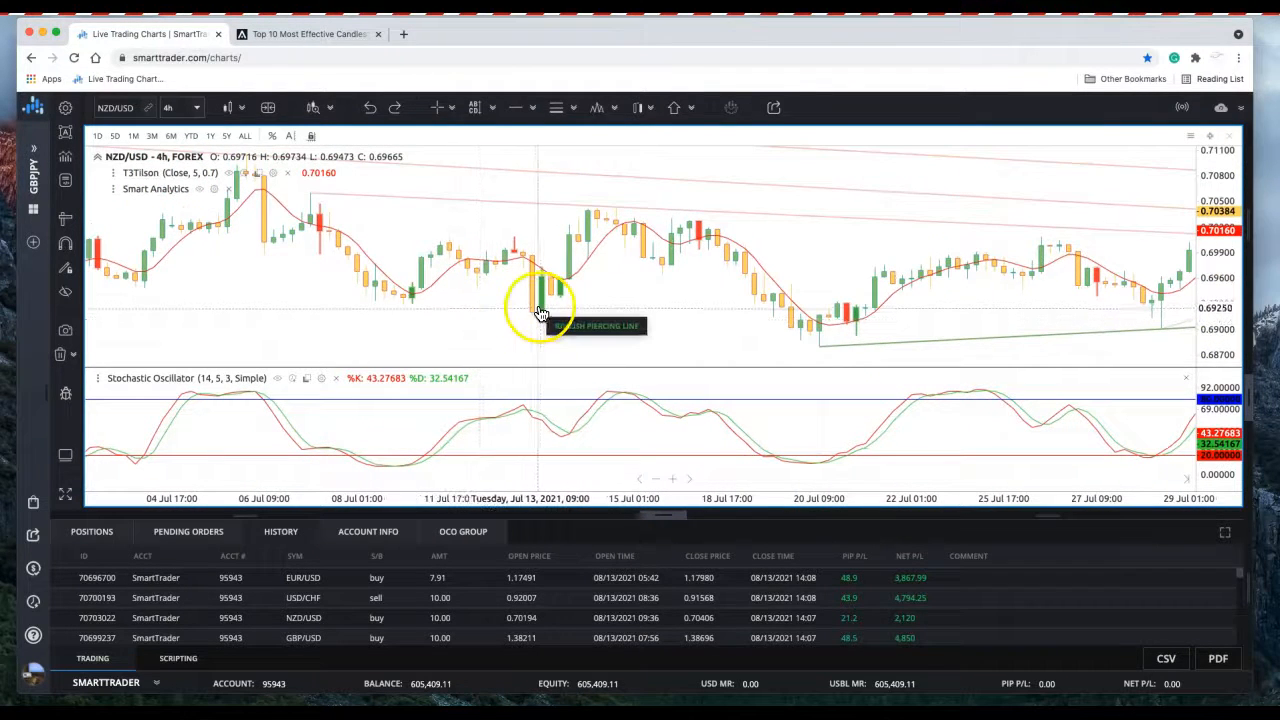
{"action": "mouse_move", "coordinate": [544, 308]}
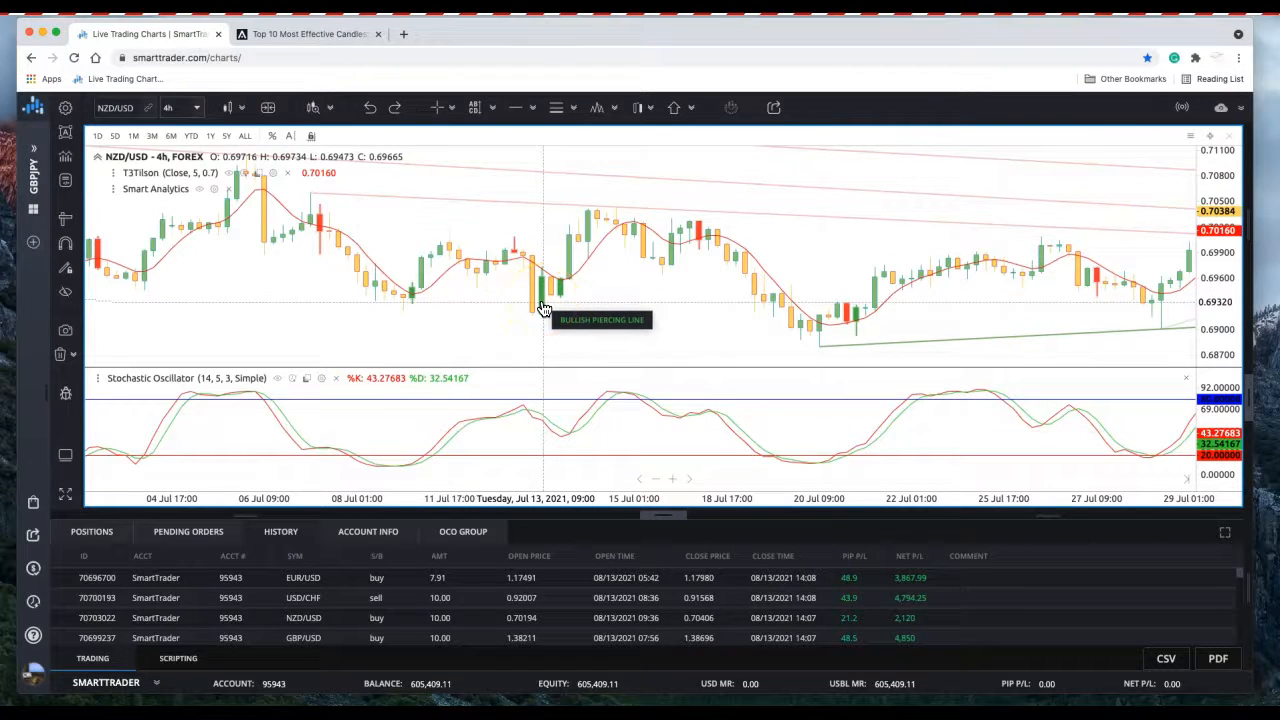
{"action": "mouse_move", "coordinate": [544, 296]}
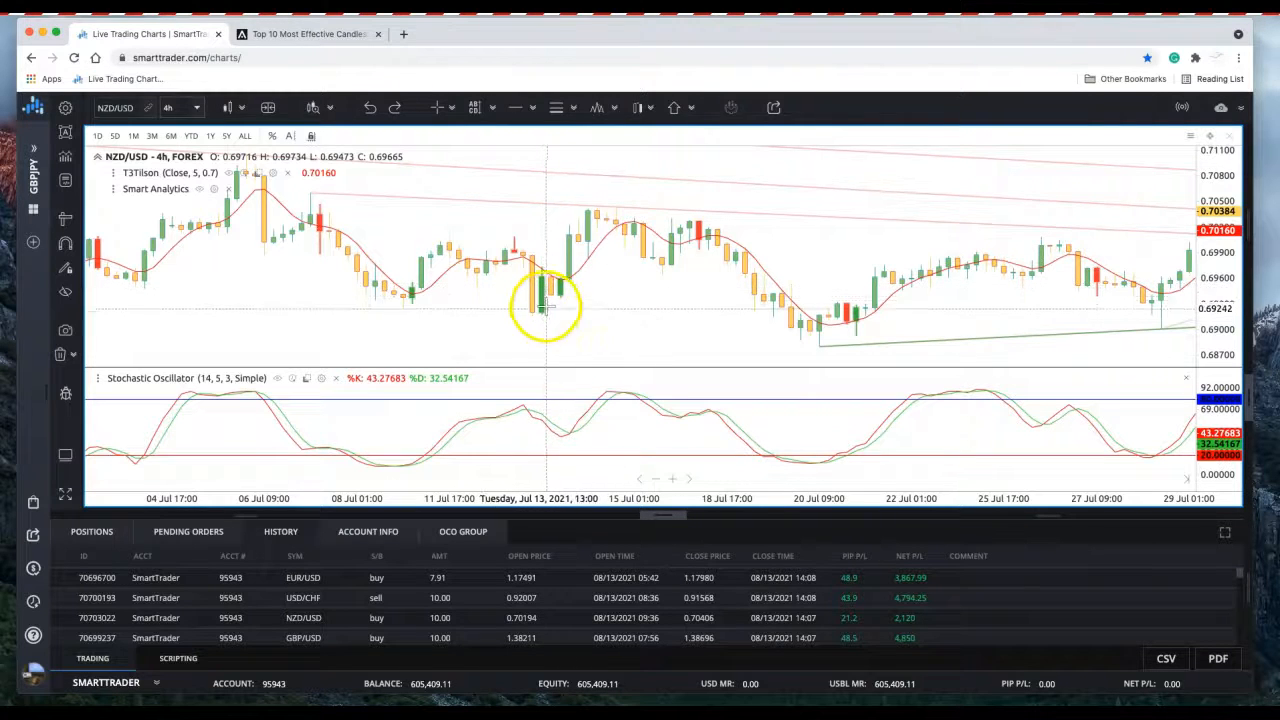
{"action": "mouse_move", "coordinate": [544, 302]}
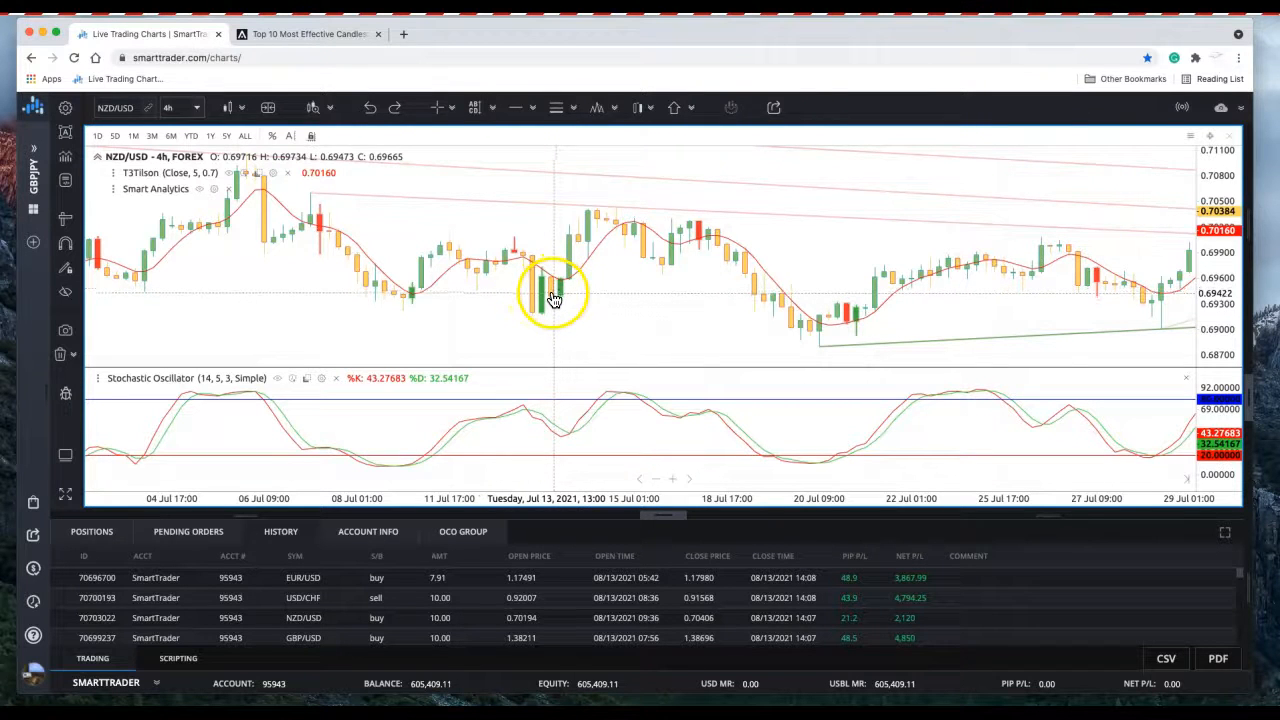
{"action": "mouse_move", "coordinate": [538, 112]}
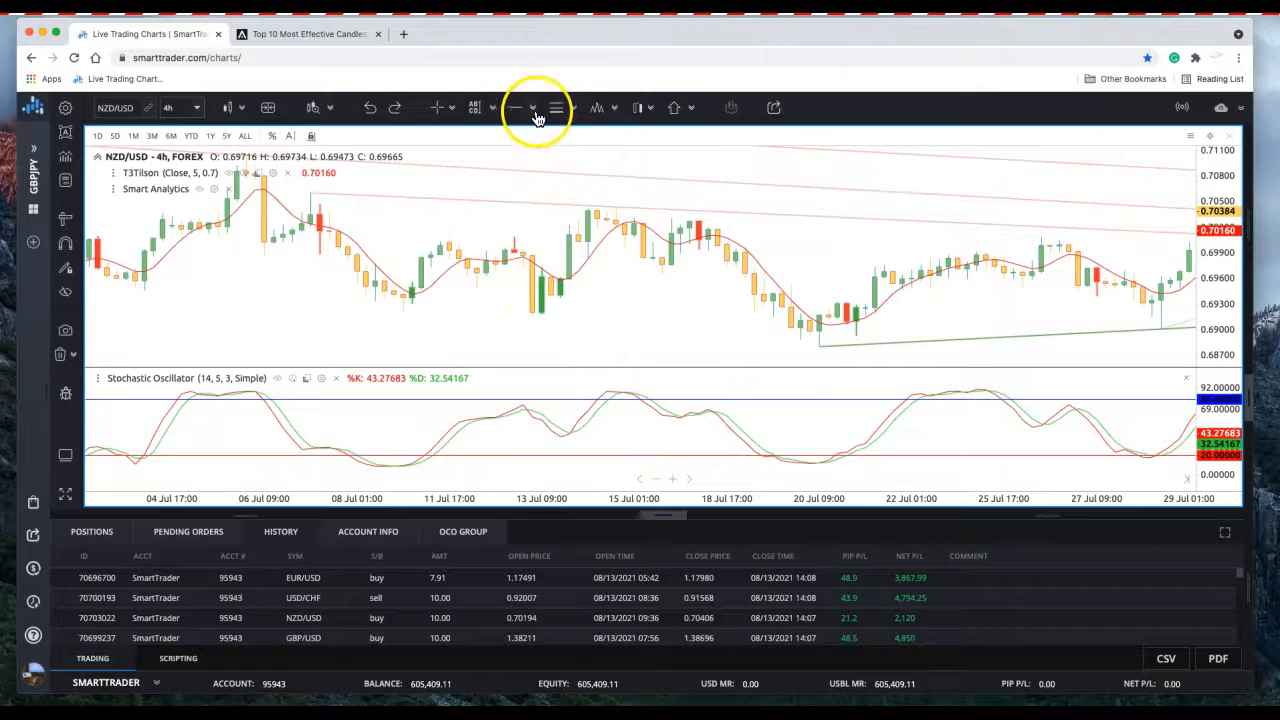
{"action": "left_click", "coordinate": [516, 108]}
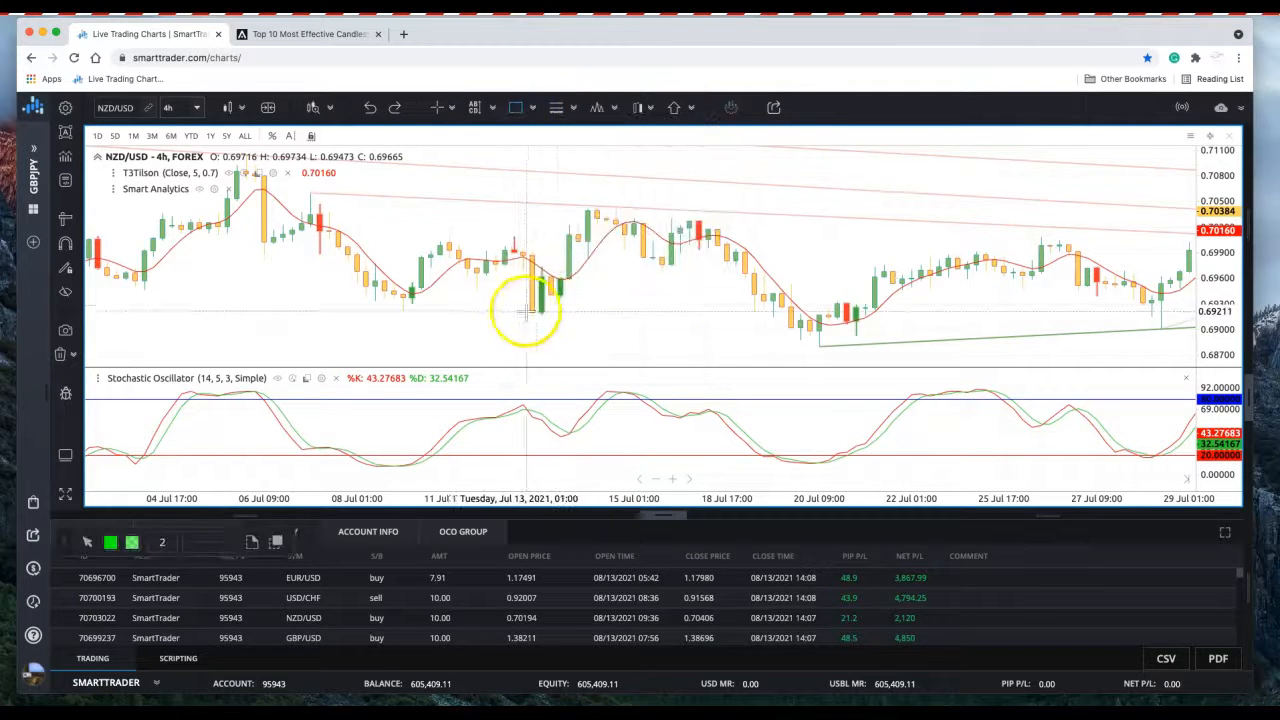
{"action": "mouse_move", "coordinate": [544, 316]}
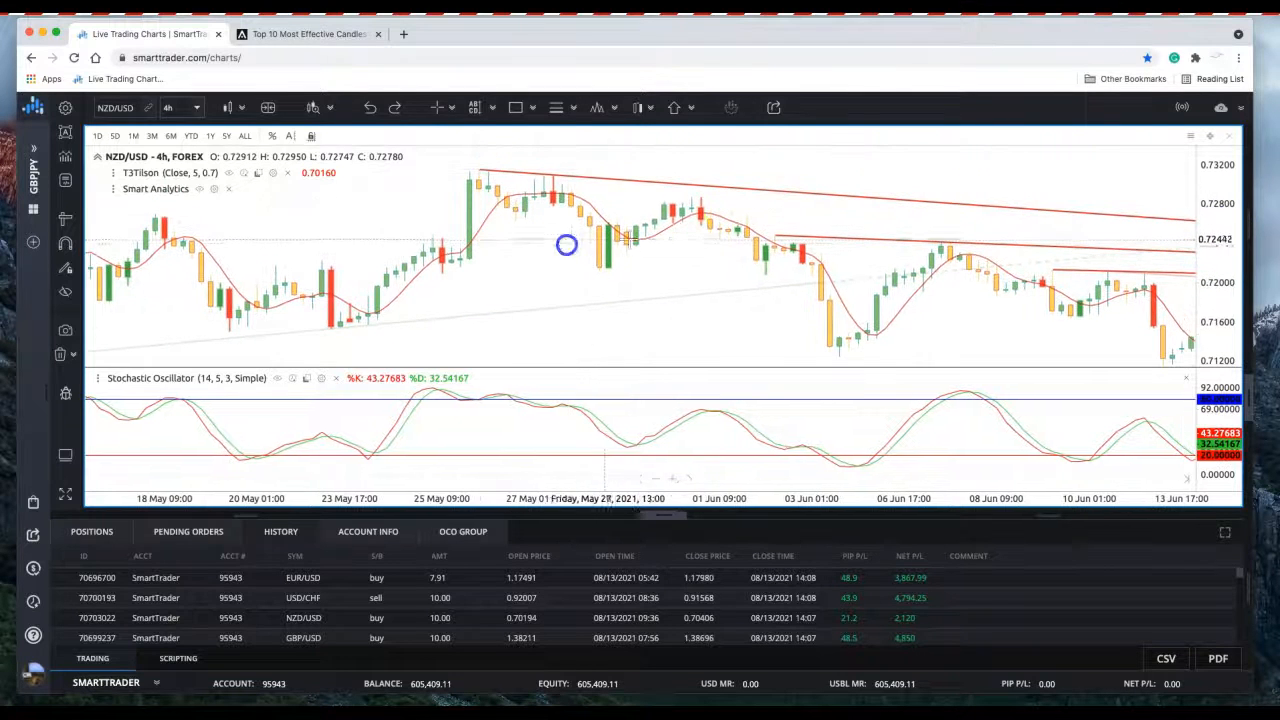
{"action": "mouse_move", "coordinate": [550, 190]}
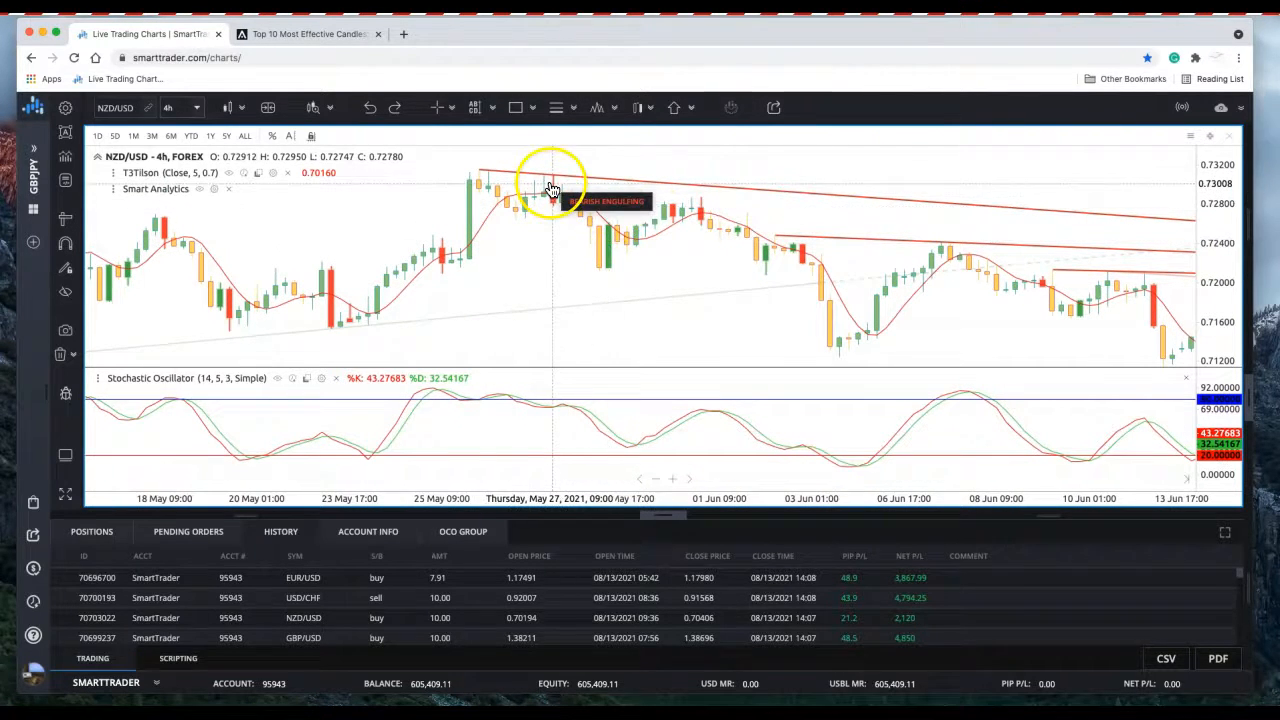
{"action": "mouse_move", "coordinate": [558, 194]}
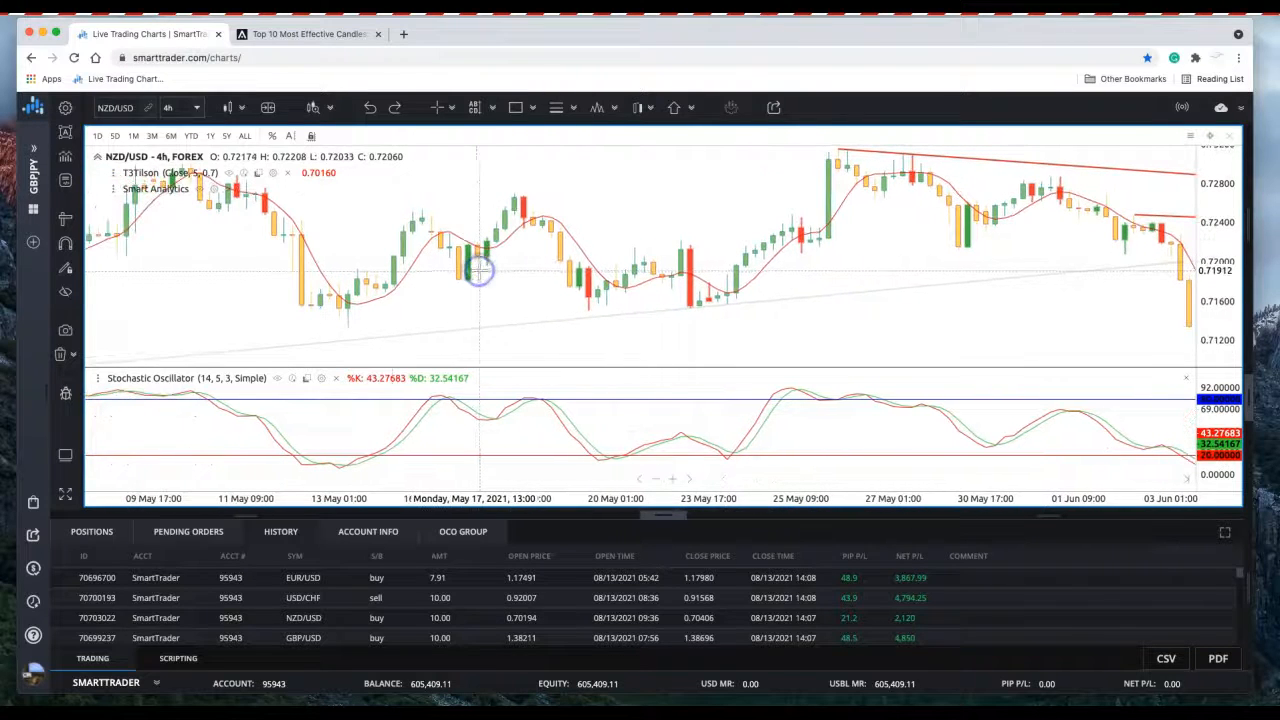
{"action": "mouse_move", "coordinate": [524, 216]}
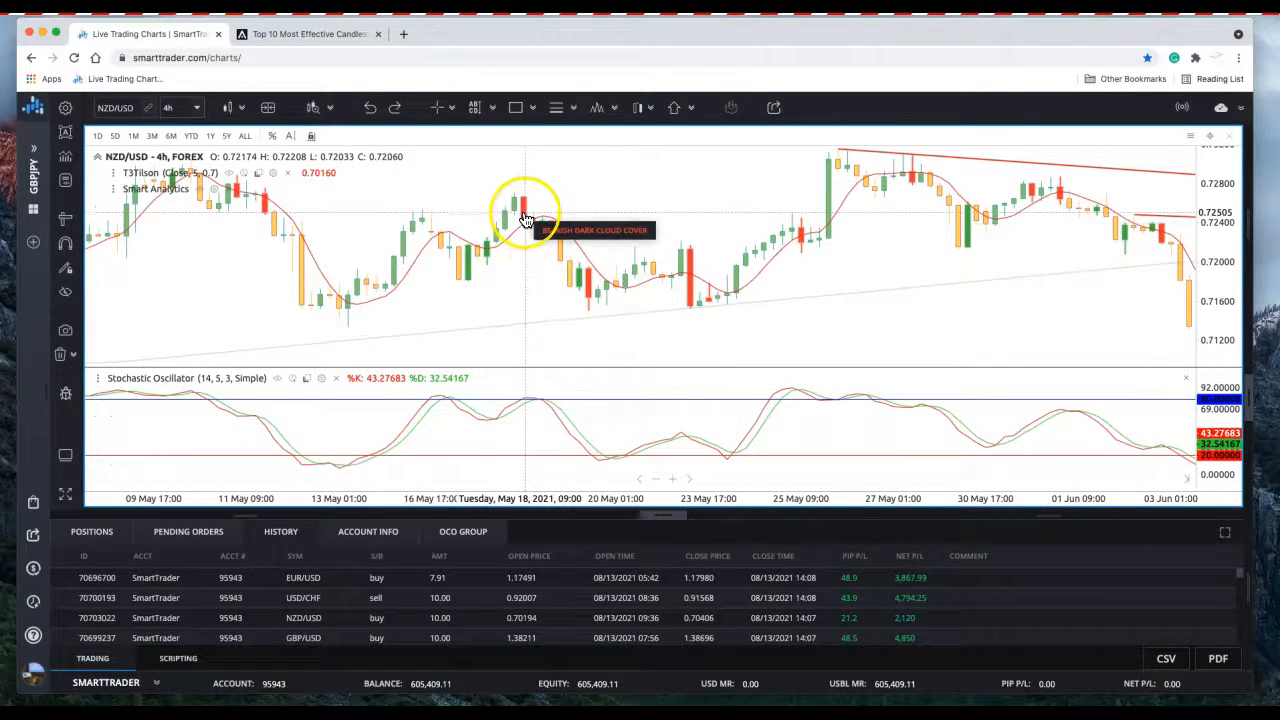
{"action": "mouse_move", "coordinate": [528, 218]}
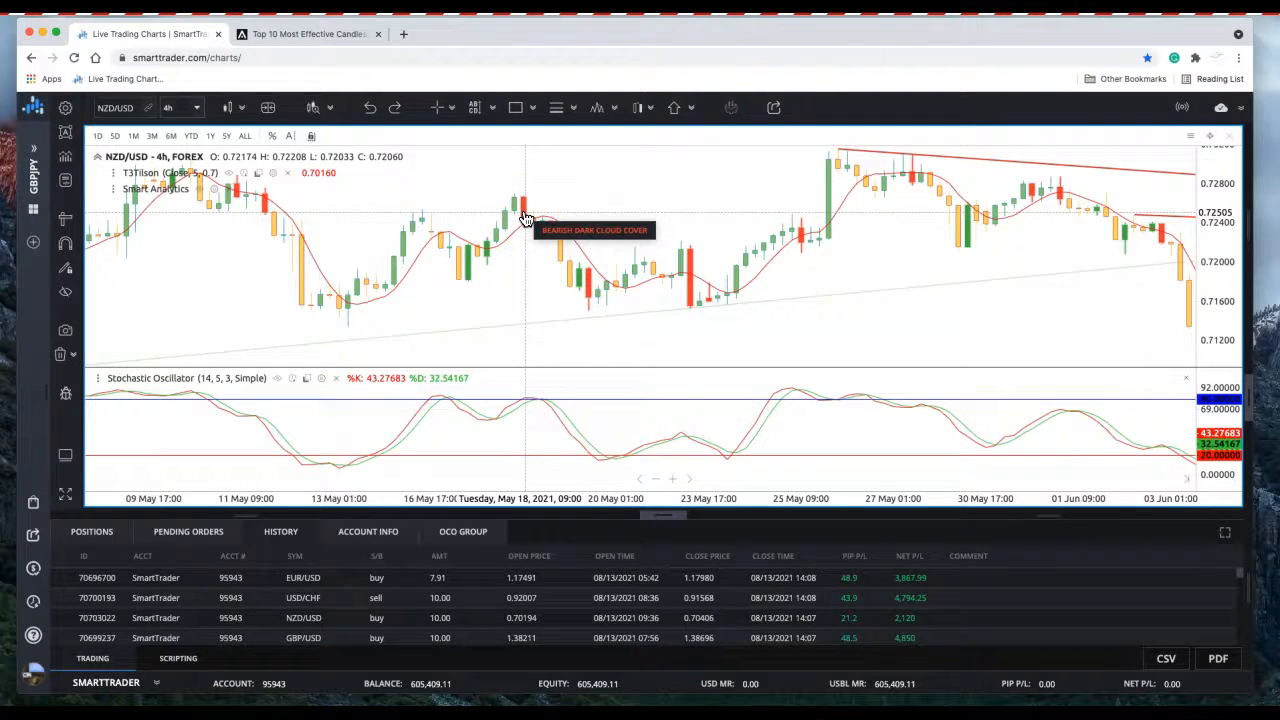
Step: Choose Rectangle for the May 19 stochastic reading, then drag the chart back to late April
{"action": "left_click", "coordinate": [532, 108]}
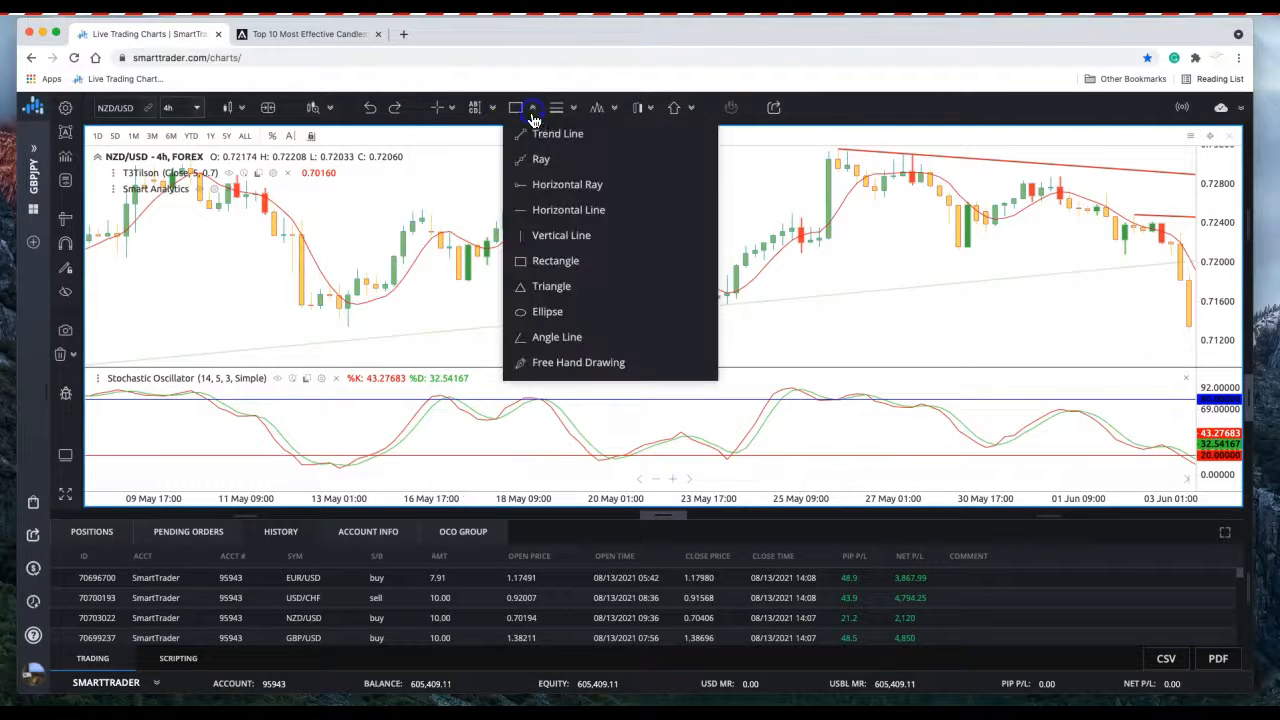
{"action": "left_click", "coordinate": [556, 260]}
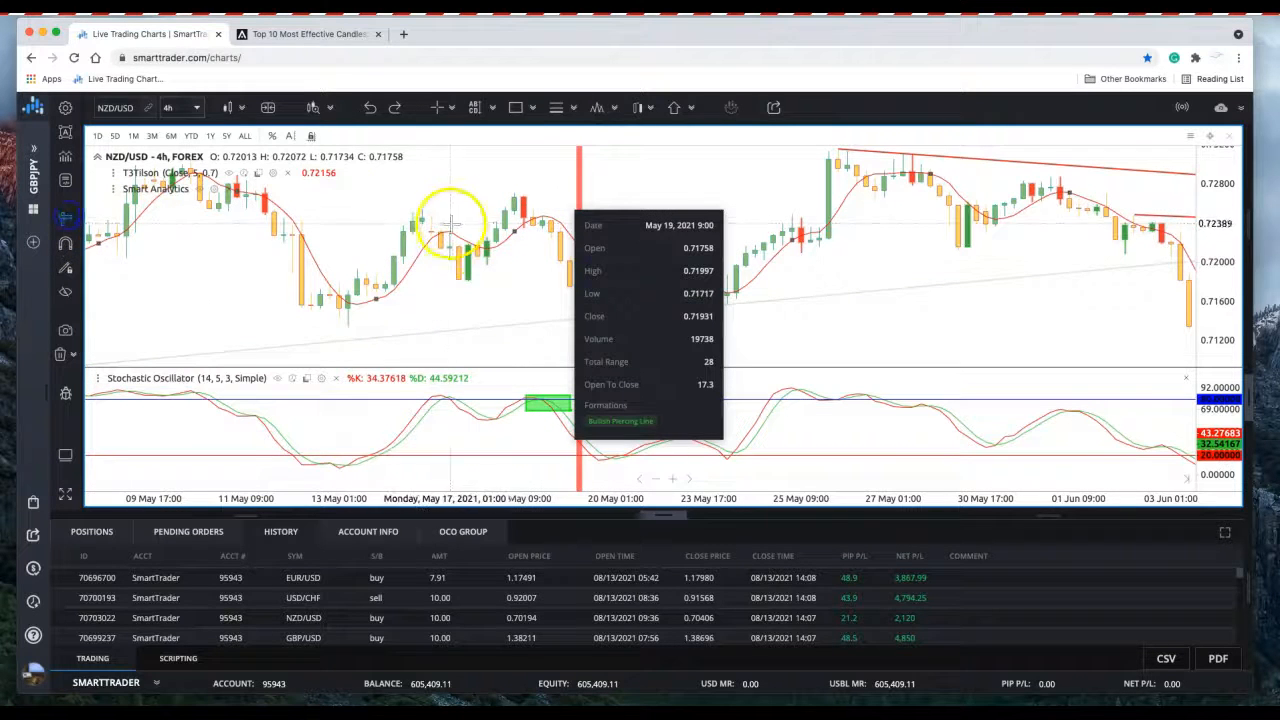
{"action": "left_click_drag", "start_coordinate": [450, 222], "coordinate": [560, 276]}
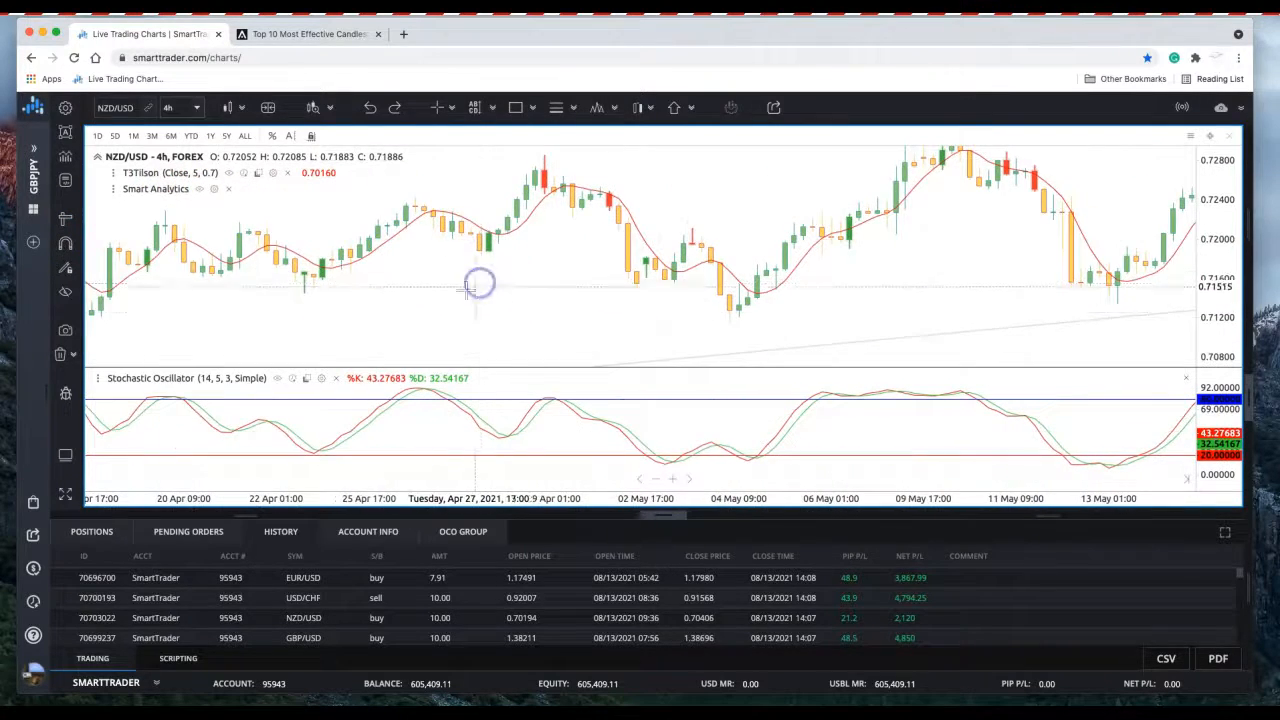
Step: Box the Apr 20 stochastic, measure the drop from 0.72049 to 0.71470, and switch to GBP/USD
{"action": "left_click_drag", "start_coordinate": [480, 284], "coordinate": [256, 312]}
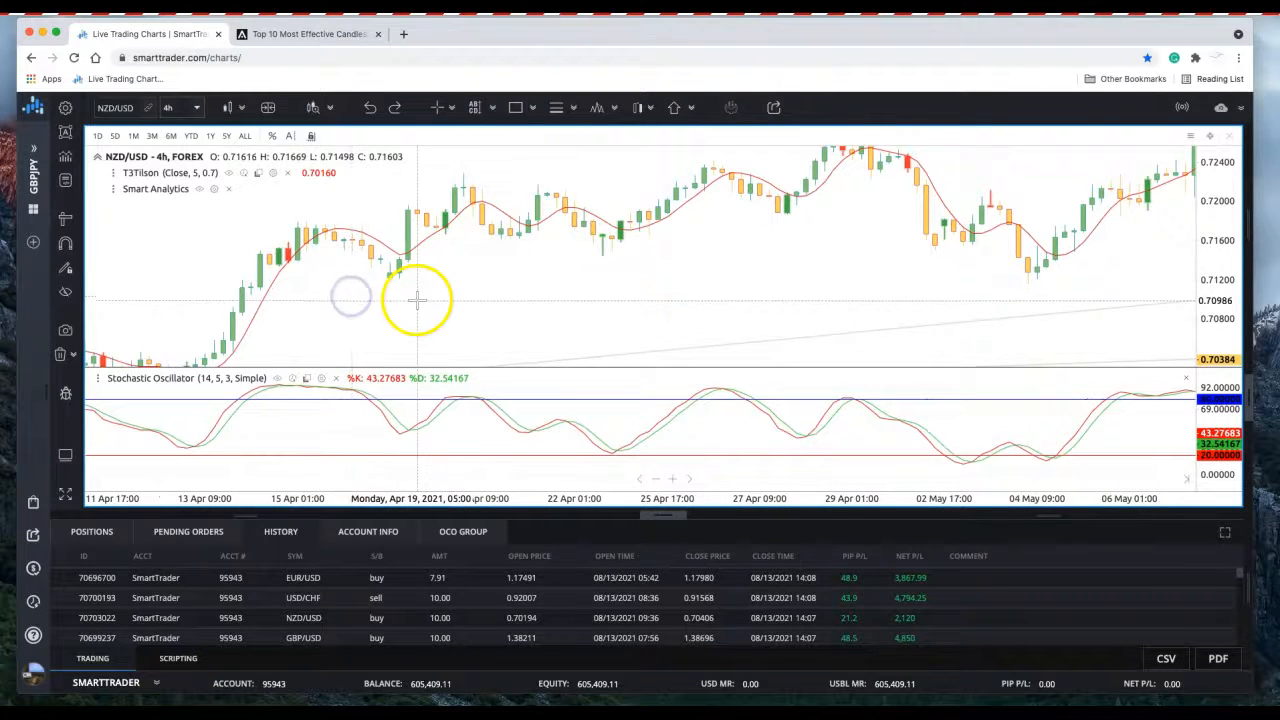
{"action": "mouse_move", "coordinate": [480, 276]}
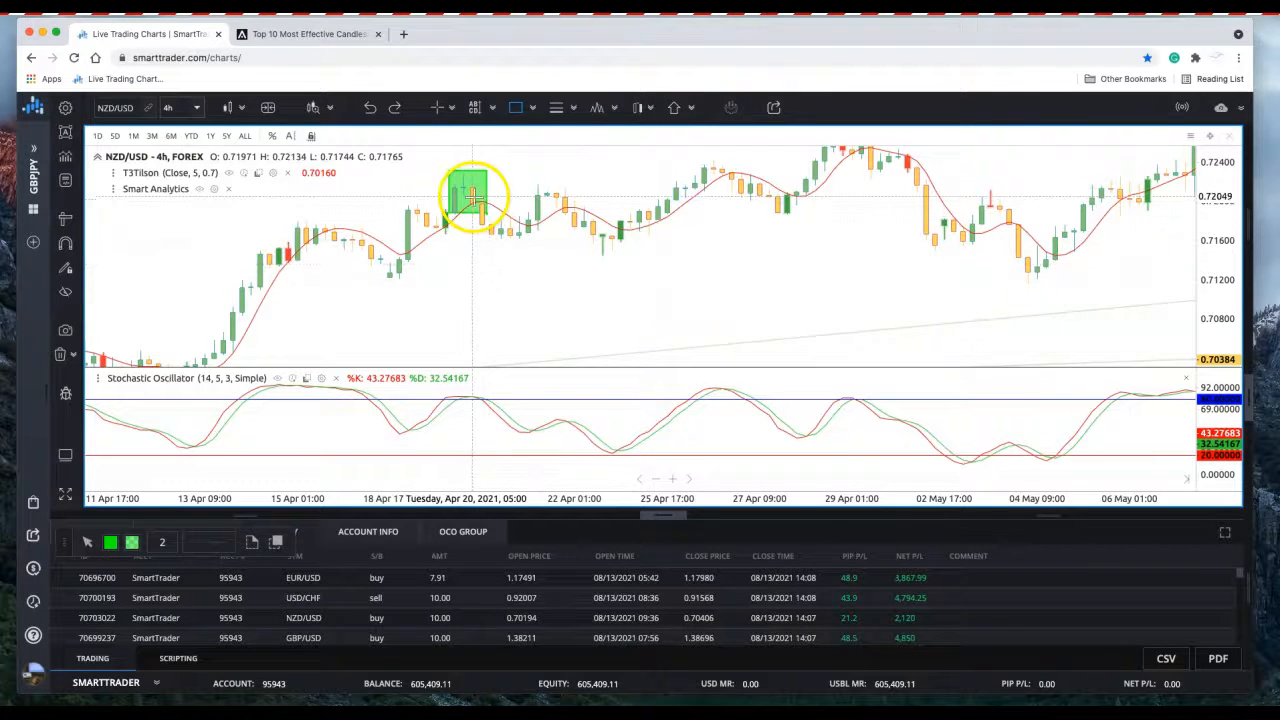
{"action": "left_click", "coordinate": [516, 108]}
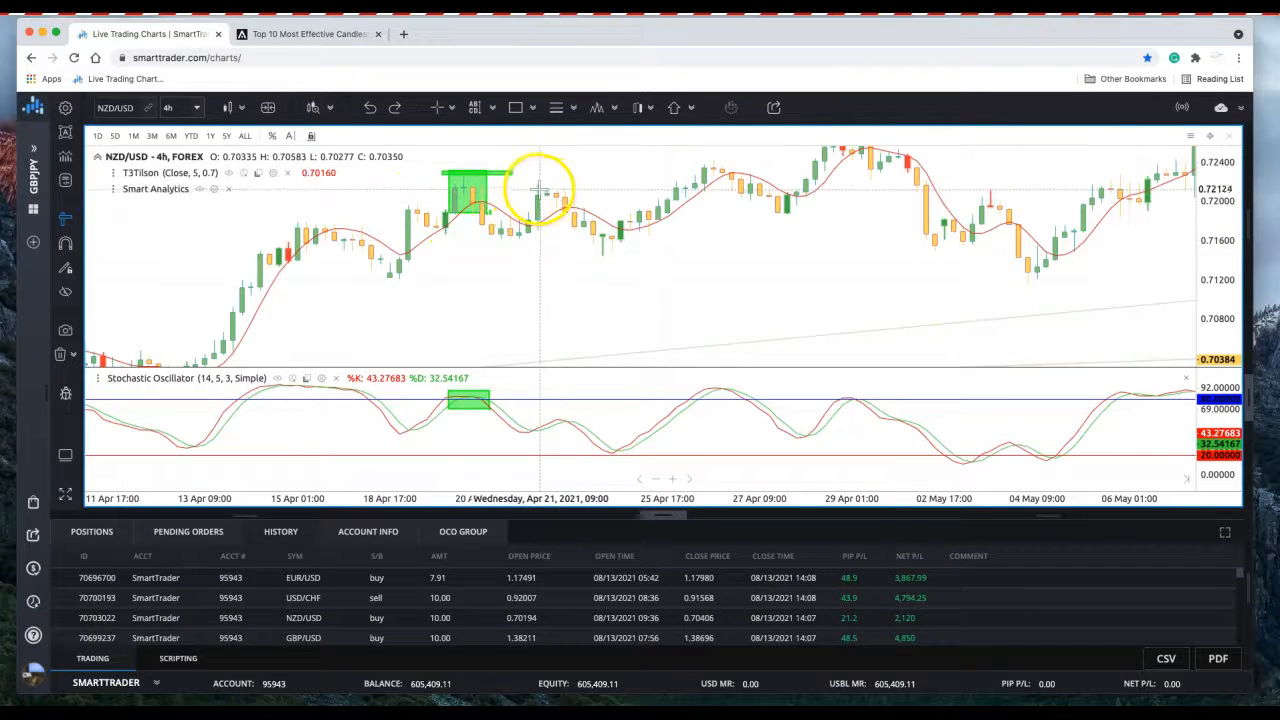
{"action": "left_click_drag", "start_coordinate": [538, 190], "coordinate": [600, 258]}
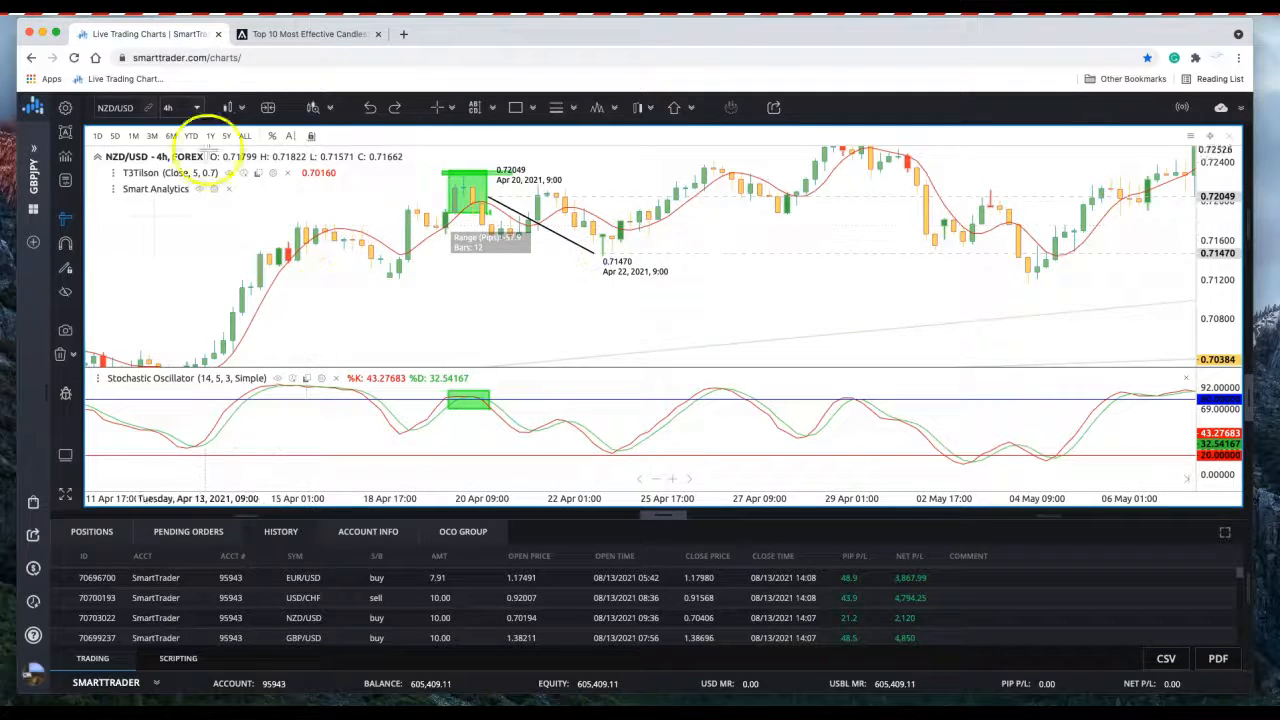
{"action": "left_click", "coordinate": [116, 108]}
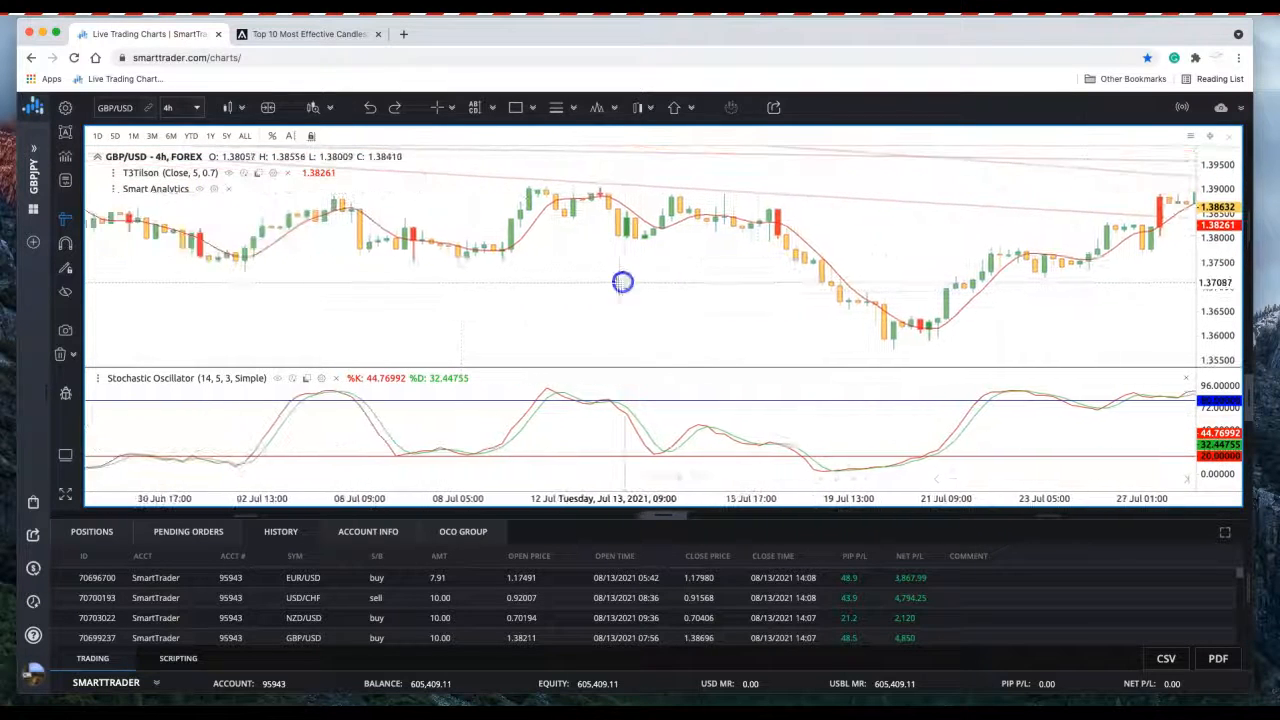
Step: Drag the GBP/USD 4h chart back to the early June 2021 candles
{"action": "left_click_drag", "start_coordinate": [624, 282], "coordinate": [380, 282]}
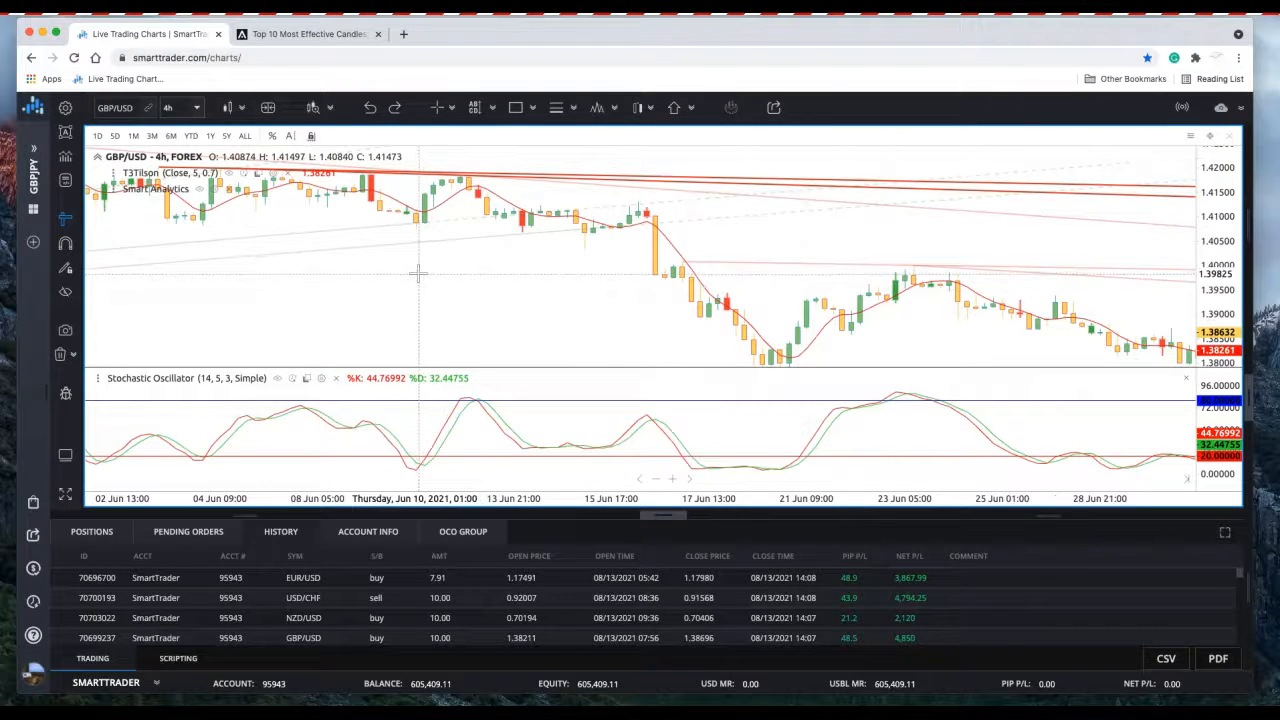
{"action": "mouse_move", "coordinate": [356, 236]}
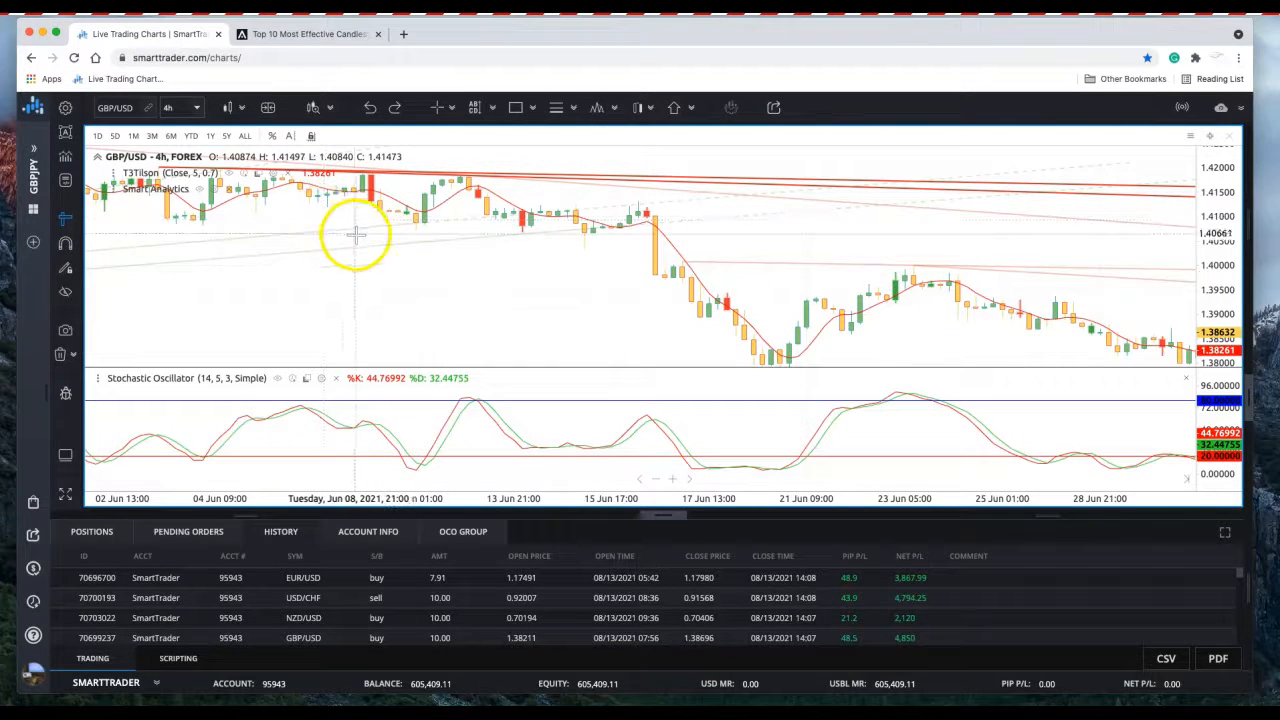